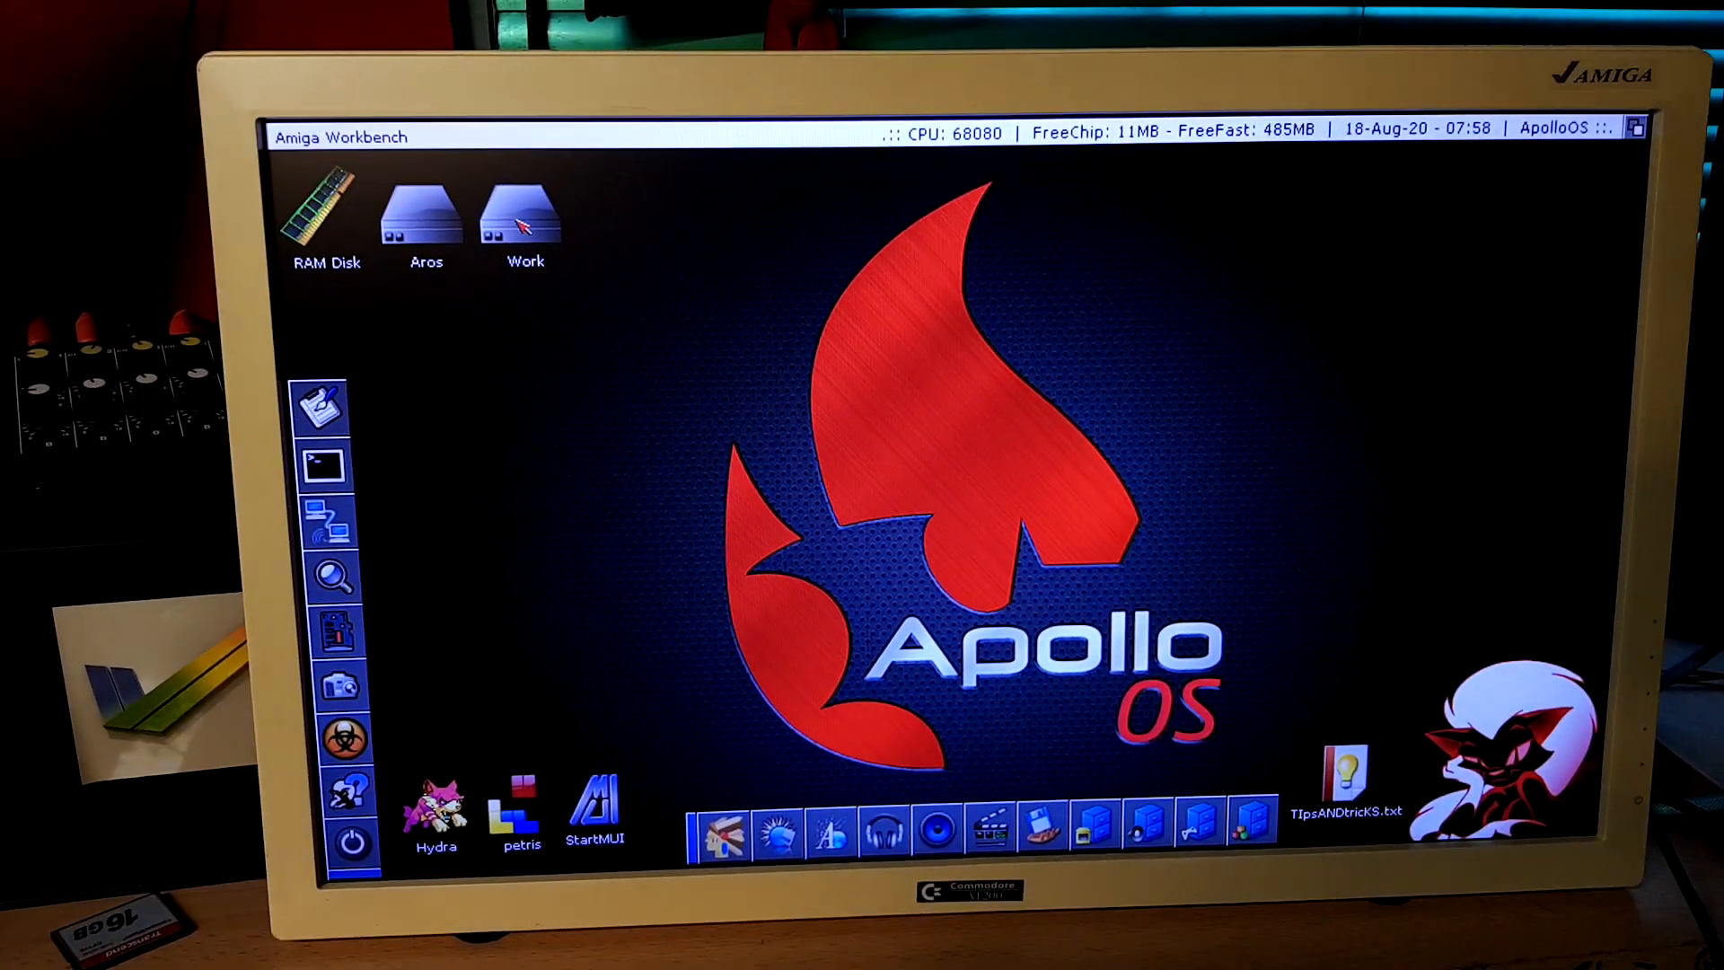
Step: Browse the Work drive and check the drive size reported on ata.device twice
double_click(526, 209)
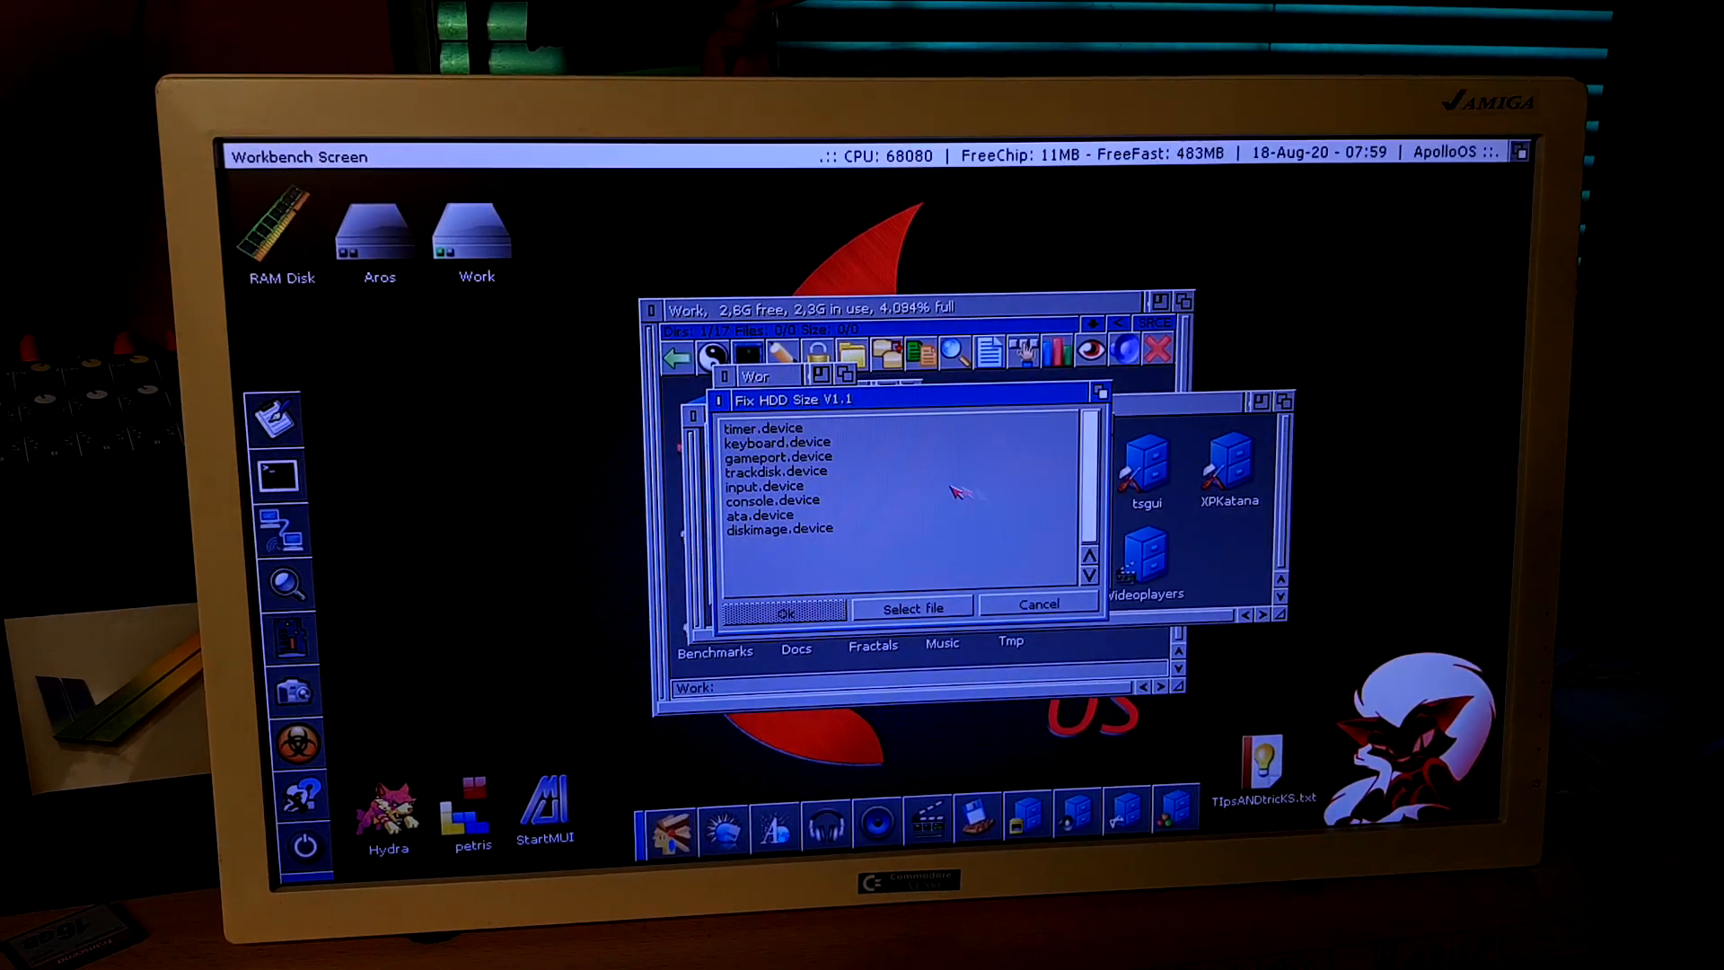
left_click(758, 515)
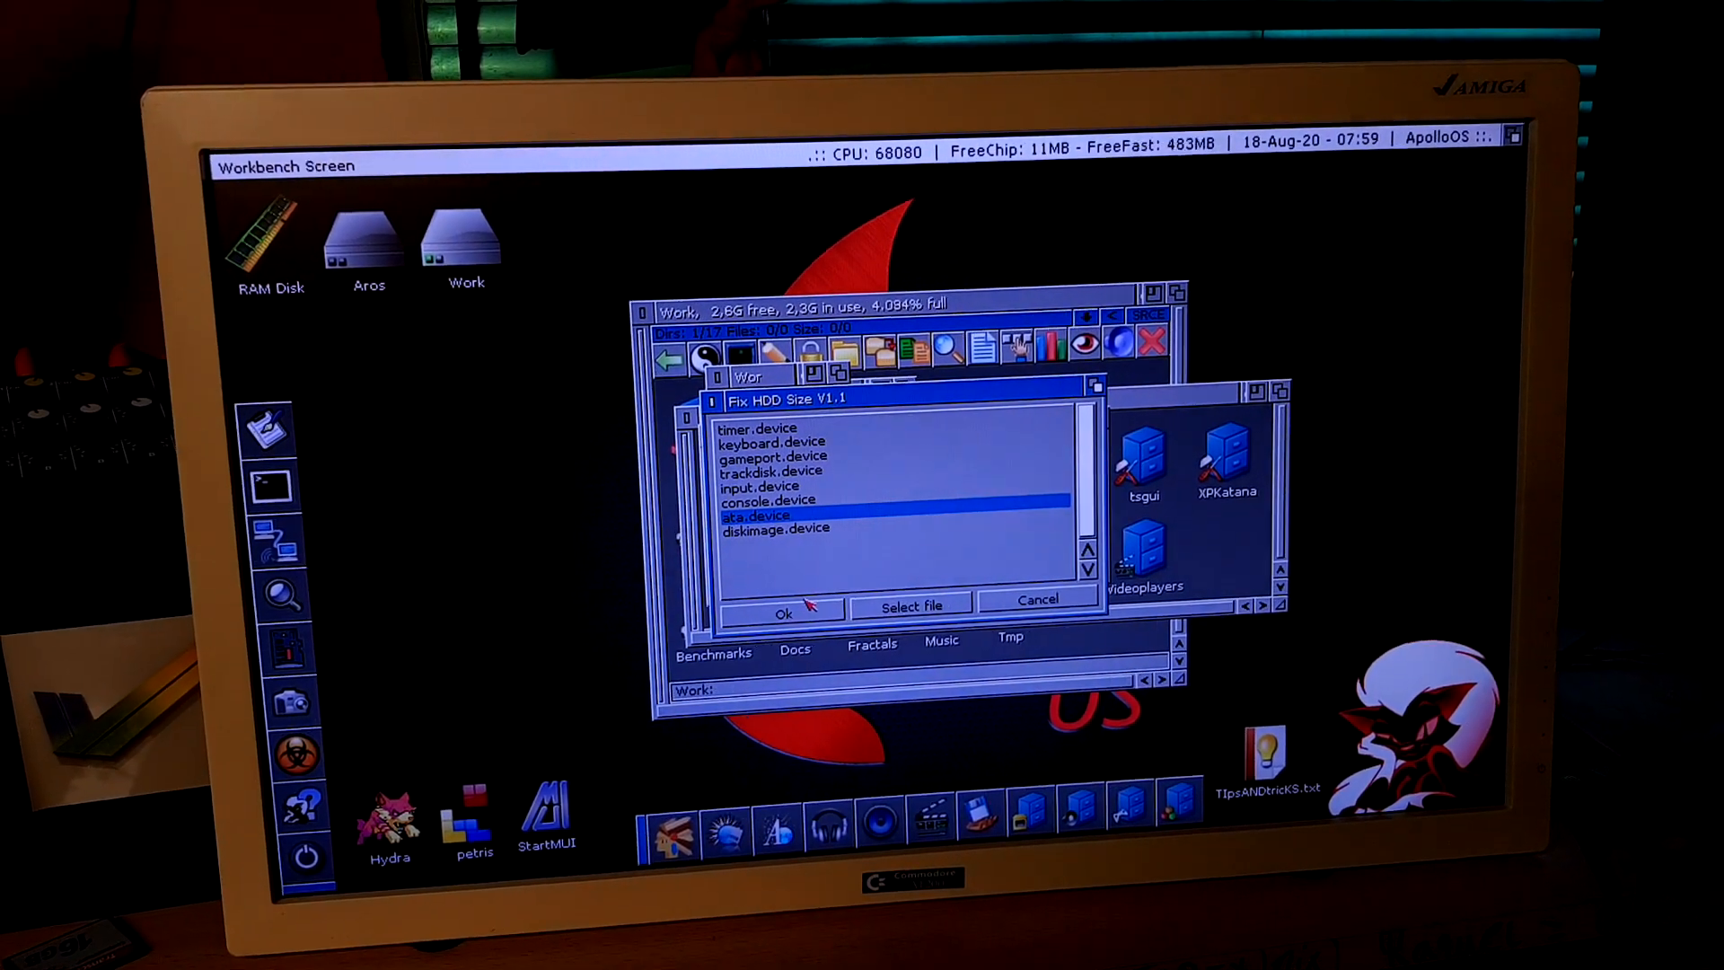
left_click(782, 612)
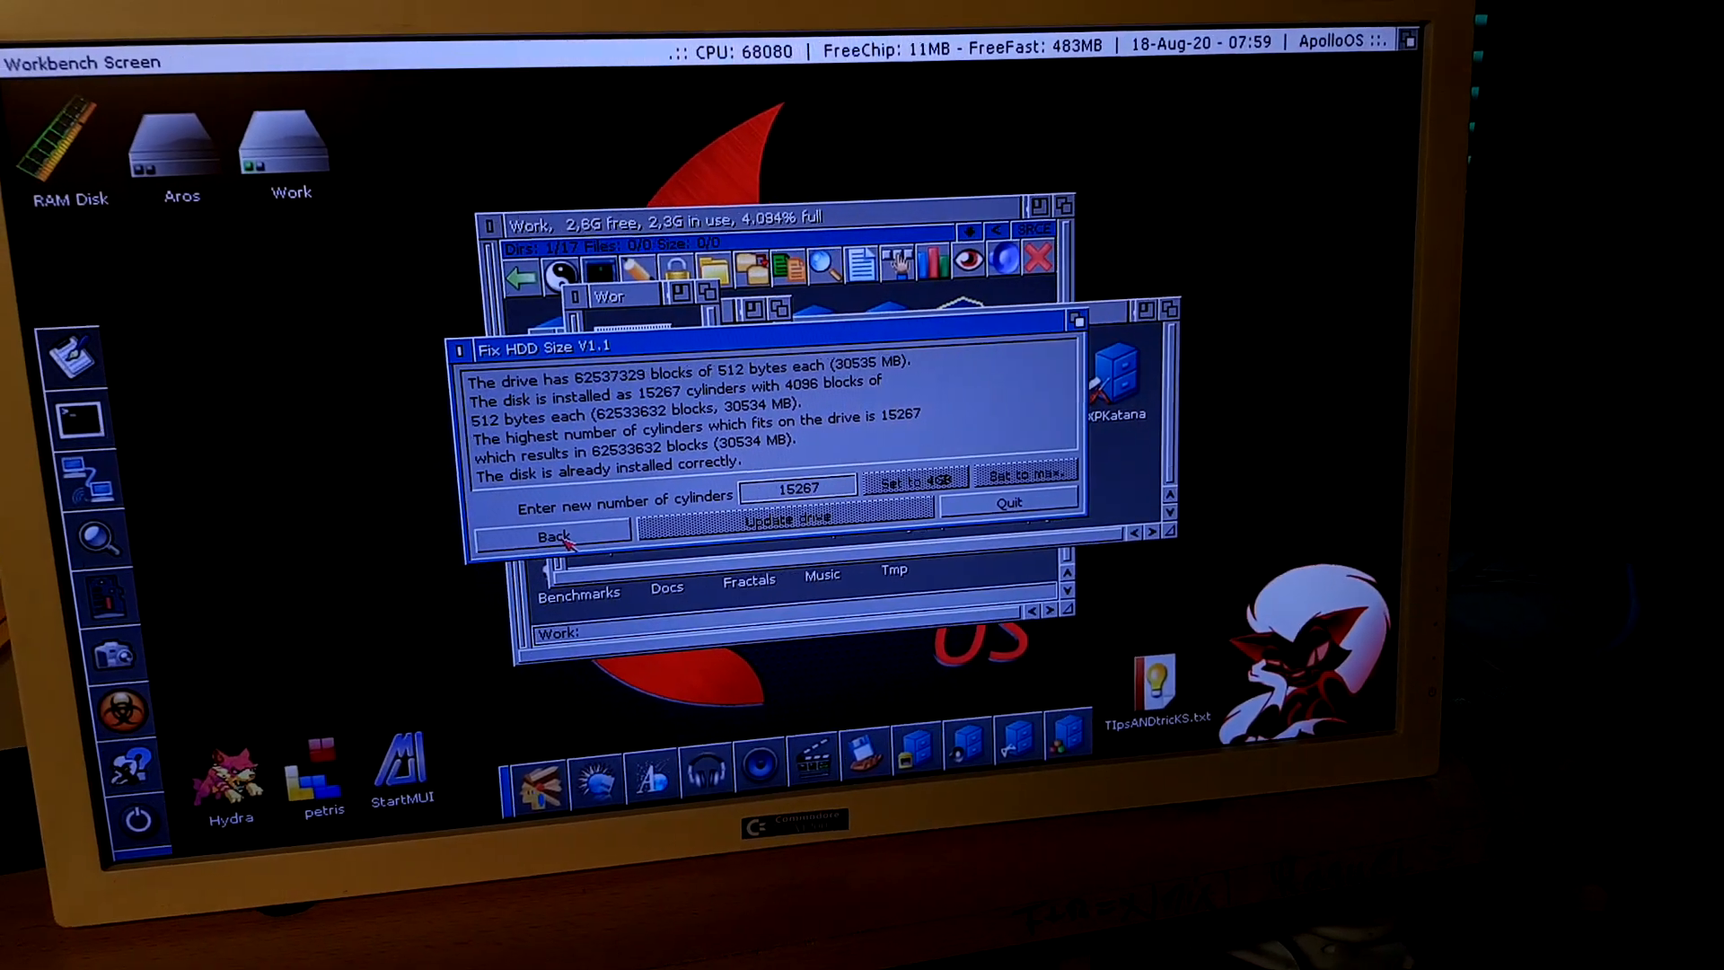
left_click(555, 537)
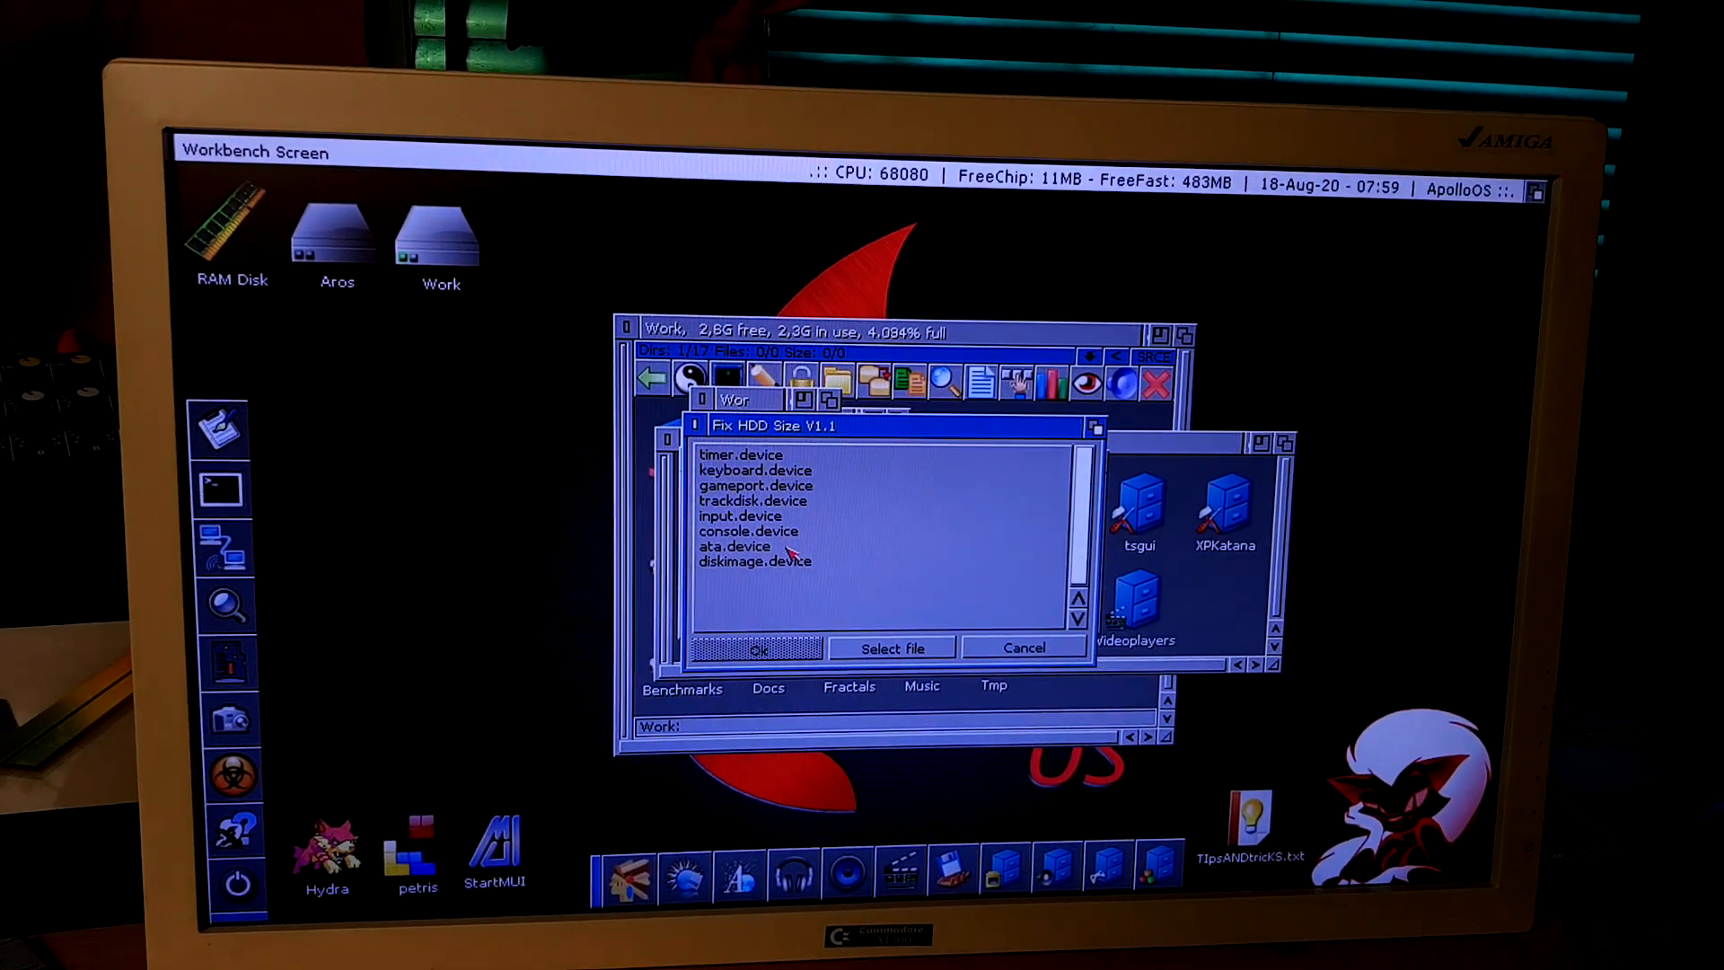
left_click(786, 548)
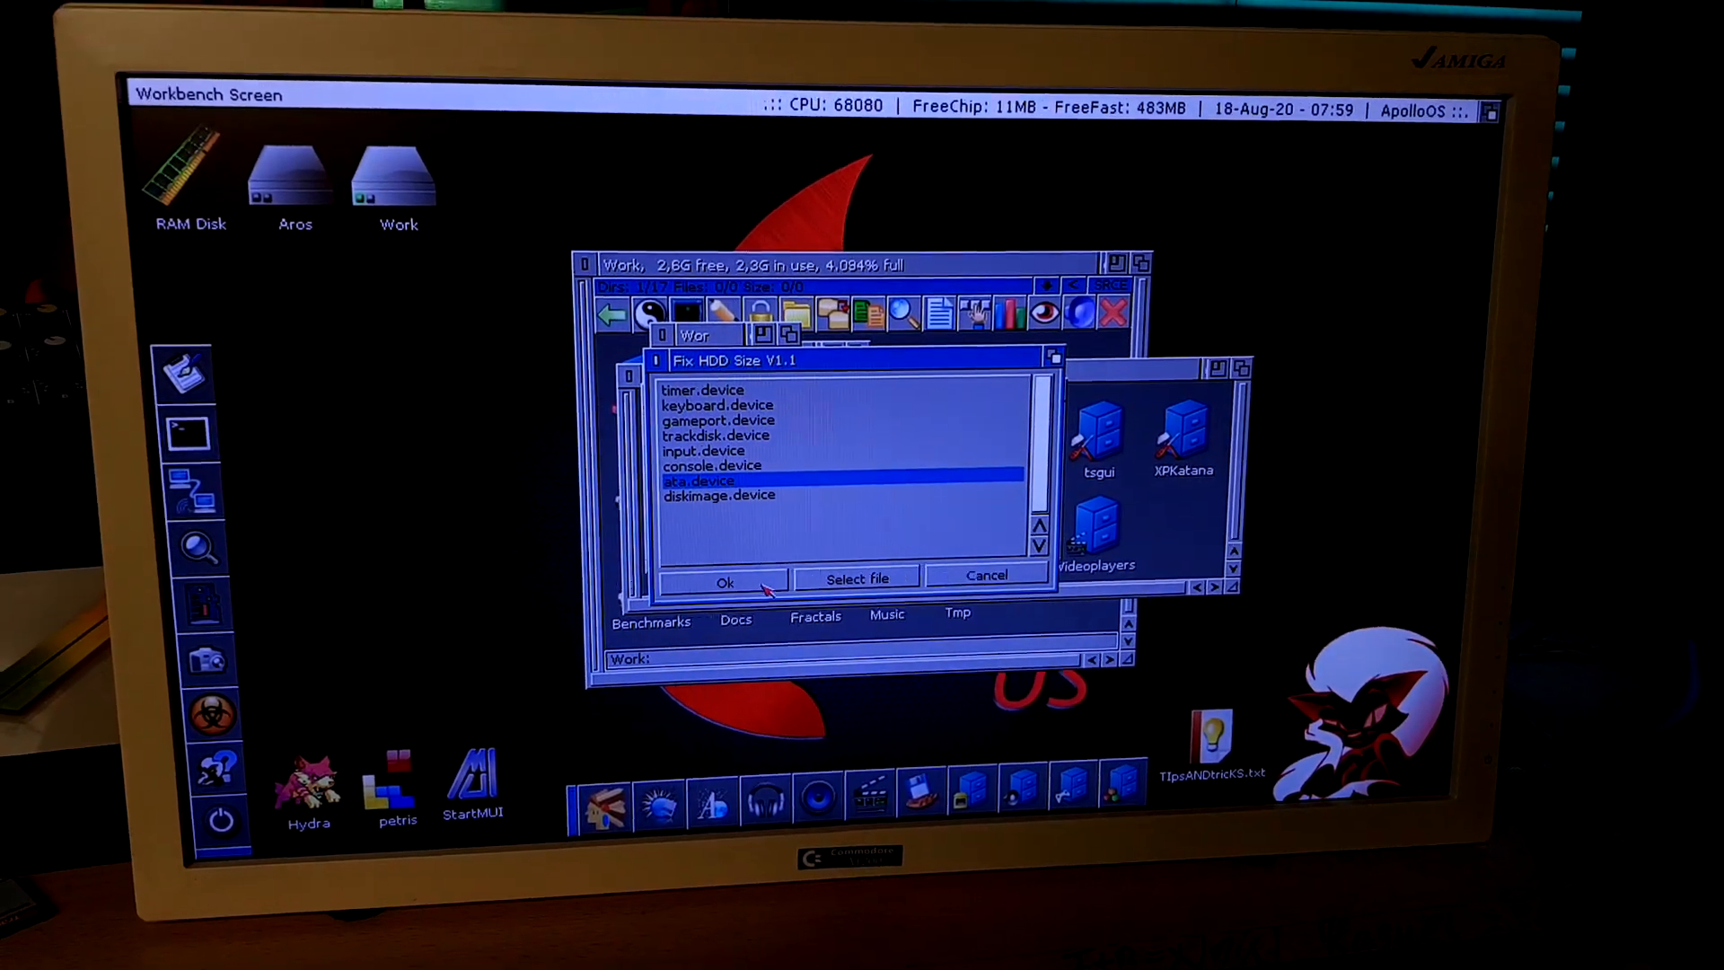
left_click(724, 581)
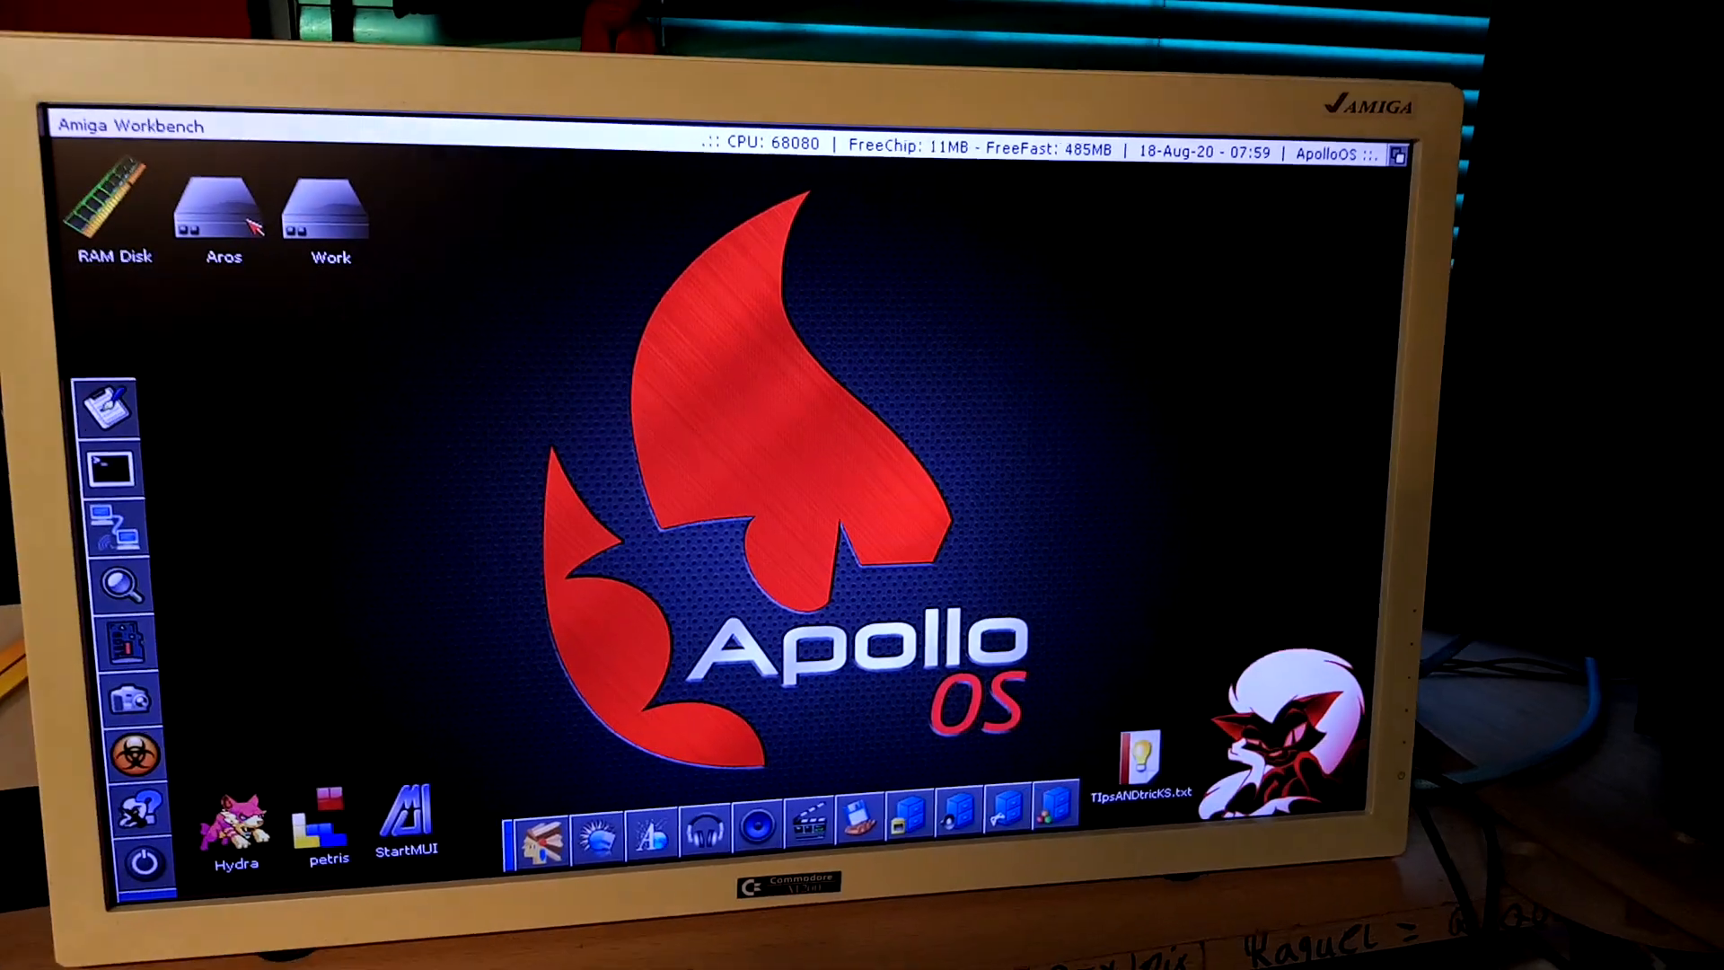
Step: Launch HDToolBox from the Tools drawer on the Aros system drive
double_click(223, 208)
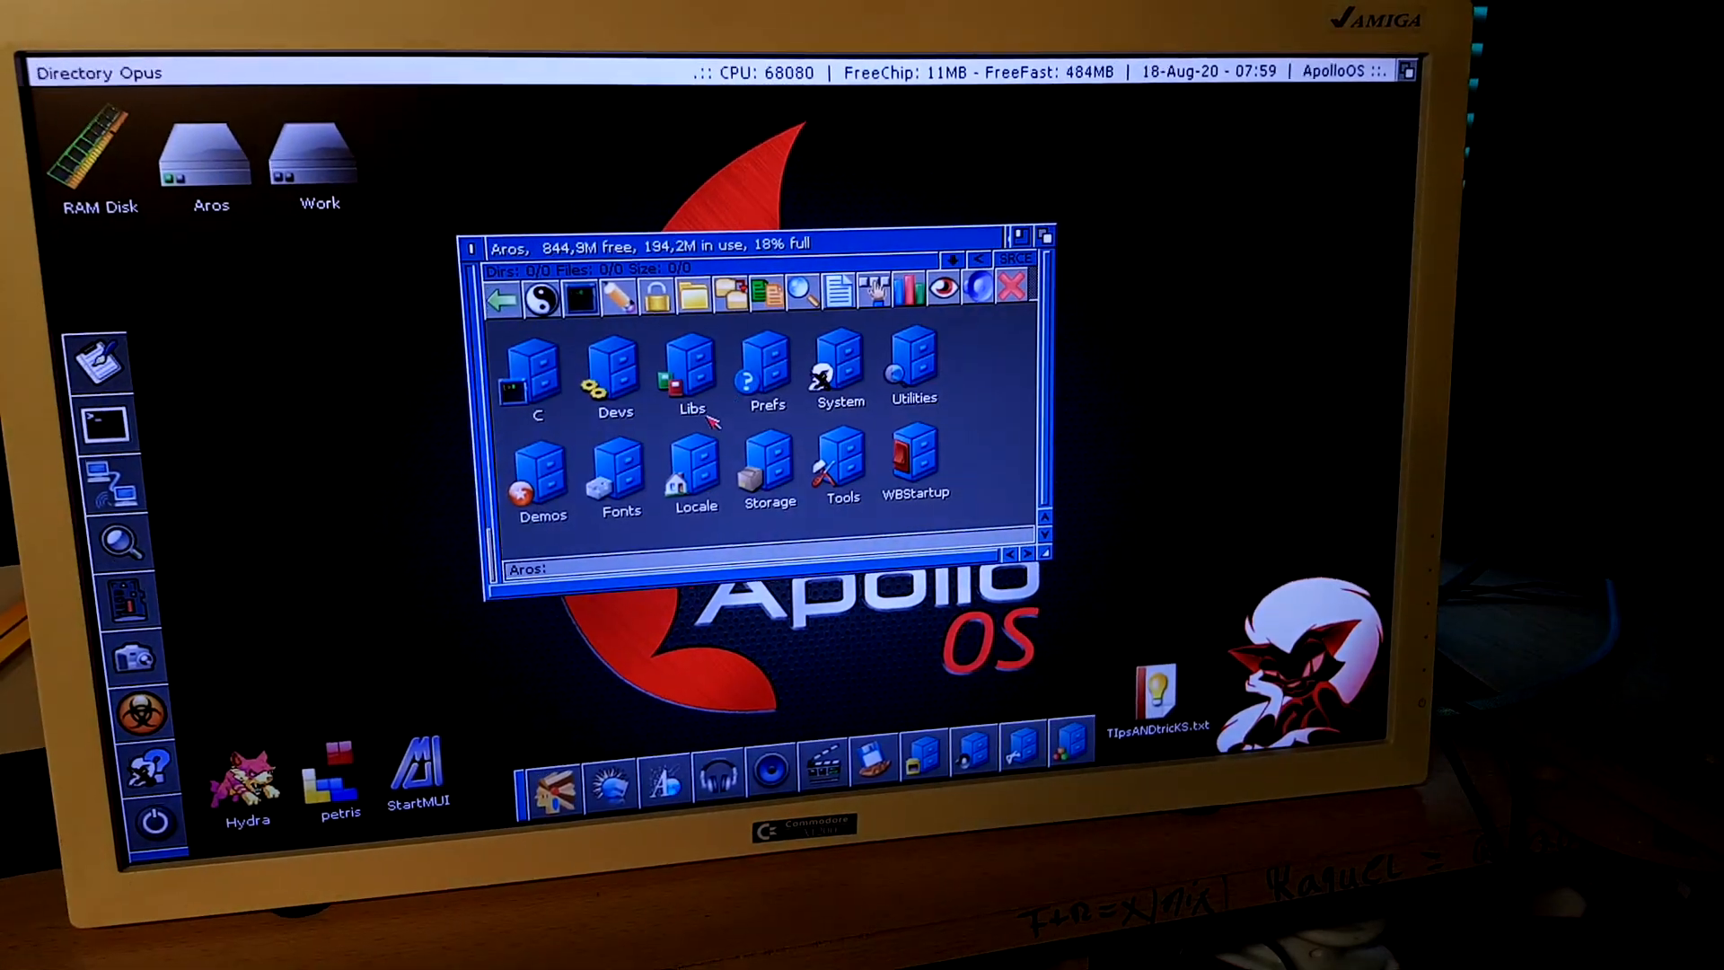
double_click(840, 465)
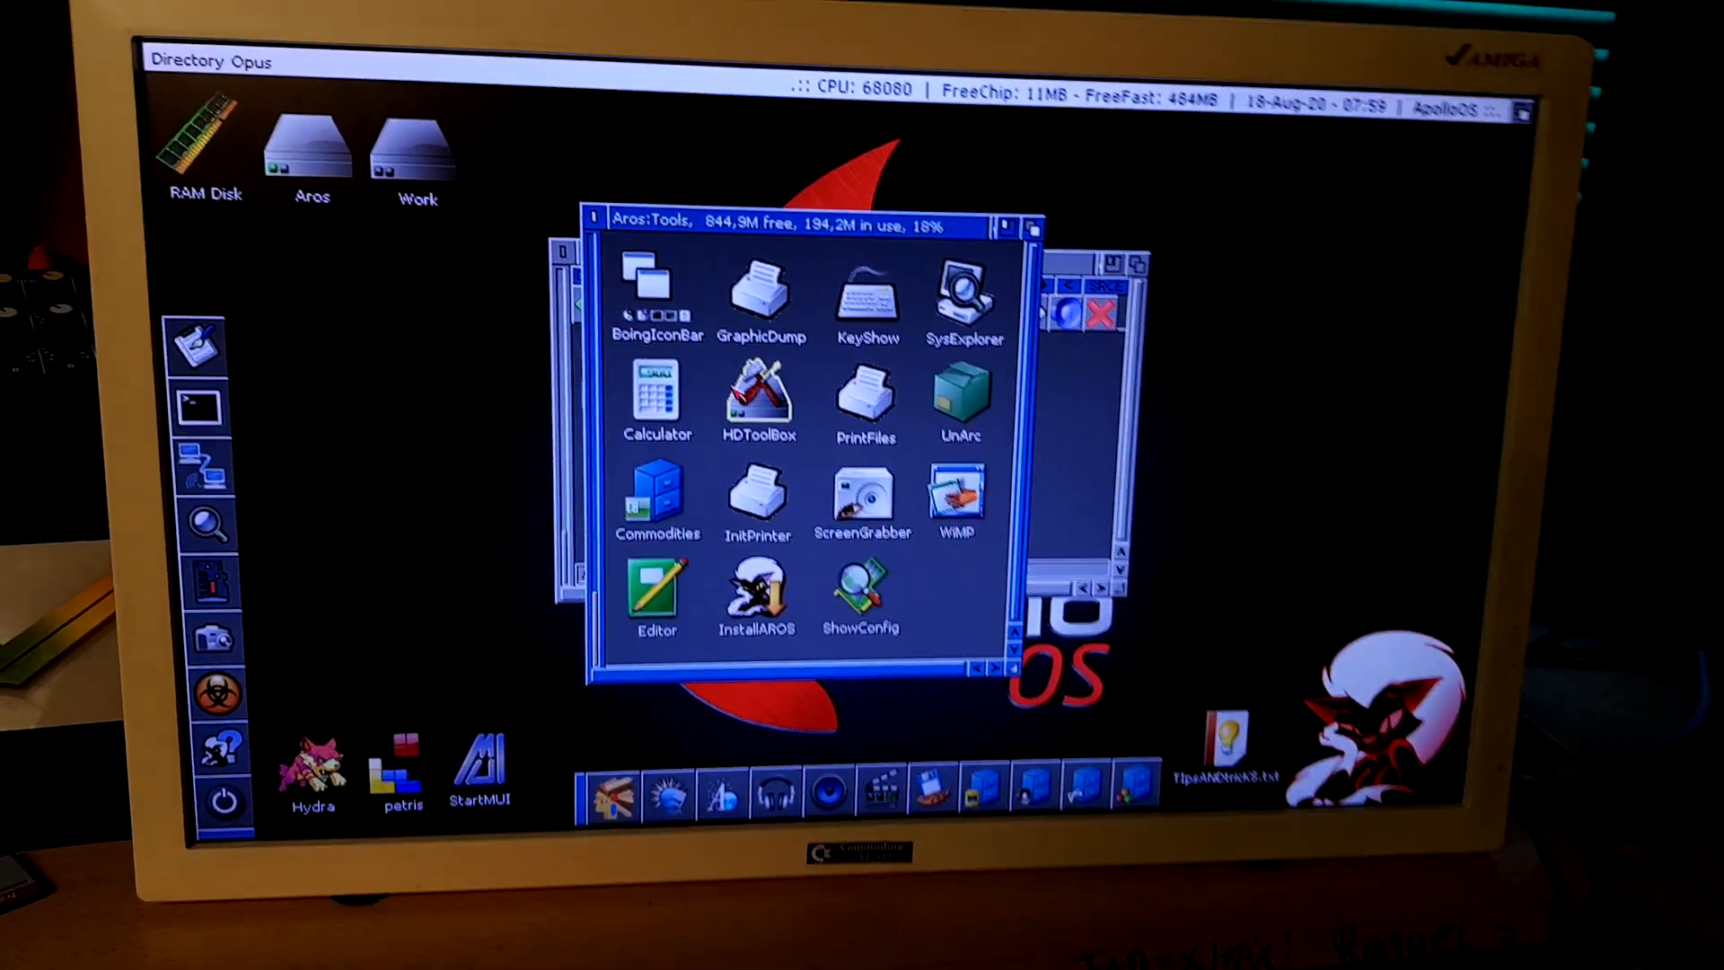
double_click(757, 398)
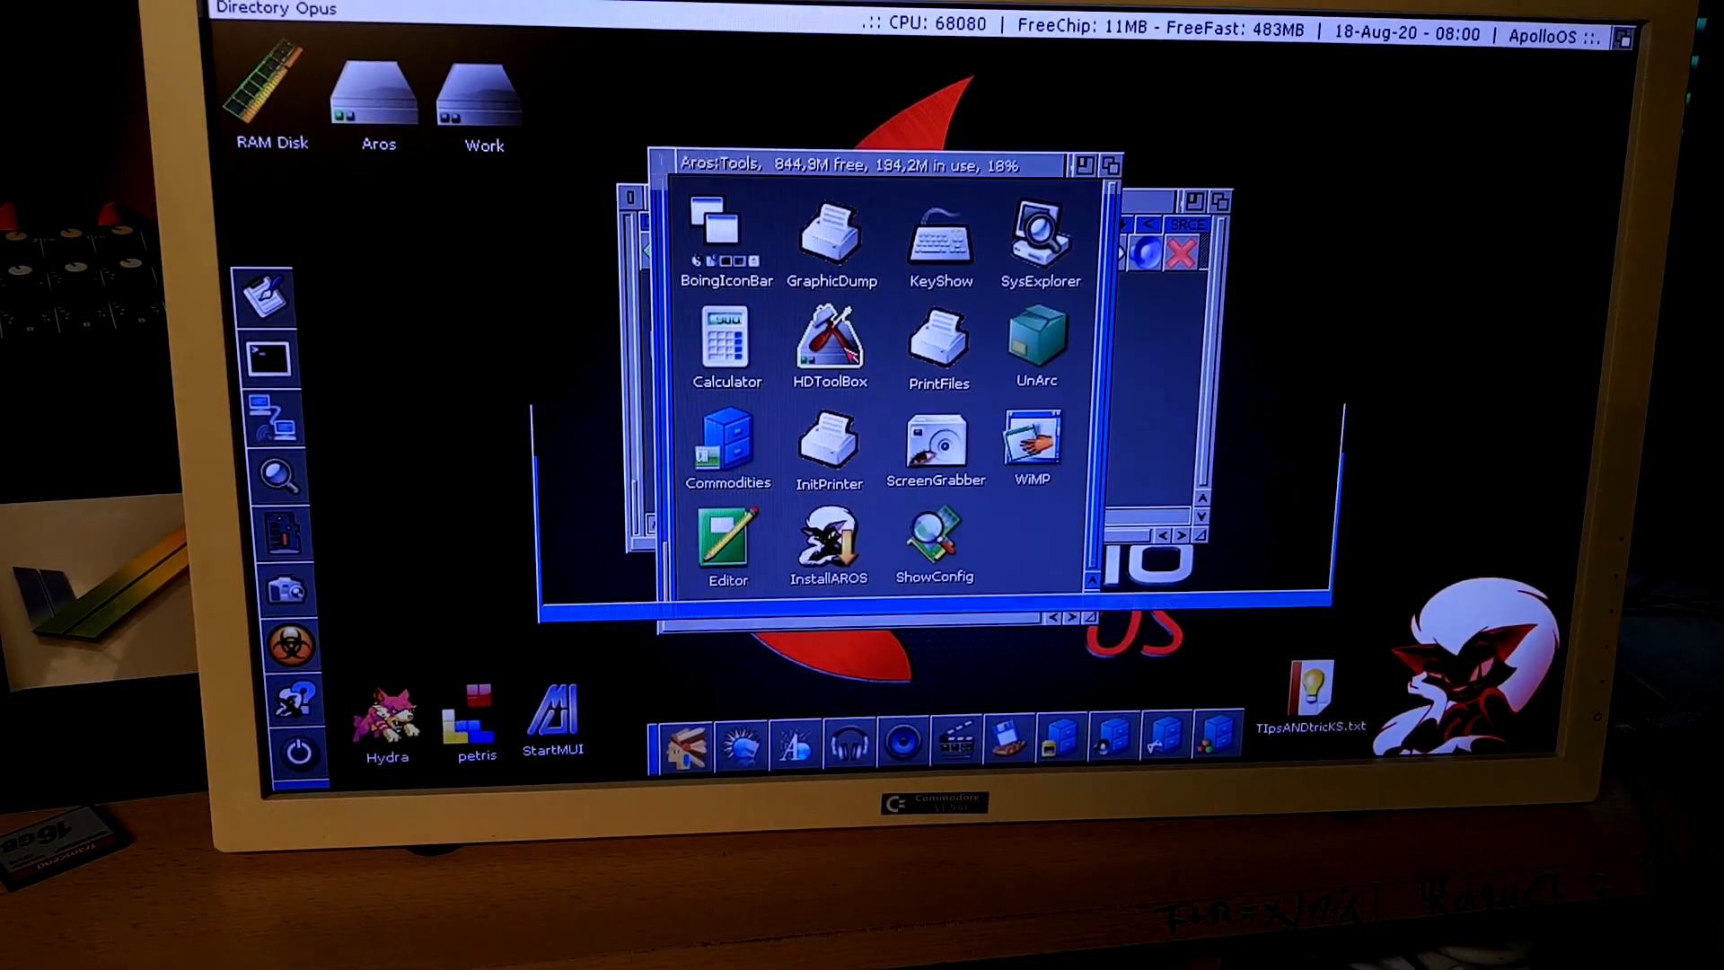
Step: List the CF card's partitions under ata.device and begin adding a new entry in its empty space
double_click(830, 347)
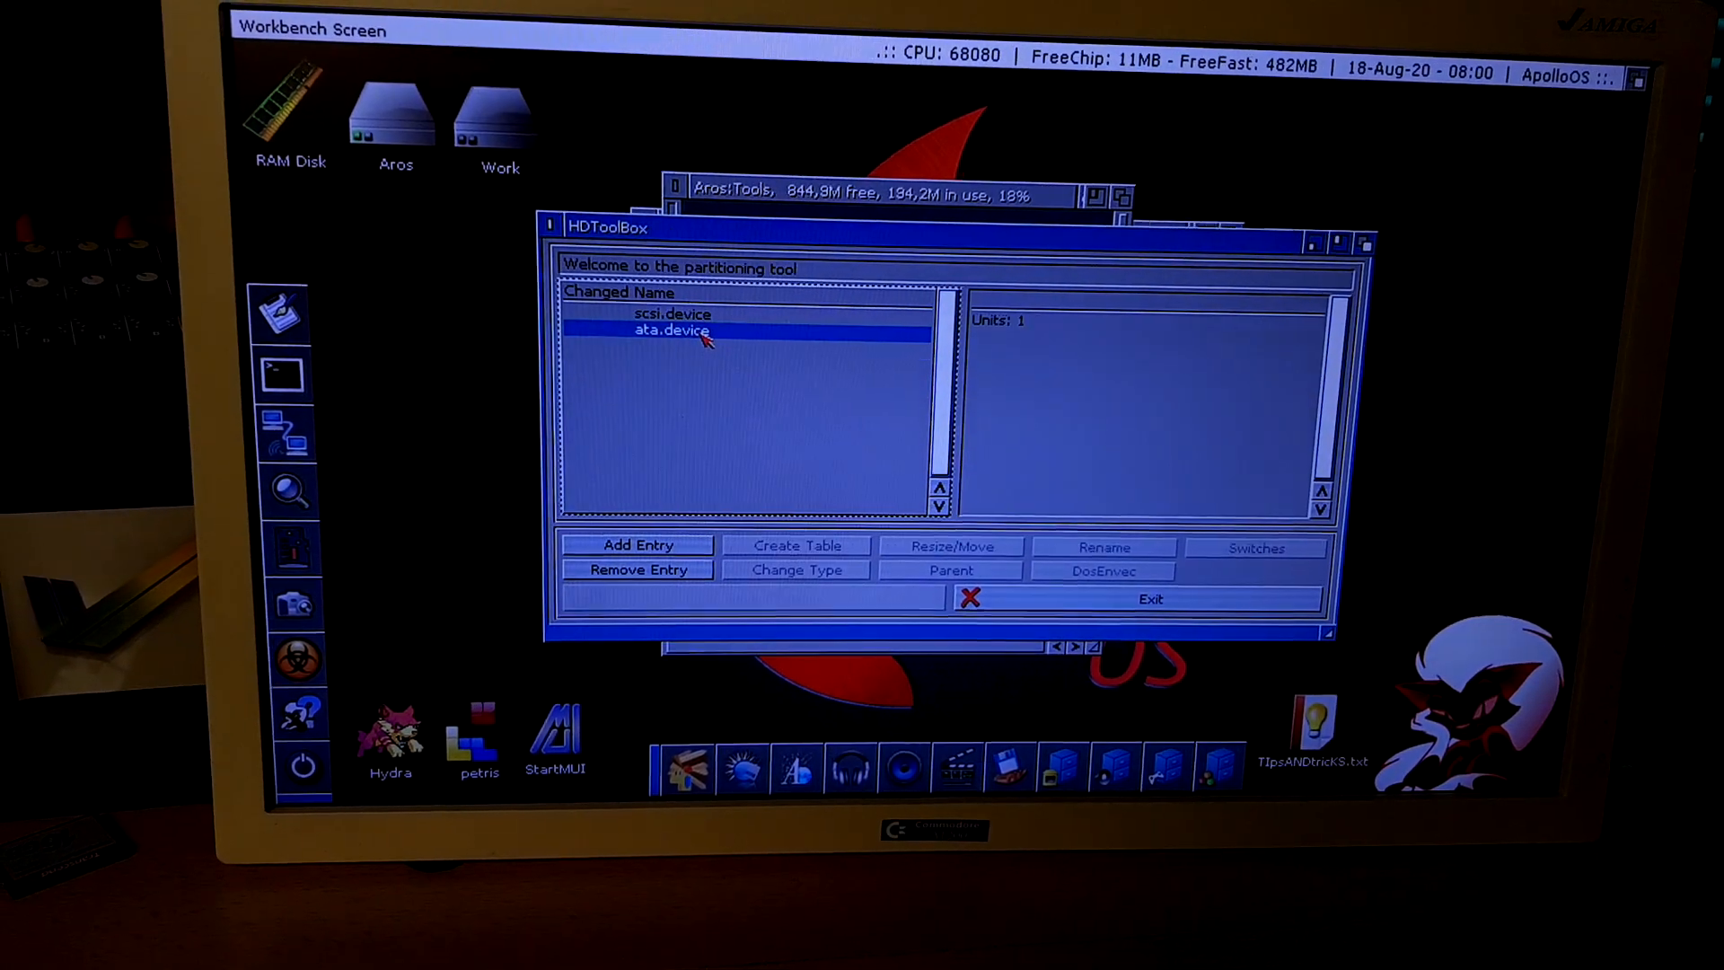
double_click(668, 331)
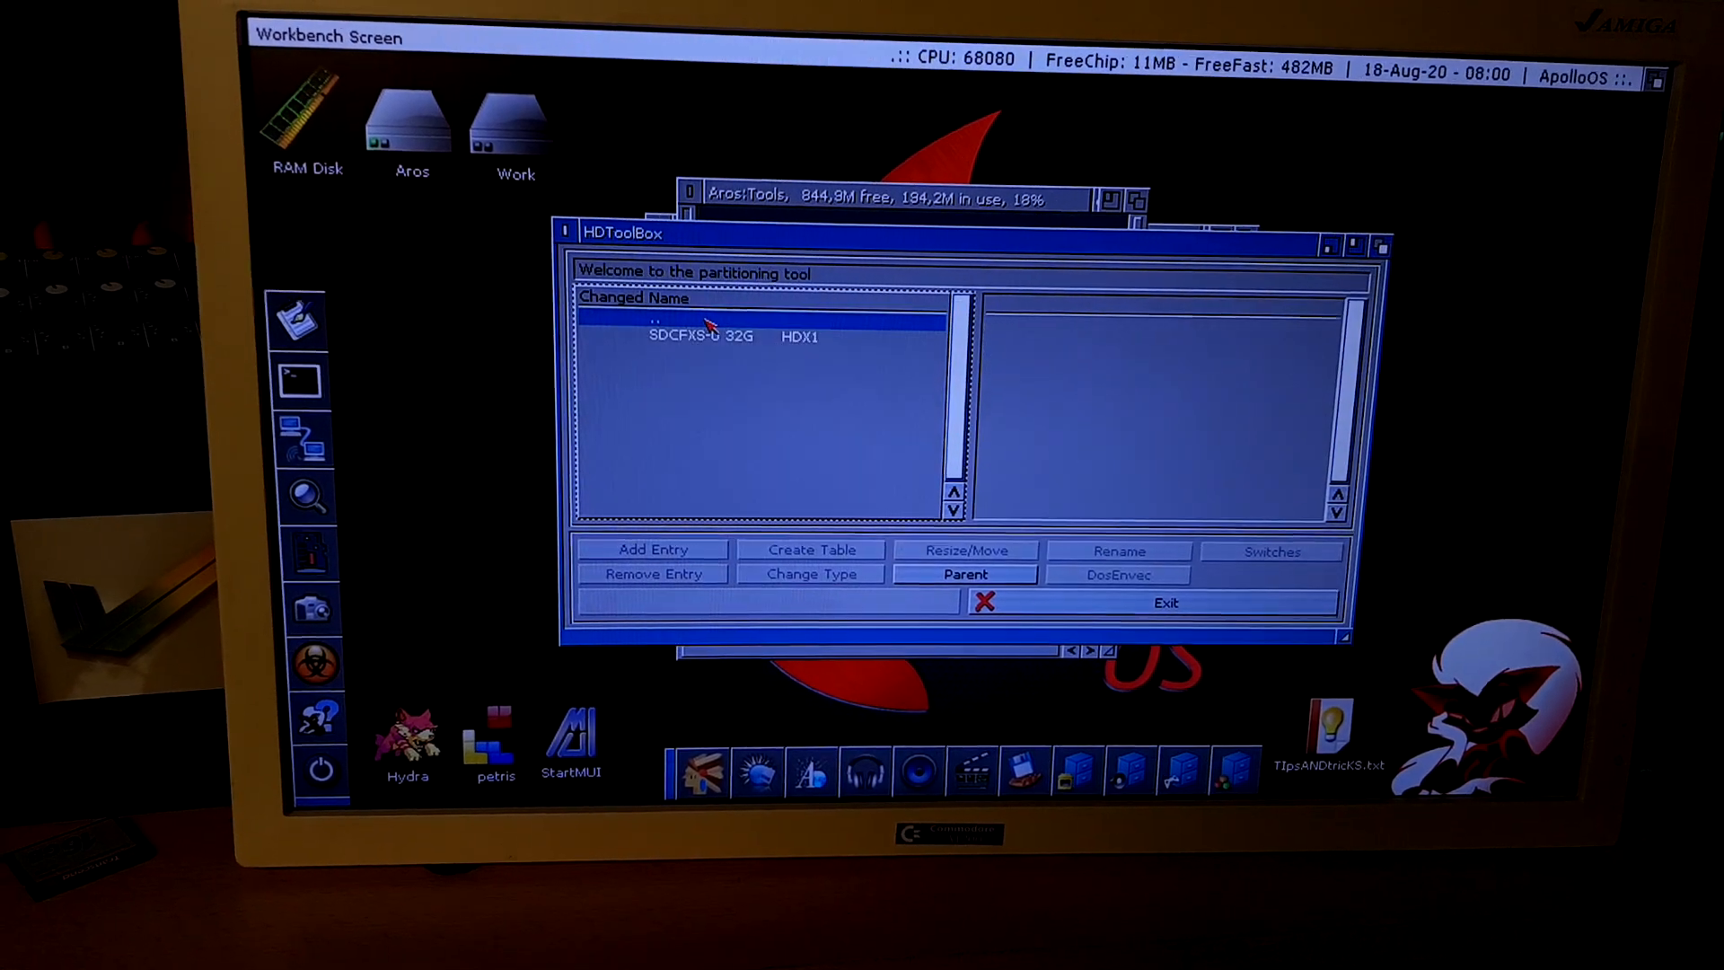
left_click(715, 336)
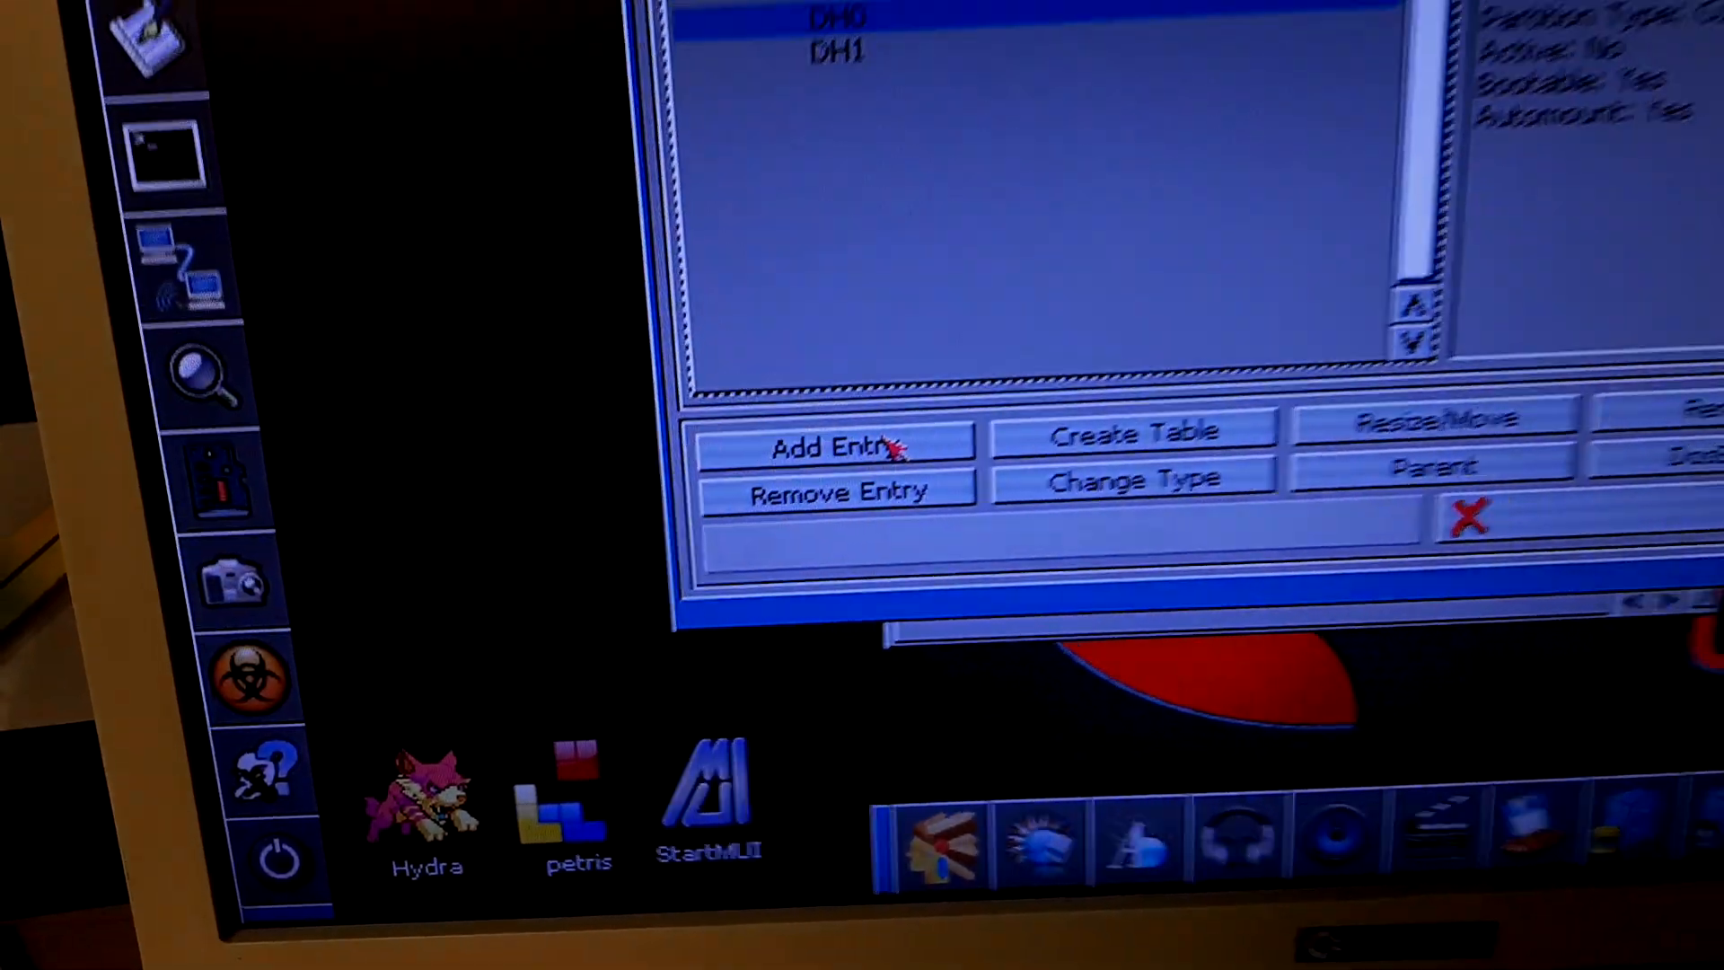
left_click(838, 449)
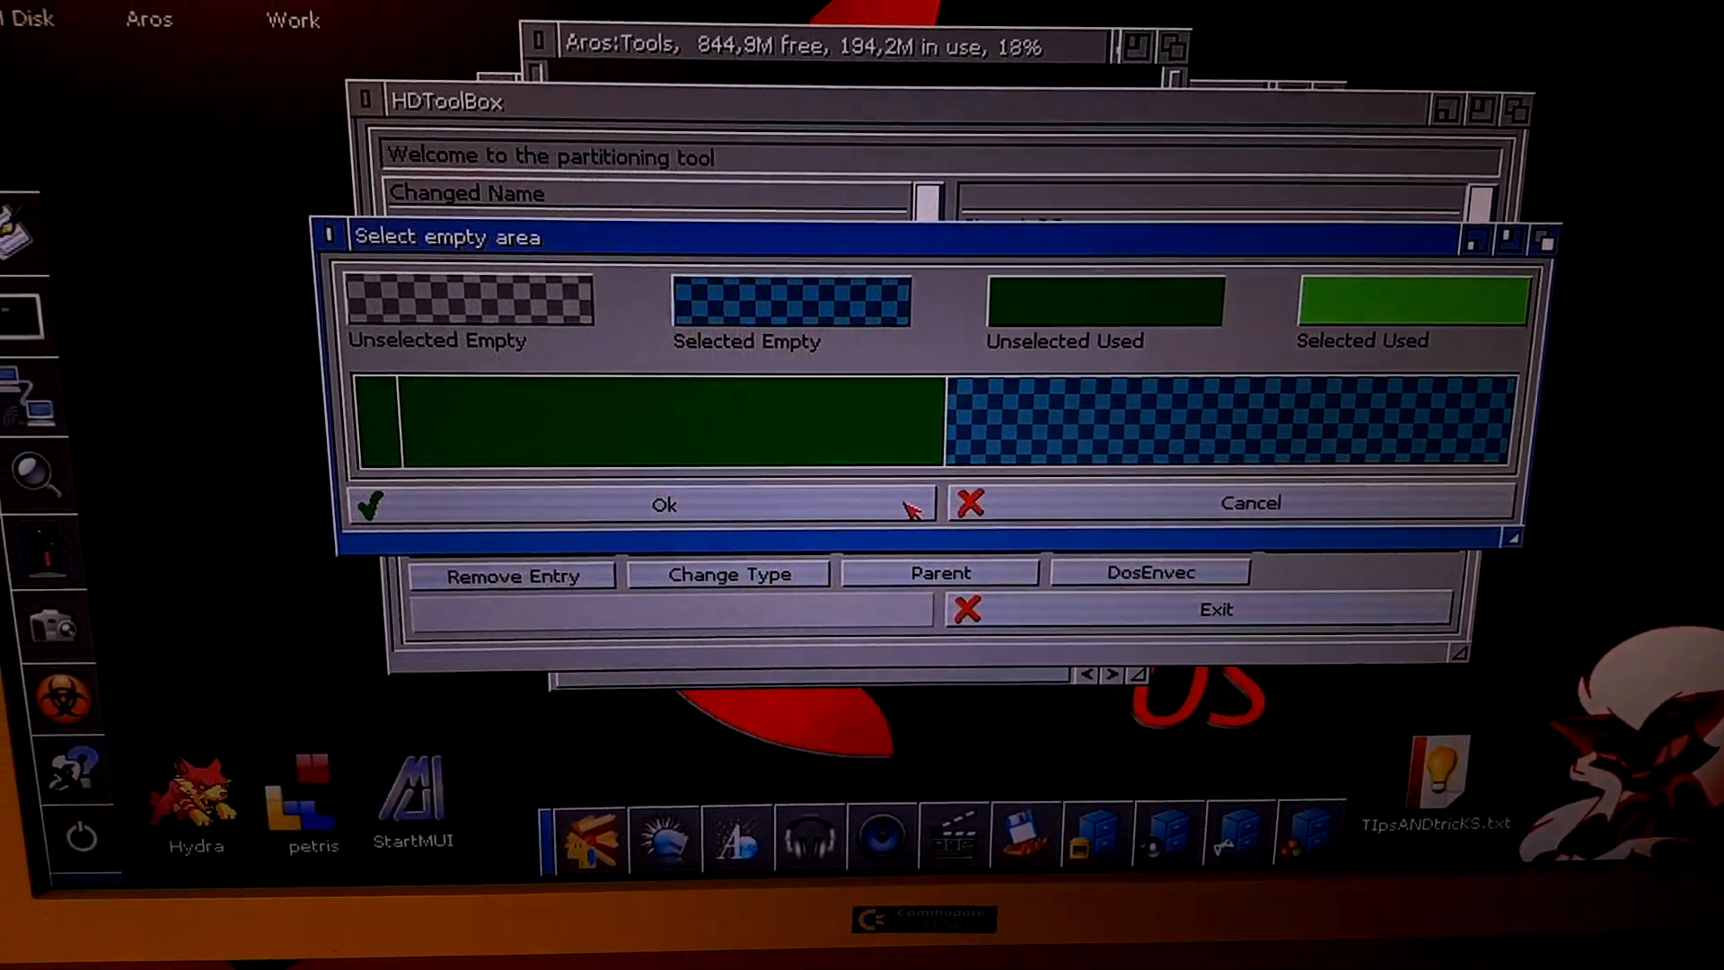
Step: Create the 14.8G partition in the empty space and rename it DH2
left_click(662, 502)
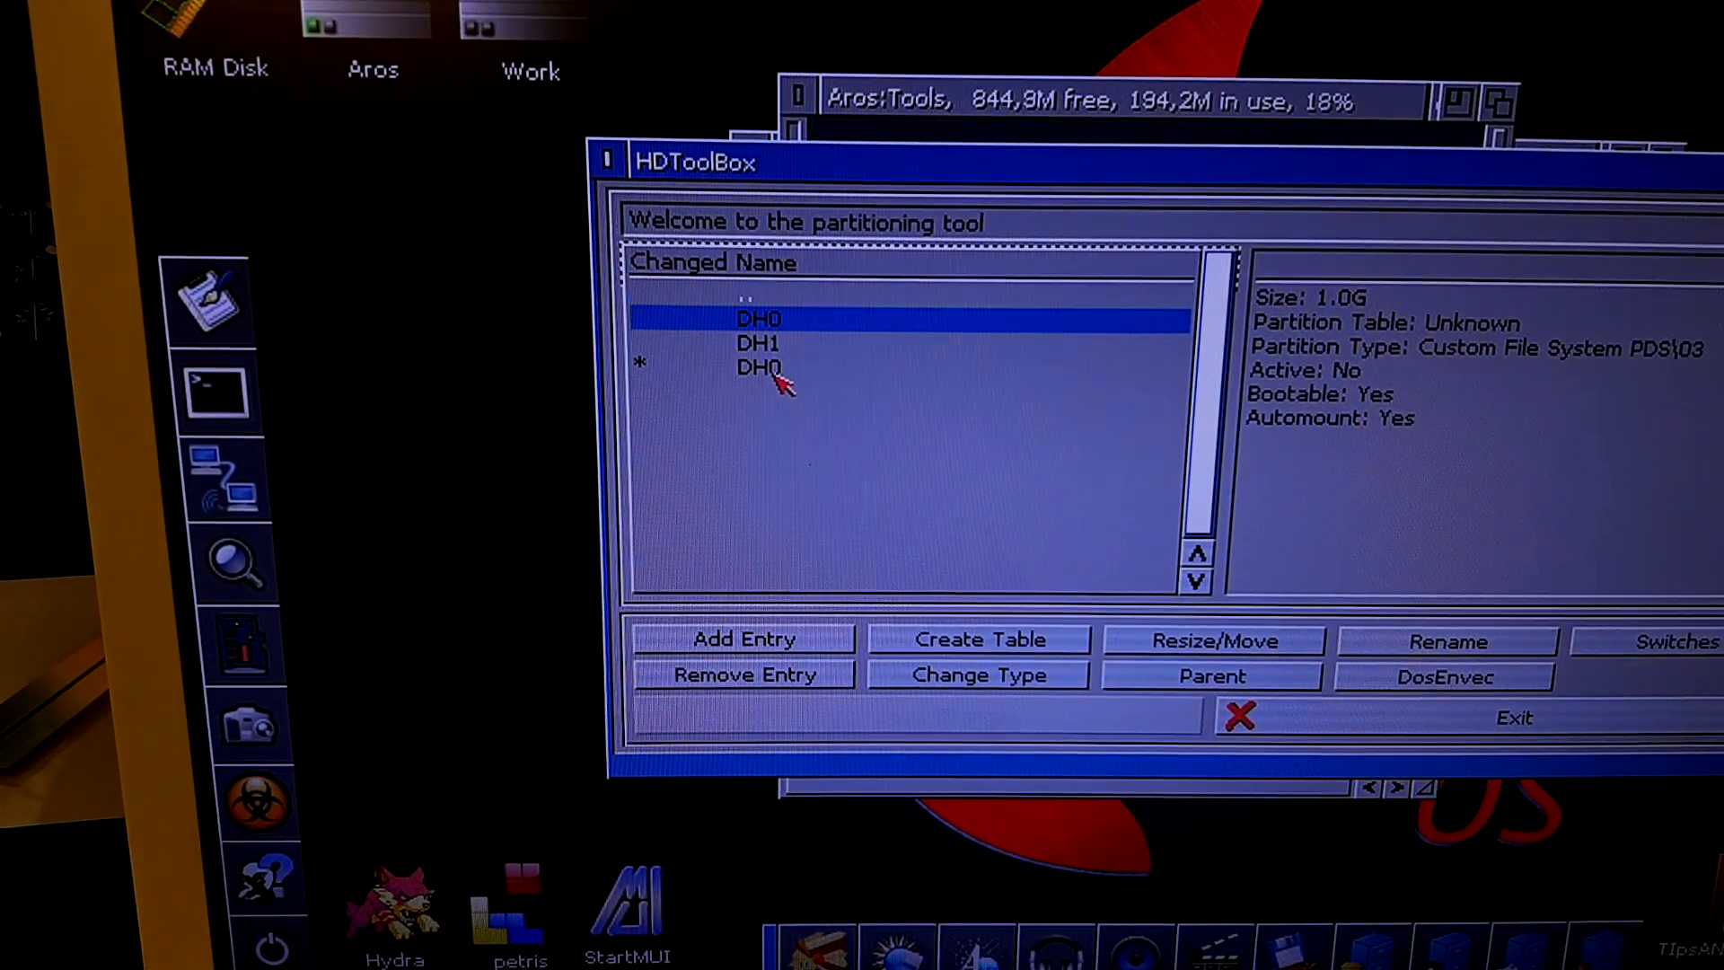
left_click(758, 366)
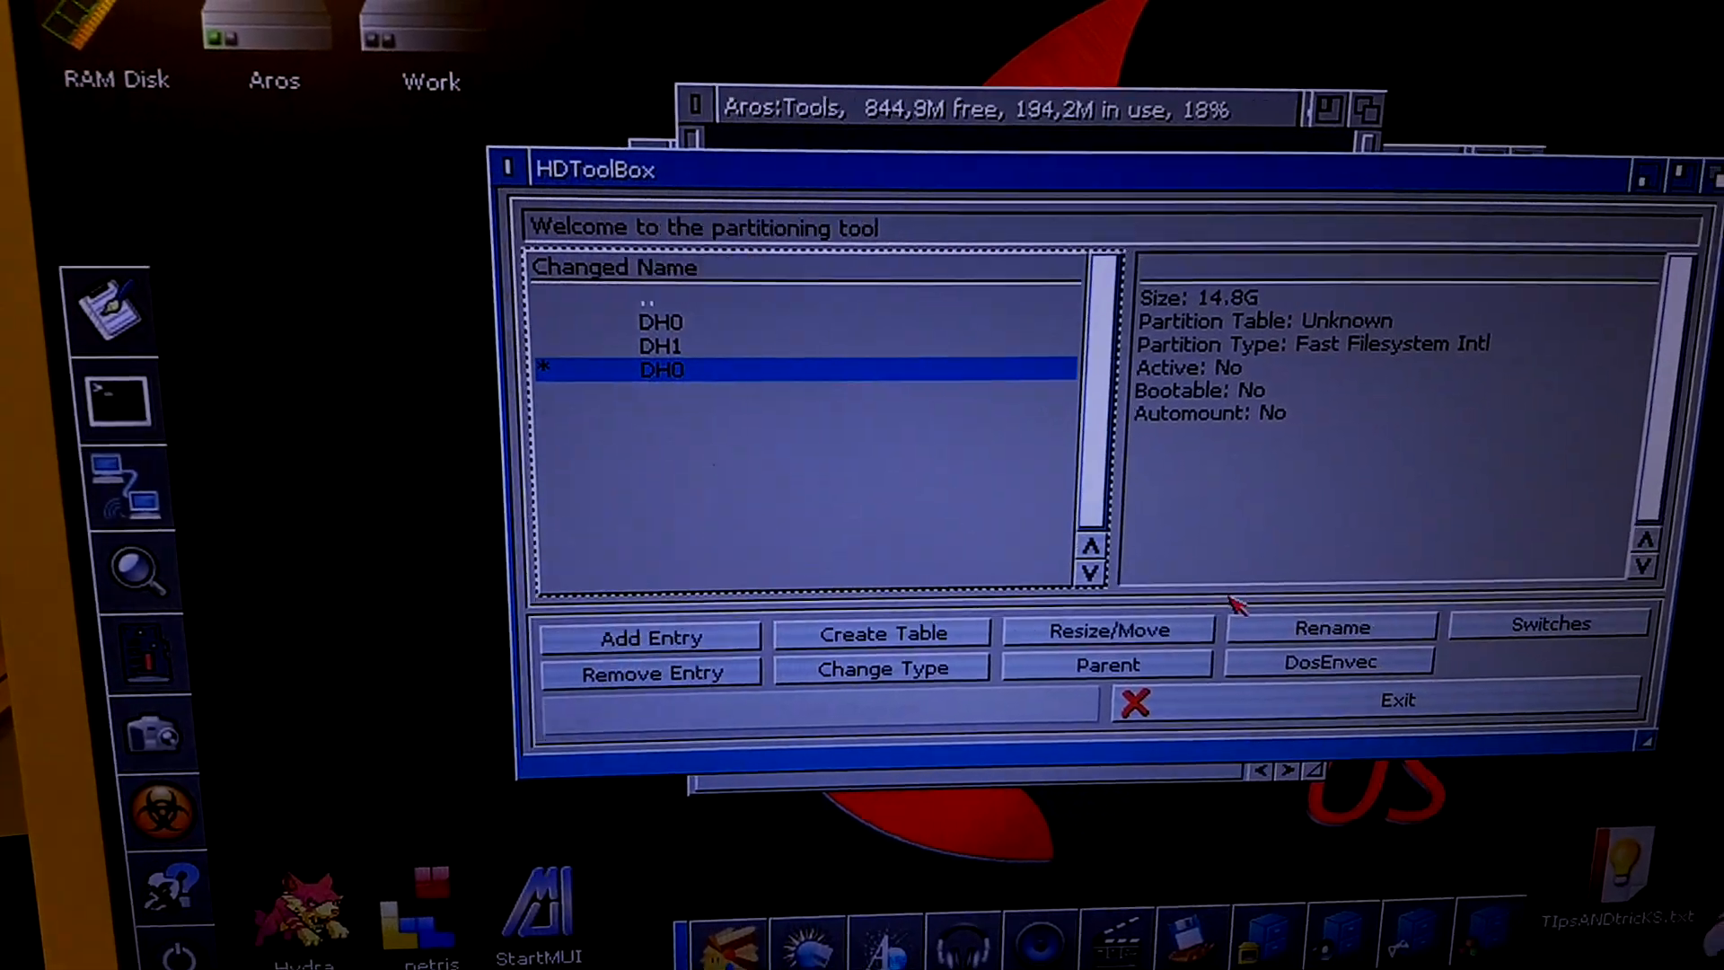
left_click(1330, 627)
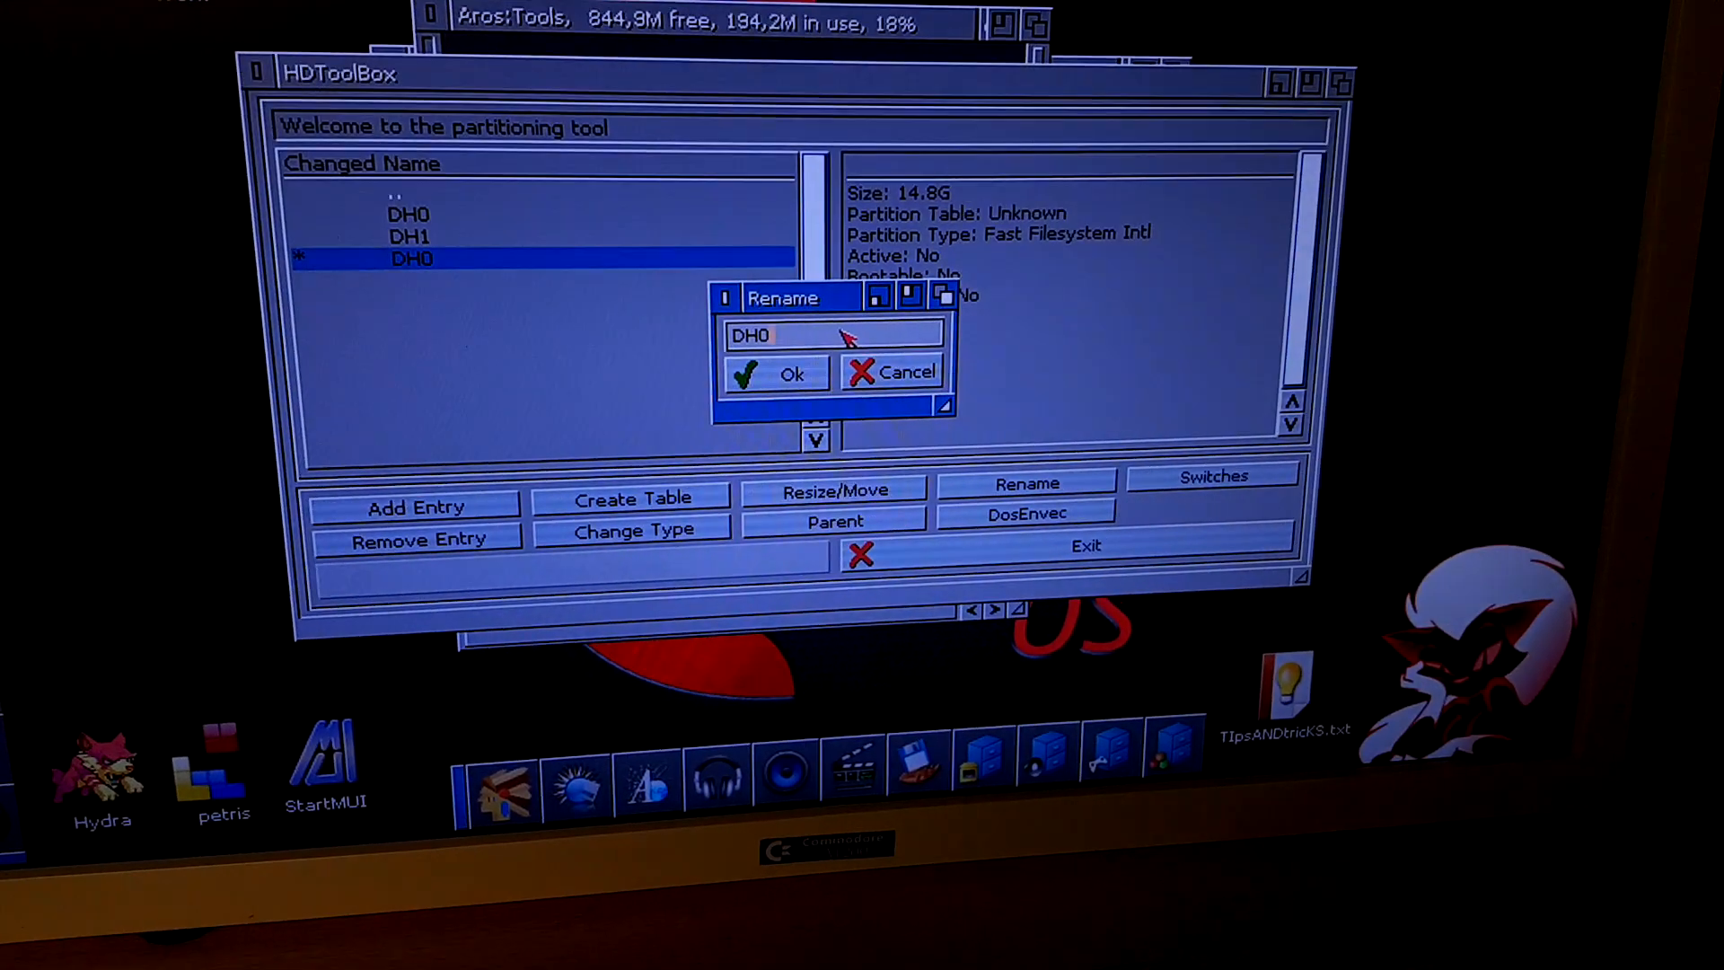
key("BackSpace")
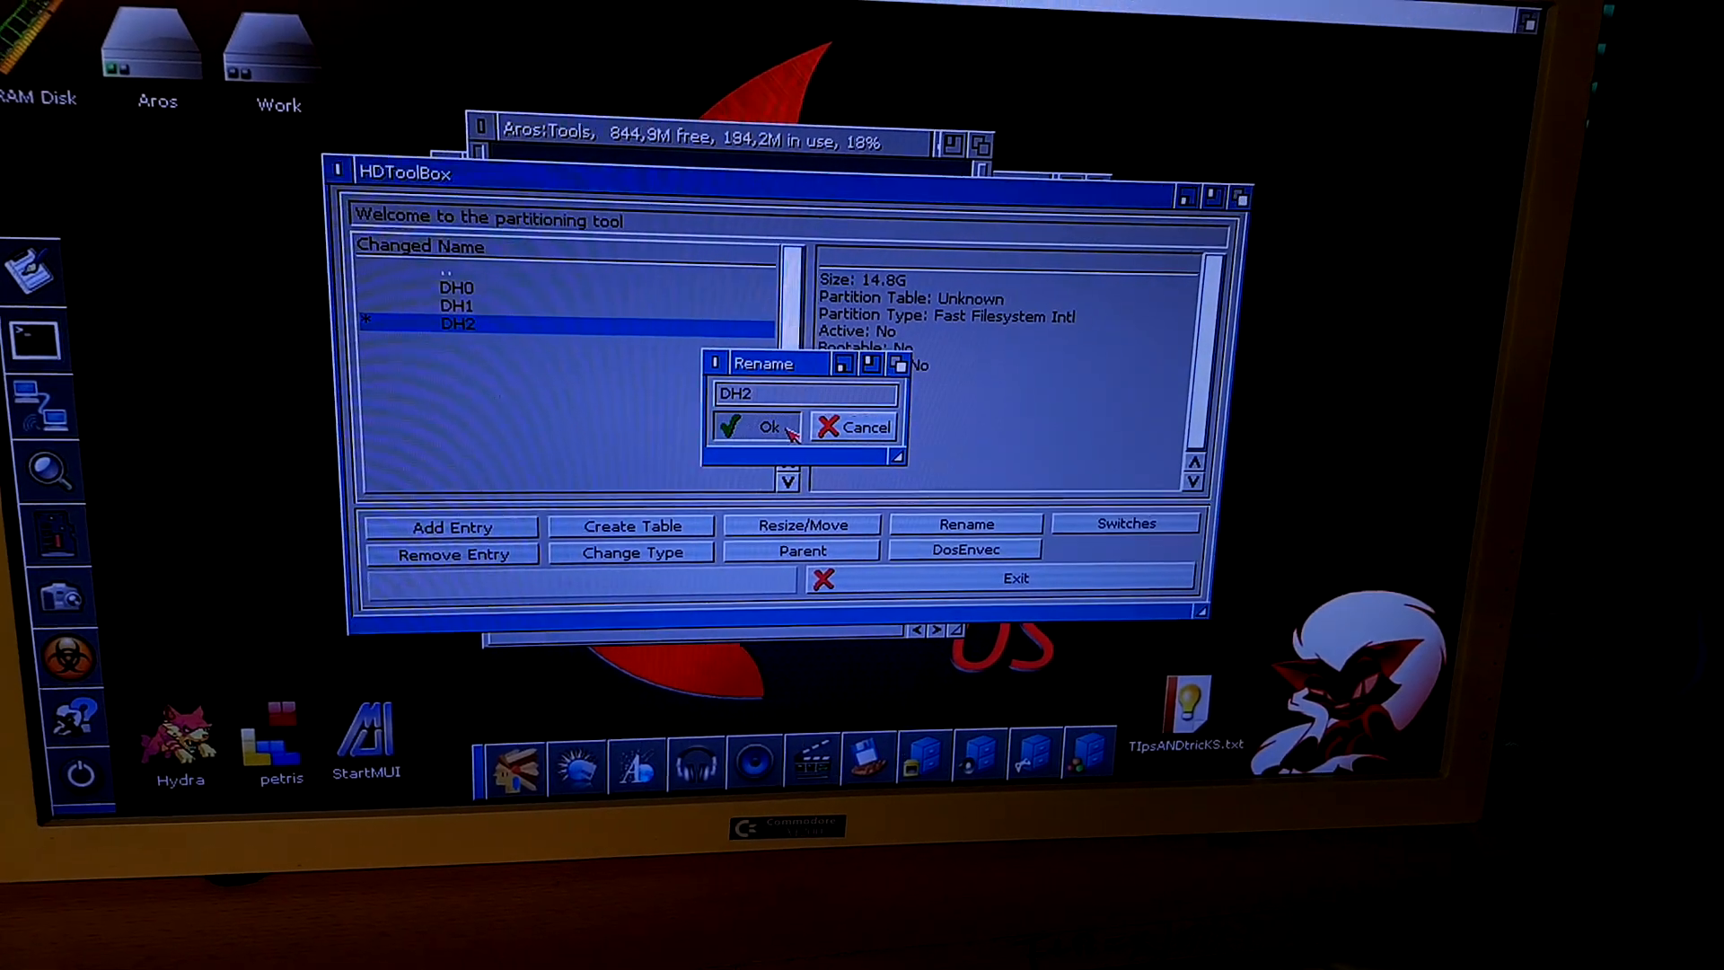
left_click(769, 428)
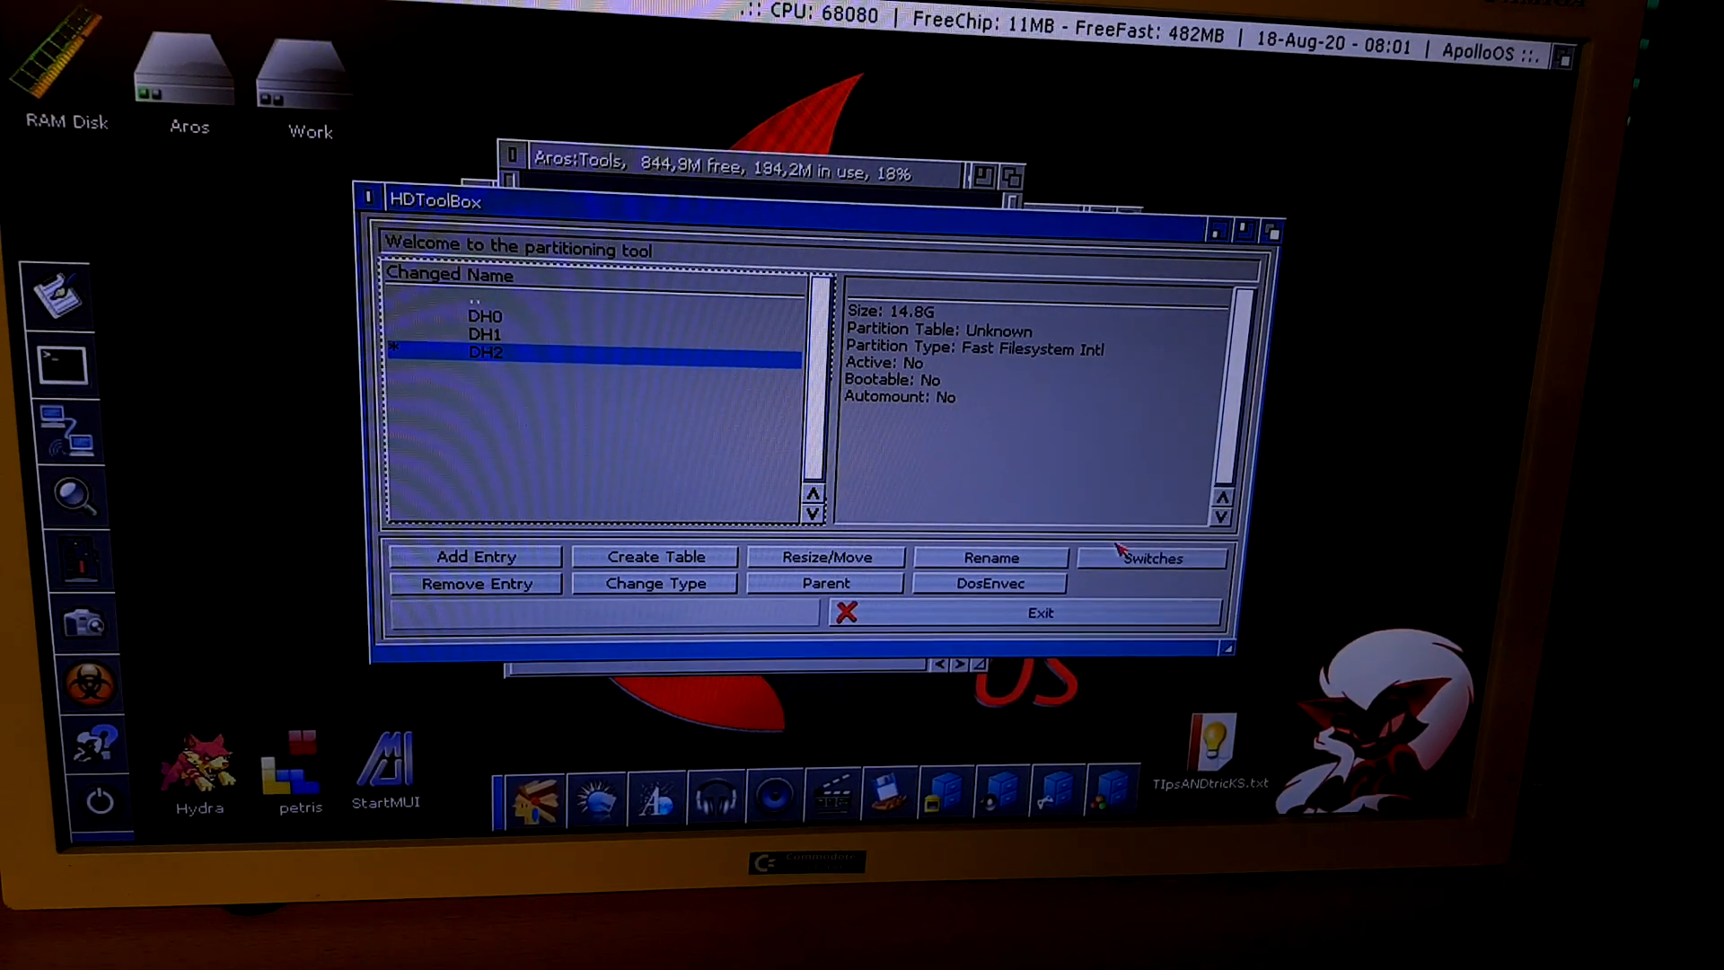
Step: Enable Automount for DH2 in its switches
left_click(1149, 557)
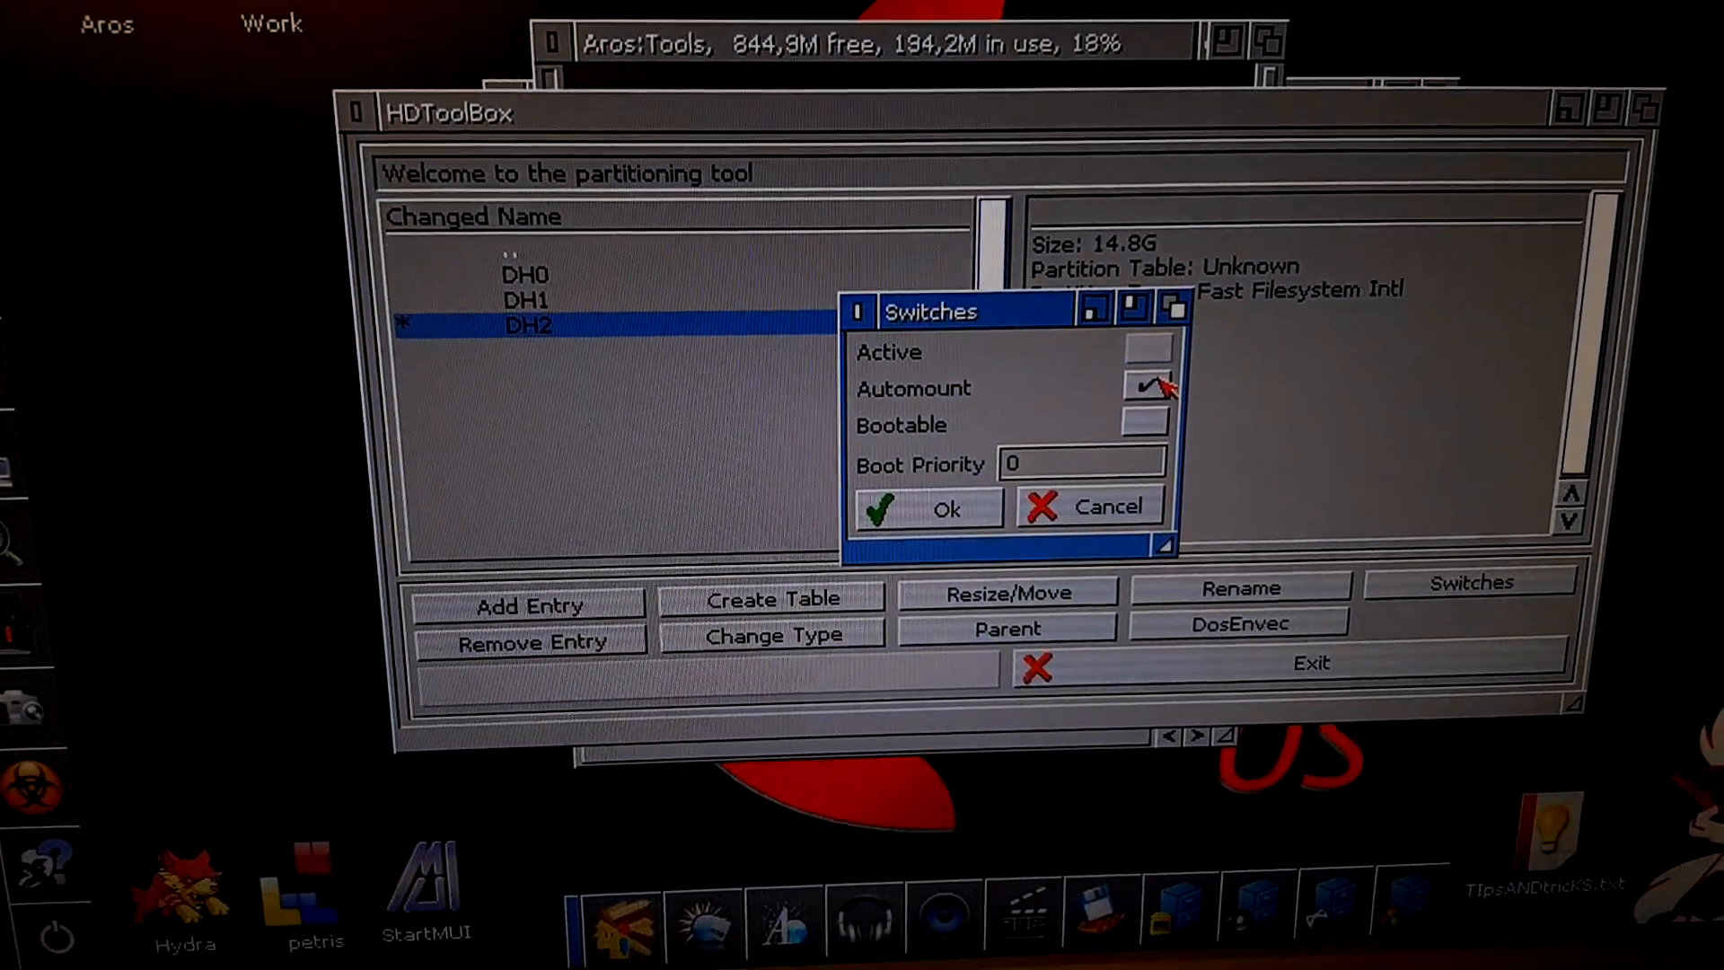
left_click(926, 508)
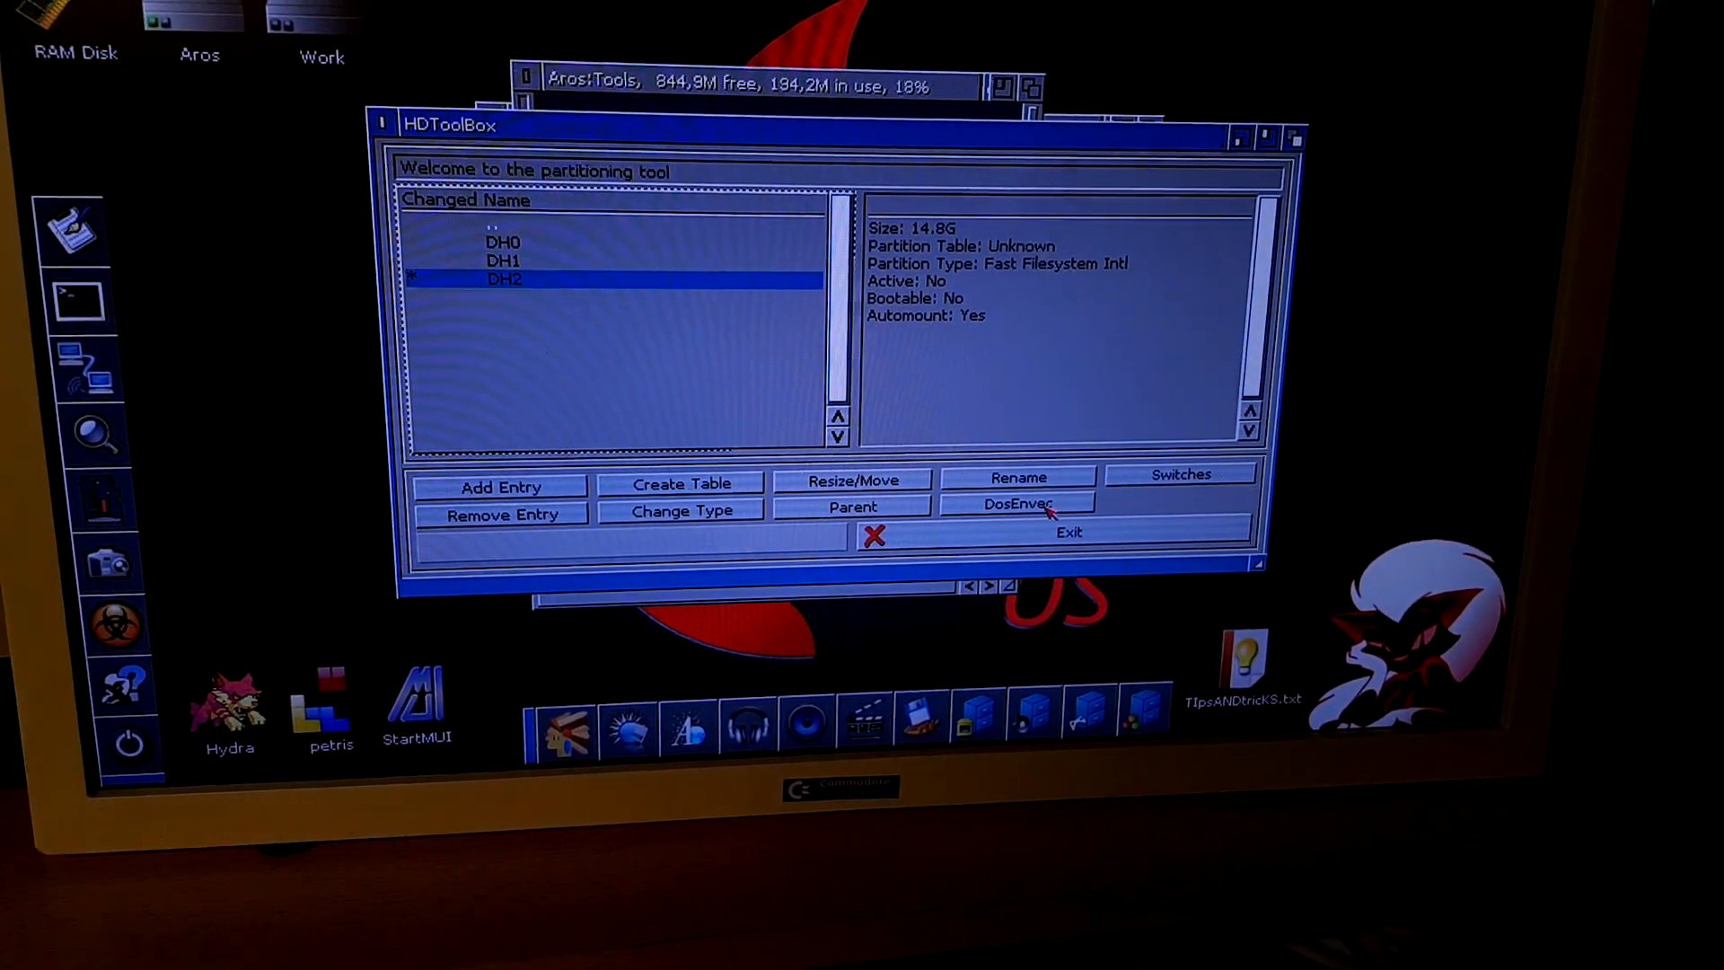
left_click(1016, 502)
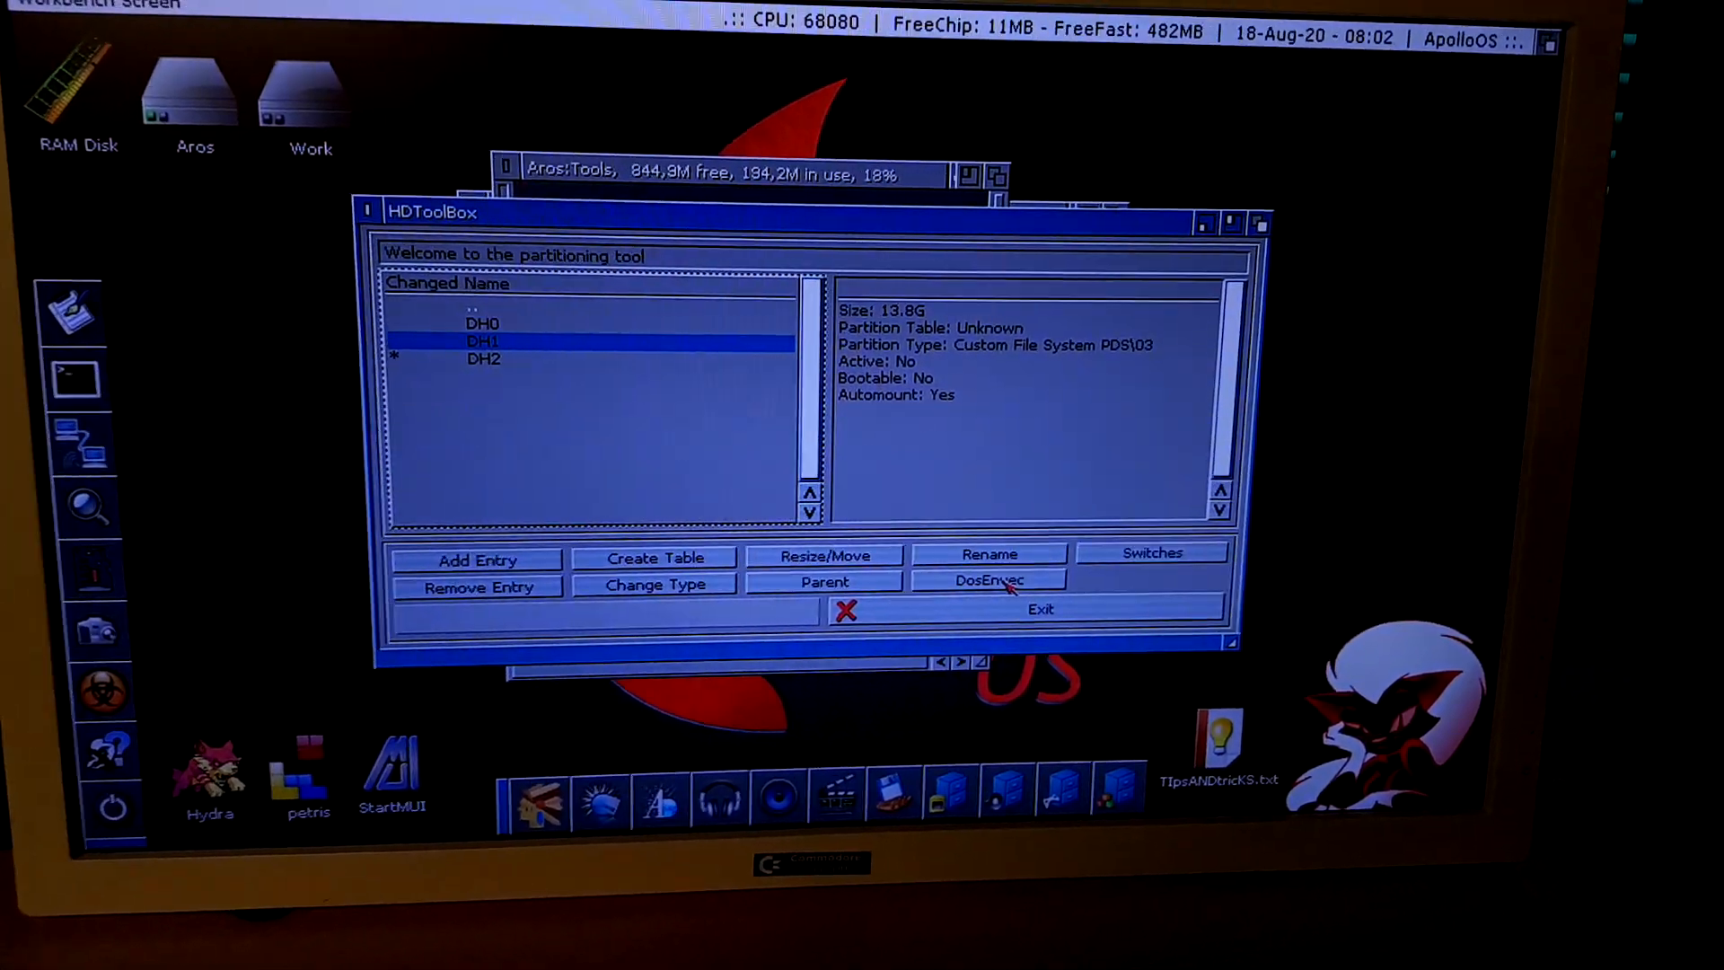
left_click(987, 580)
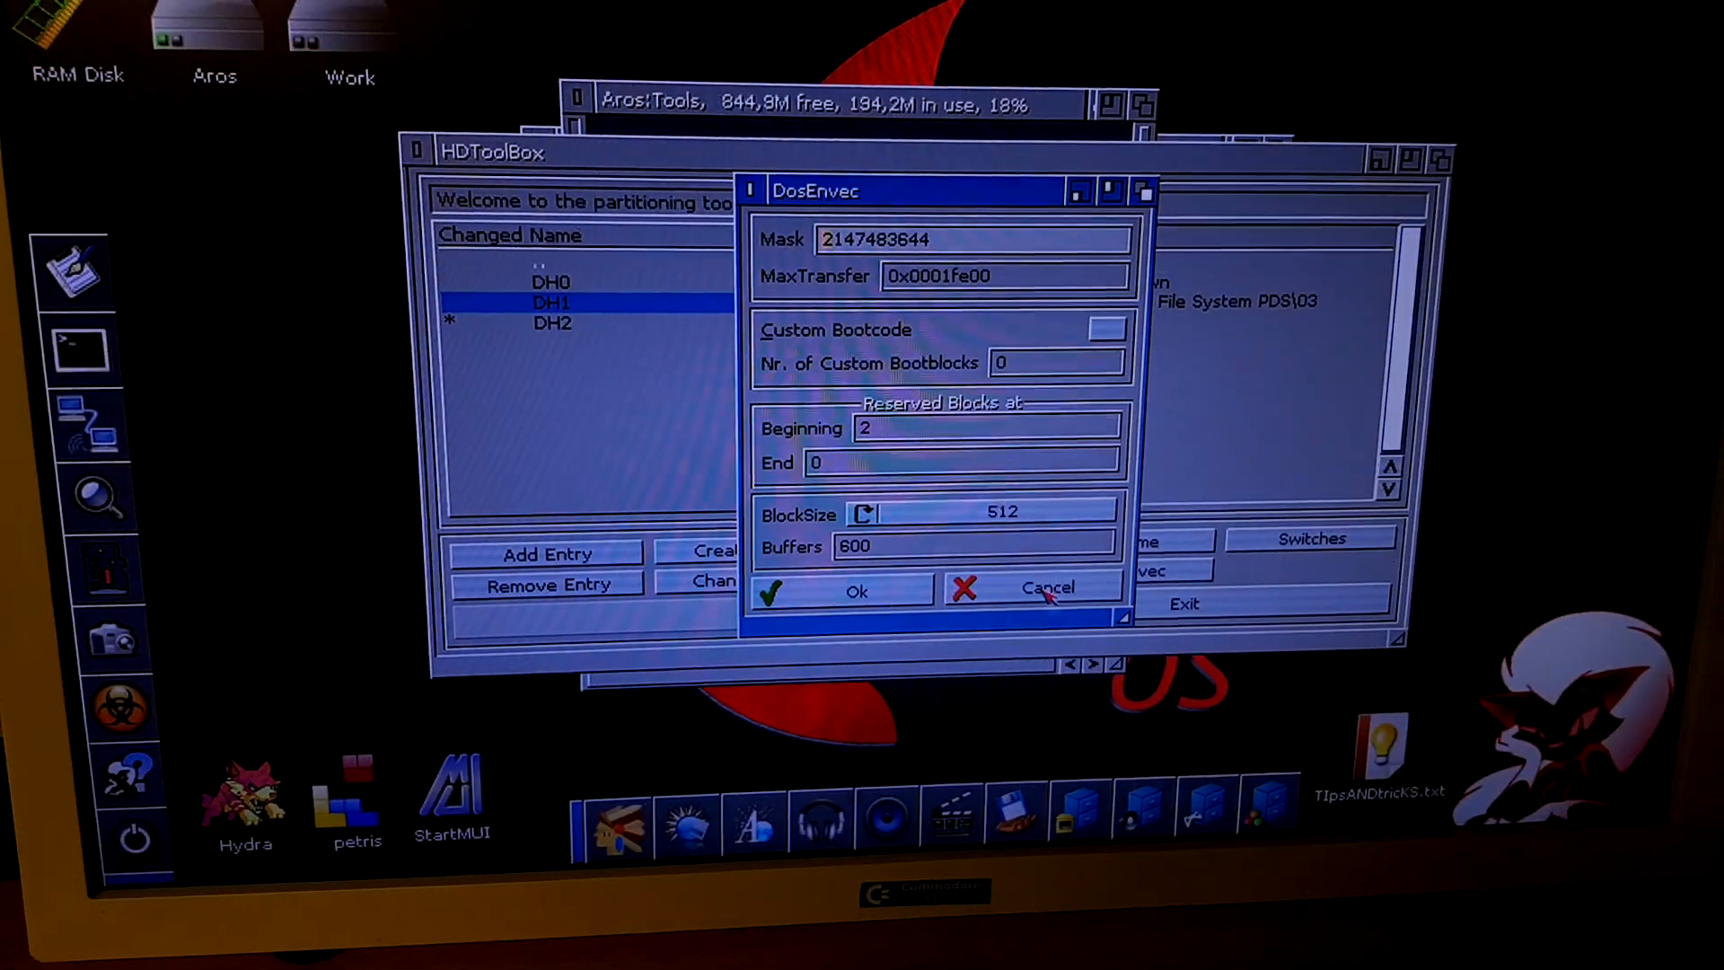
left_click(1047, 587)
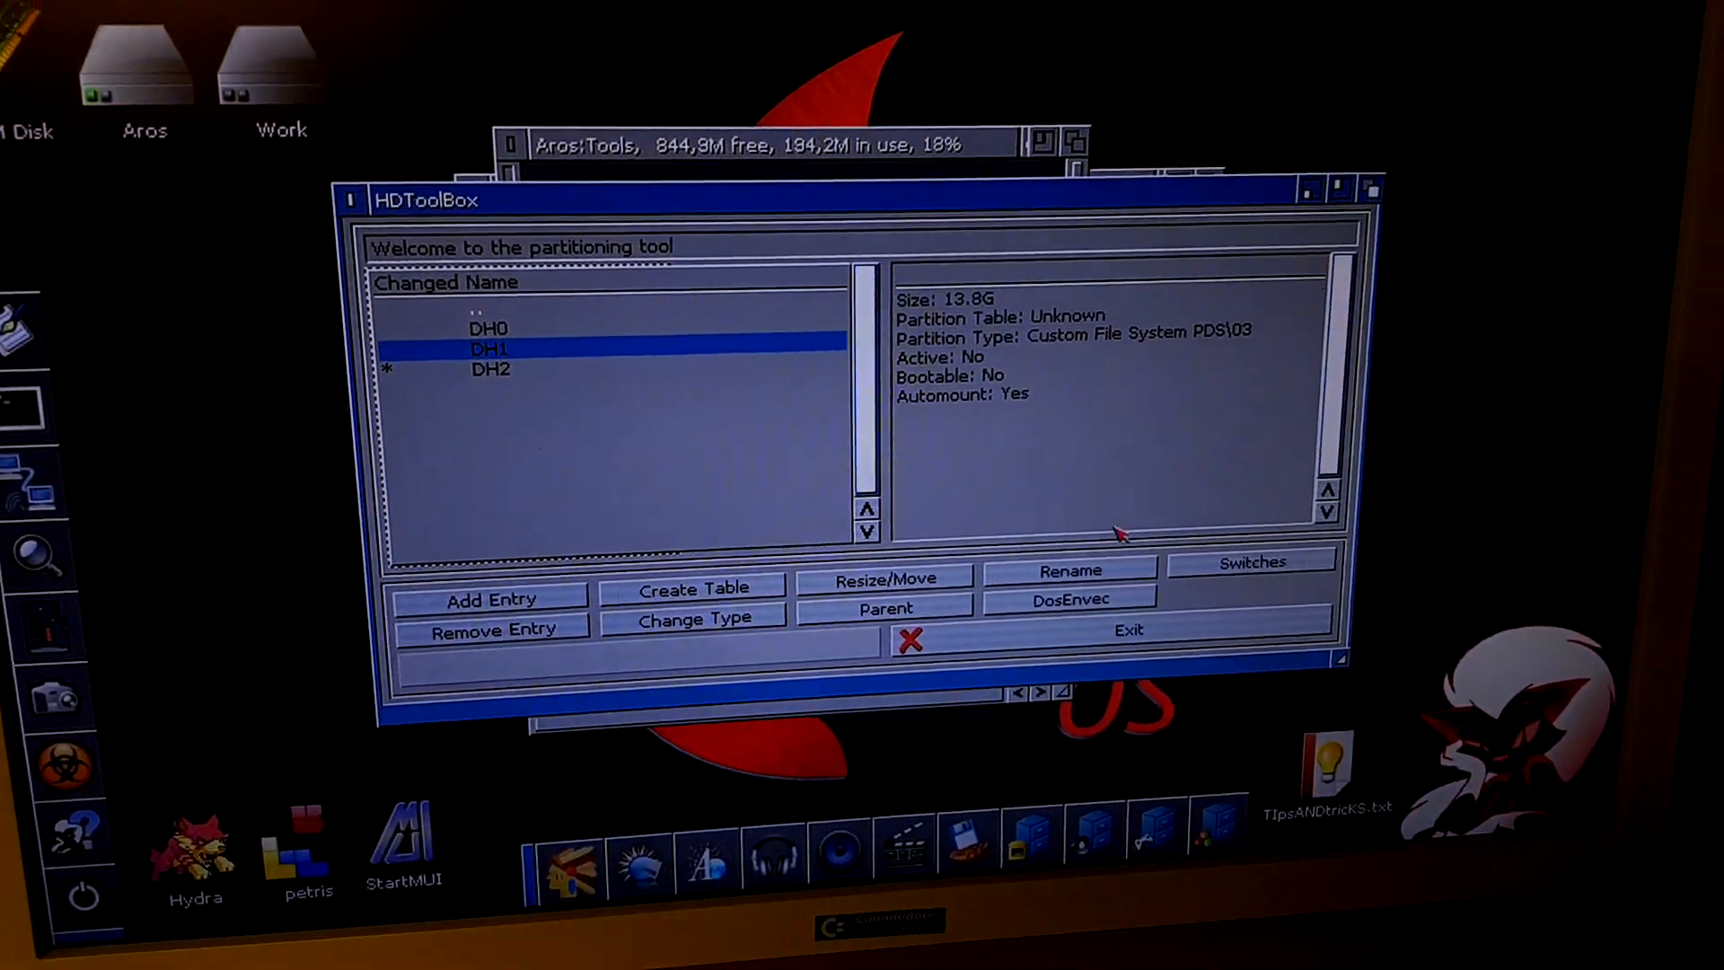
left_click(533, 383)
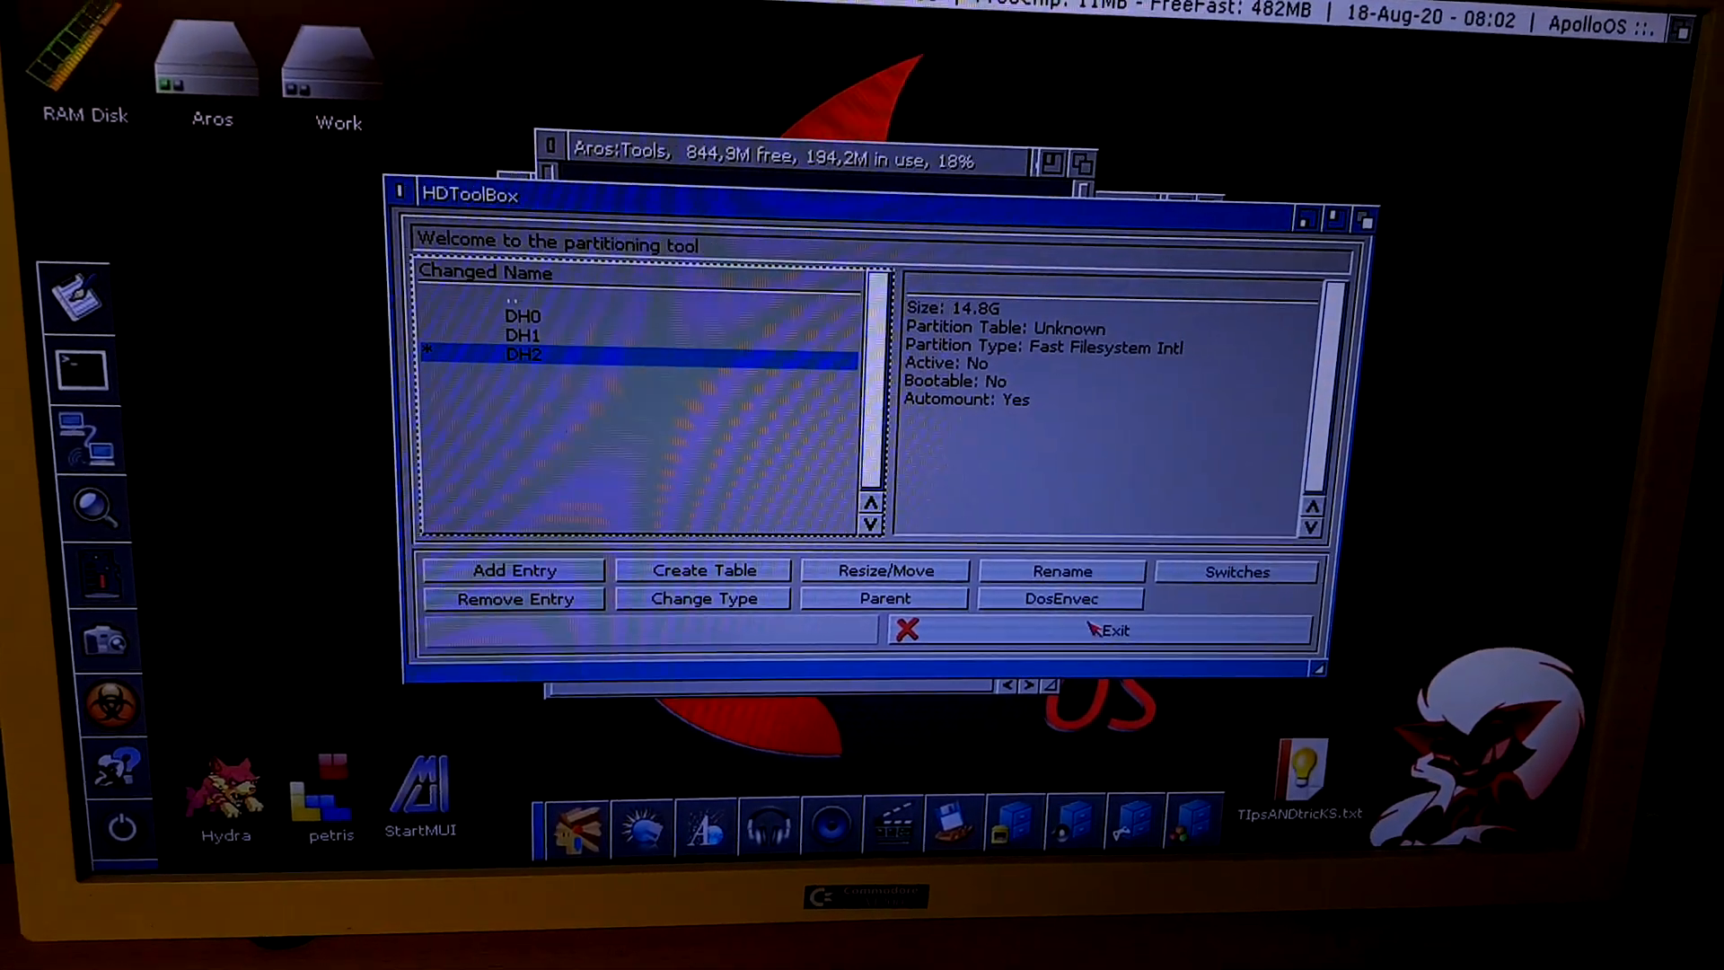
left_click(1059, 598)
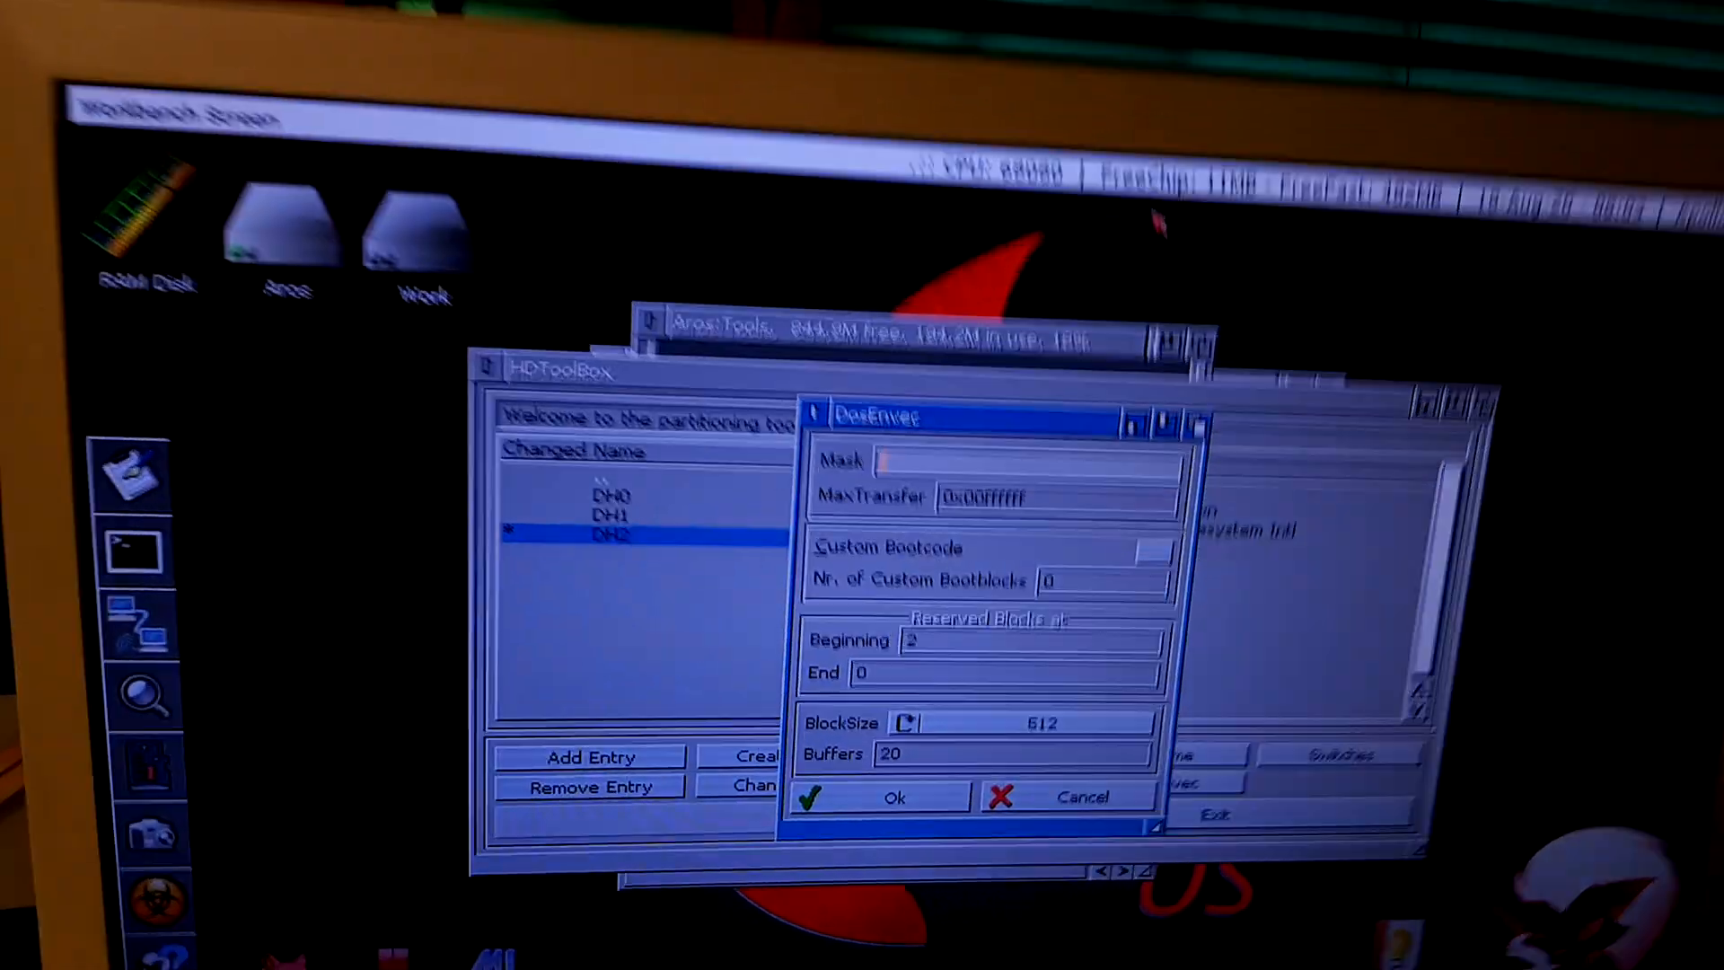
type("2147483644")
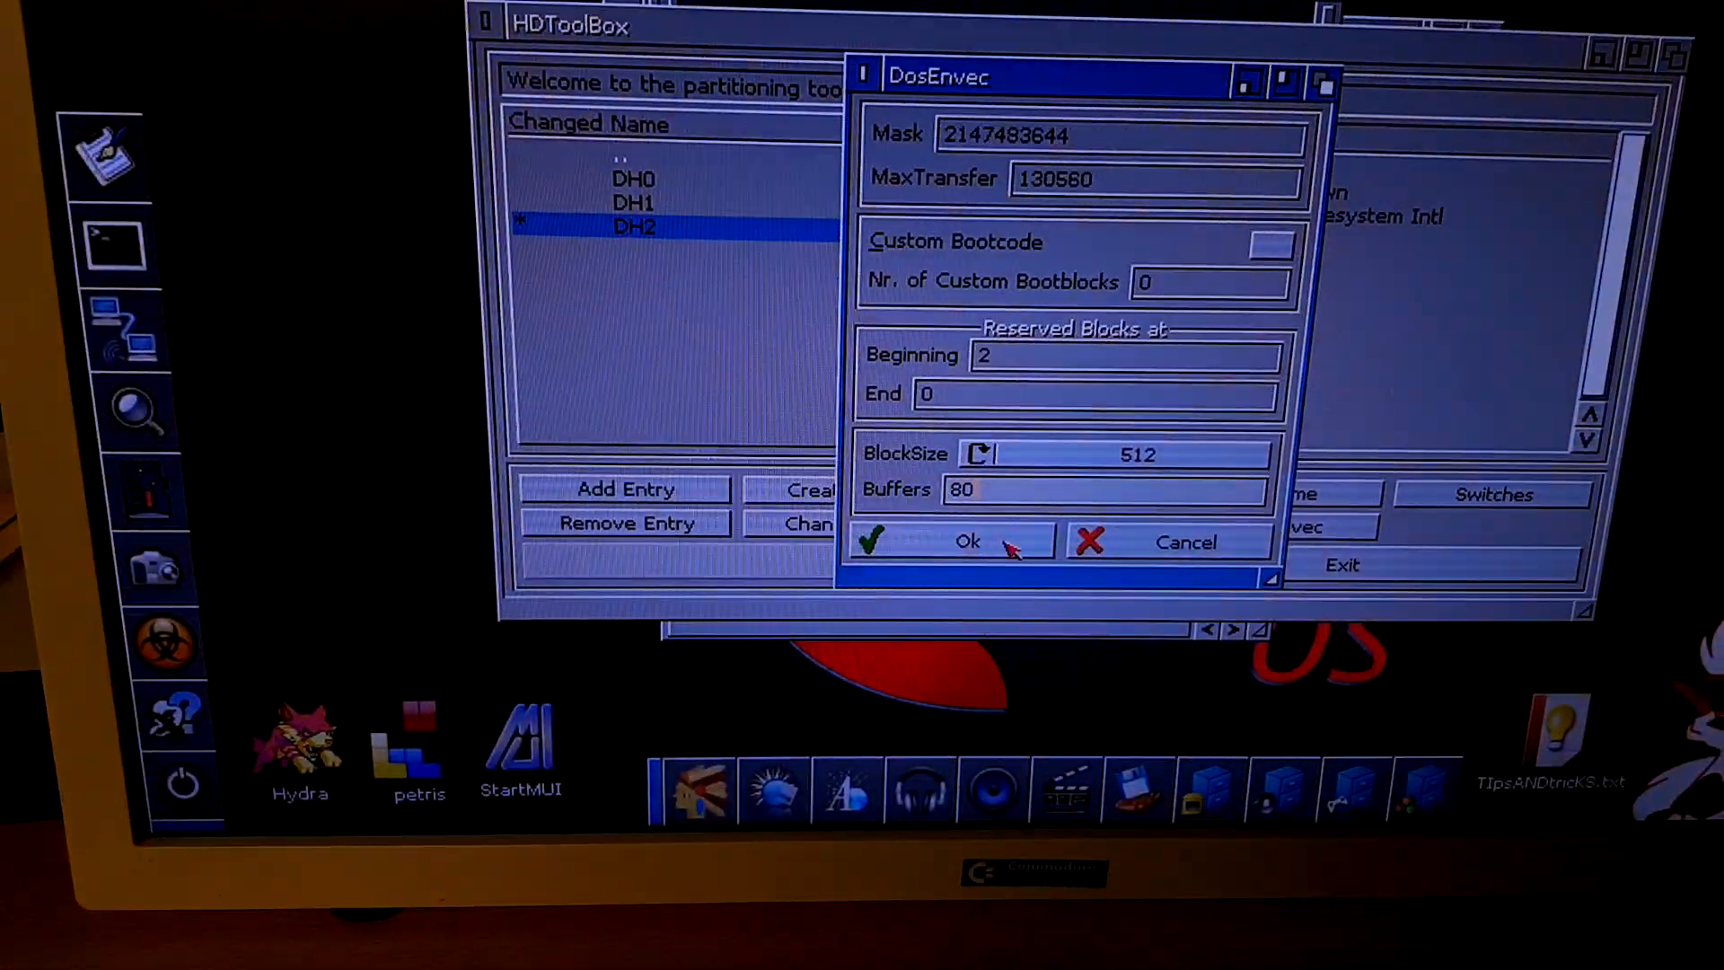
left_click(967, 541)
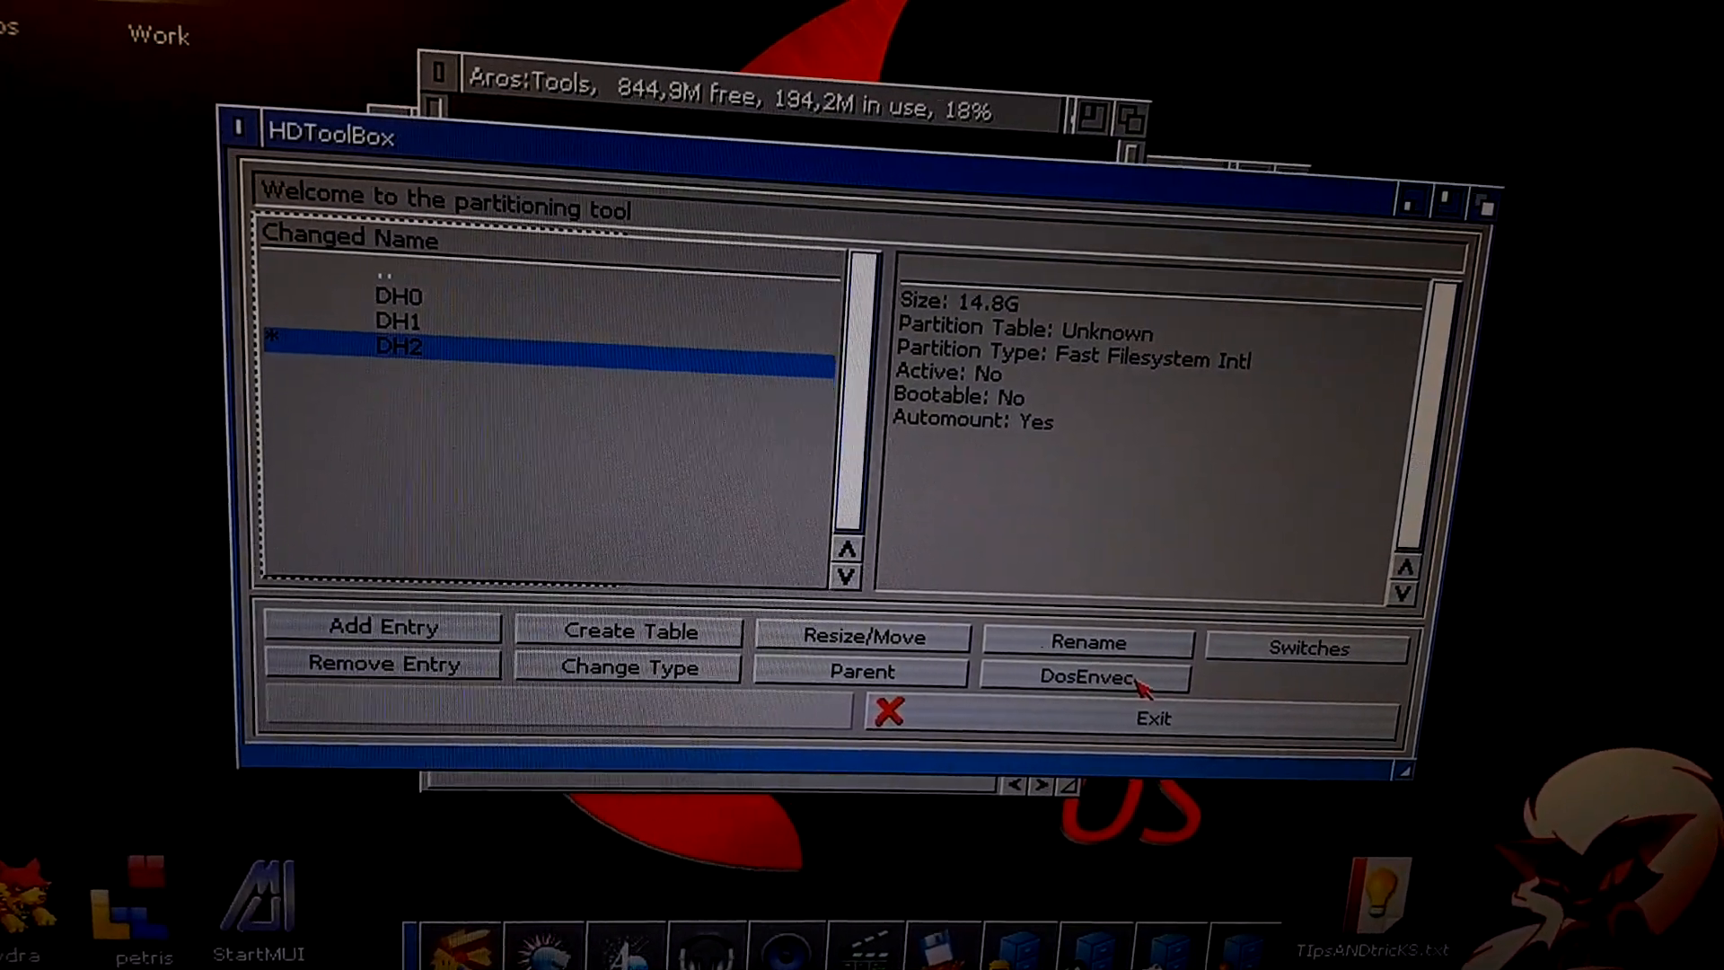
Step: Change DH2's partition type from Fast Filesystem Intl to Custom File System PDS\03
left_click(1086, 679)
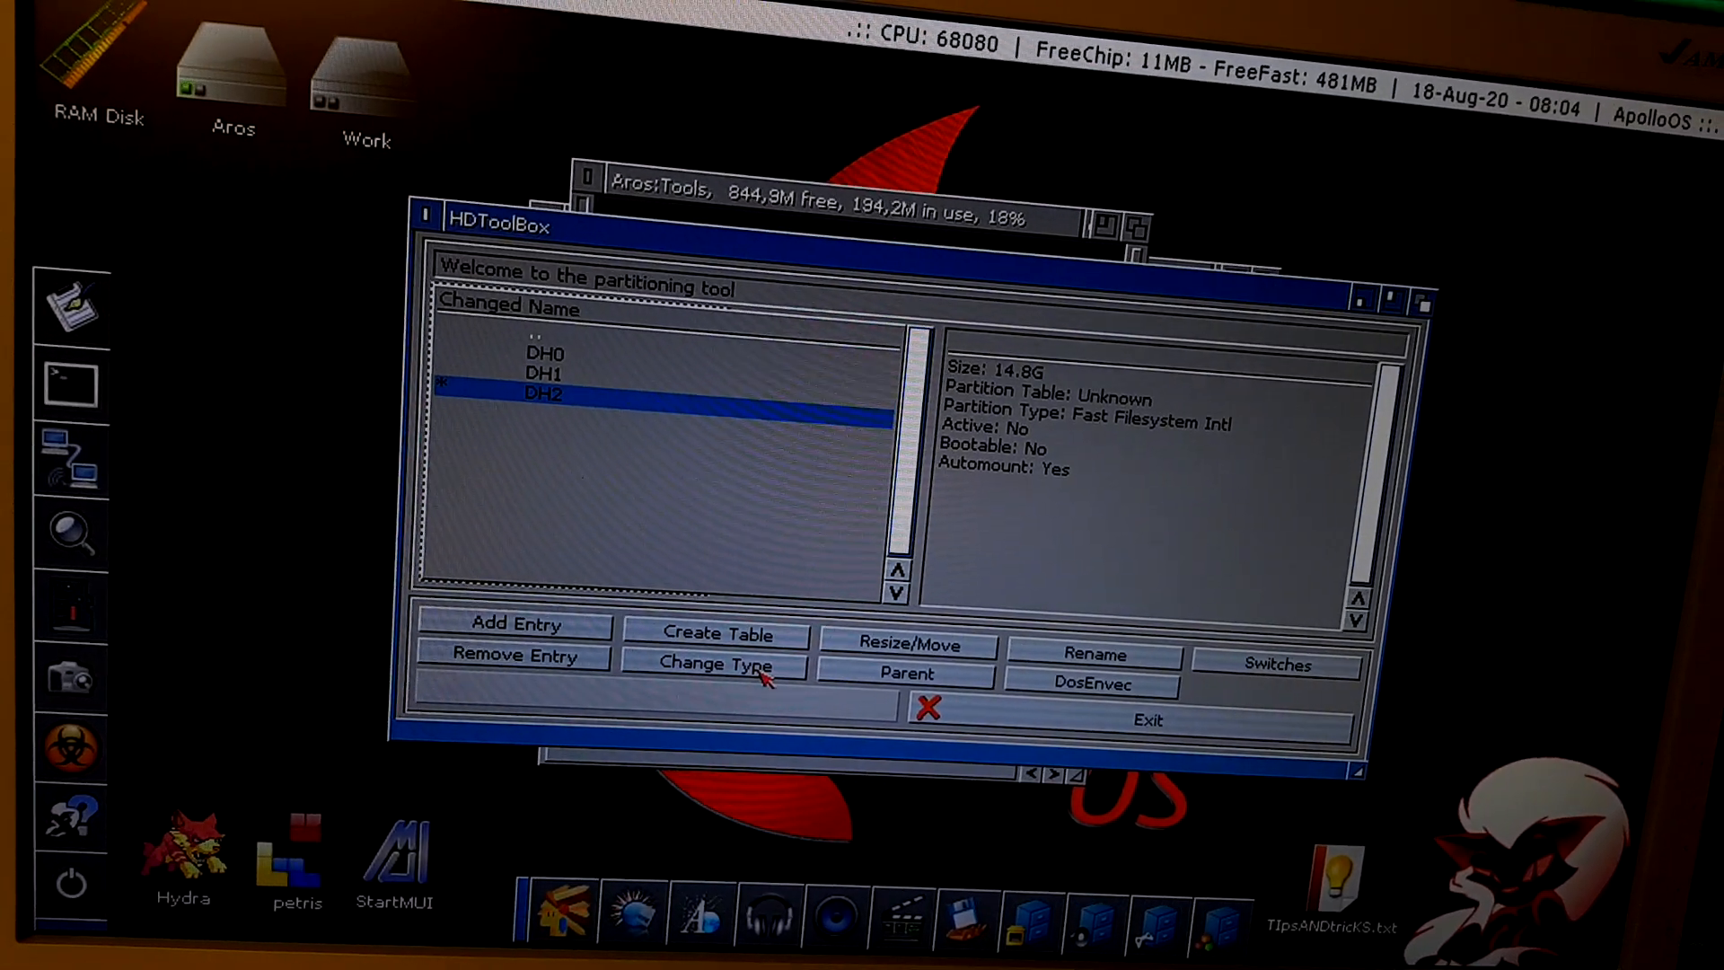
left_click(716, 664)
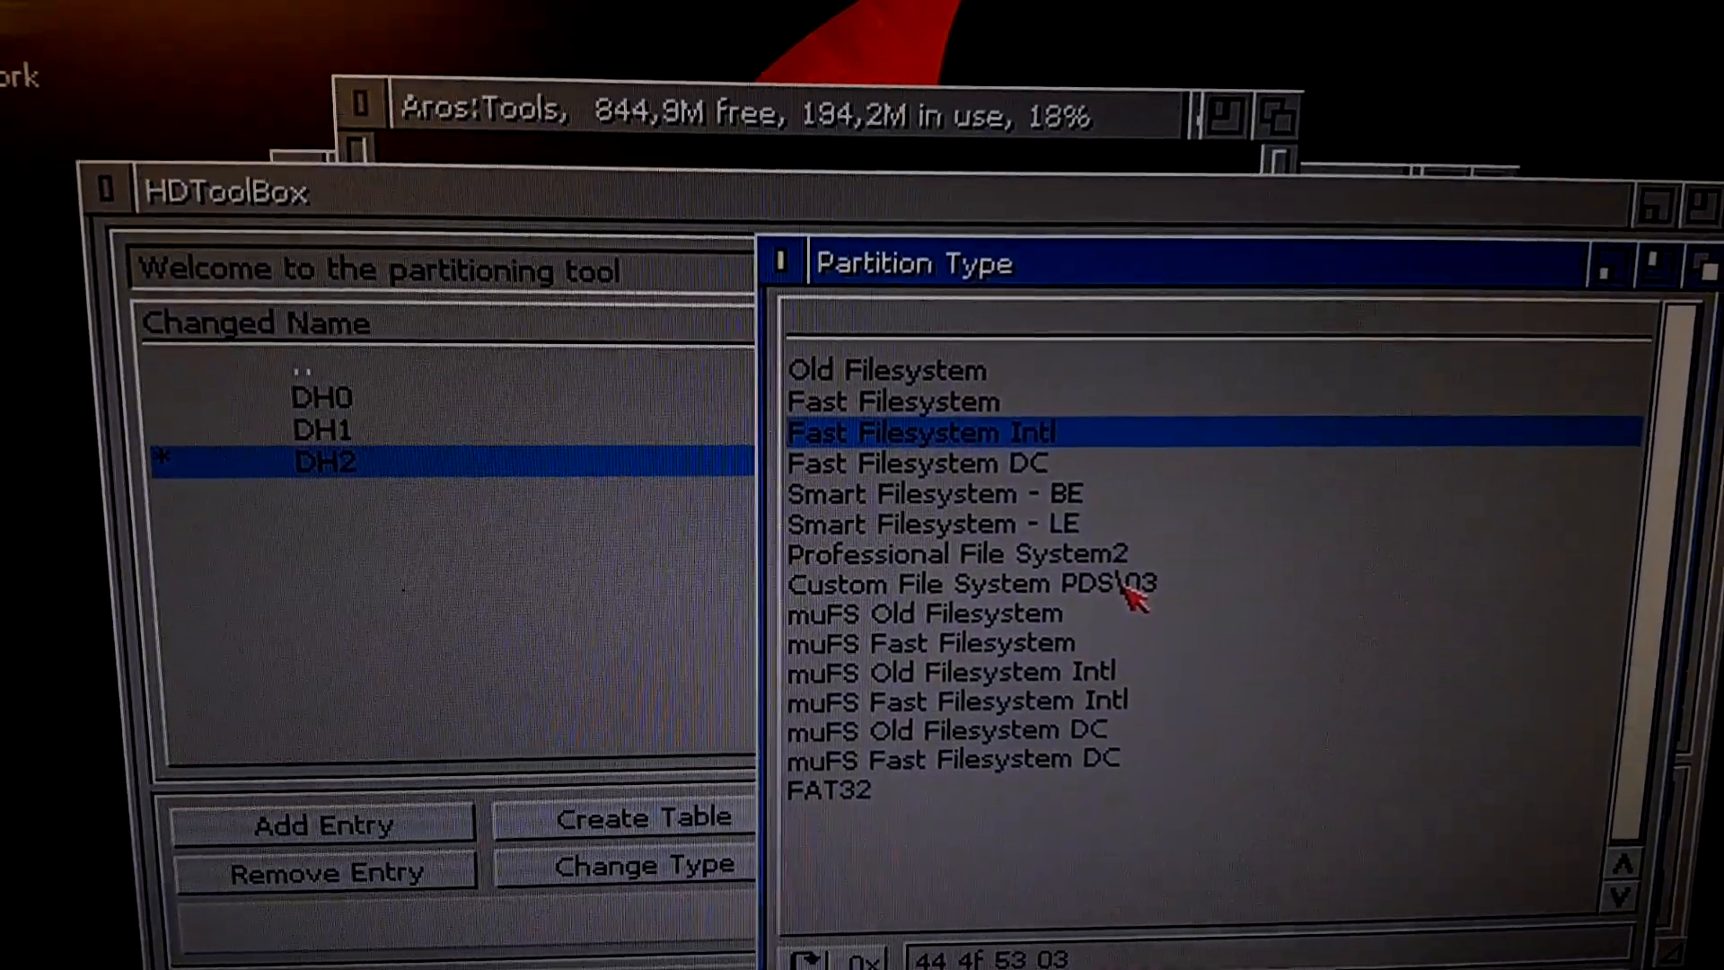
left_click(971, 582)
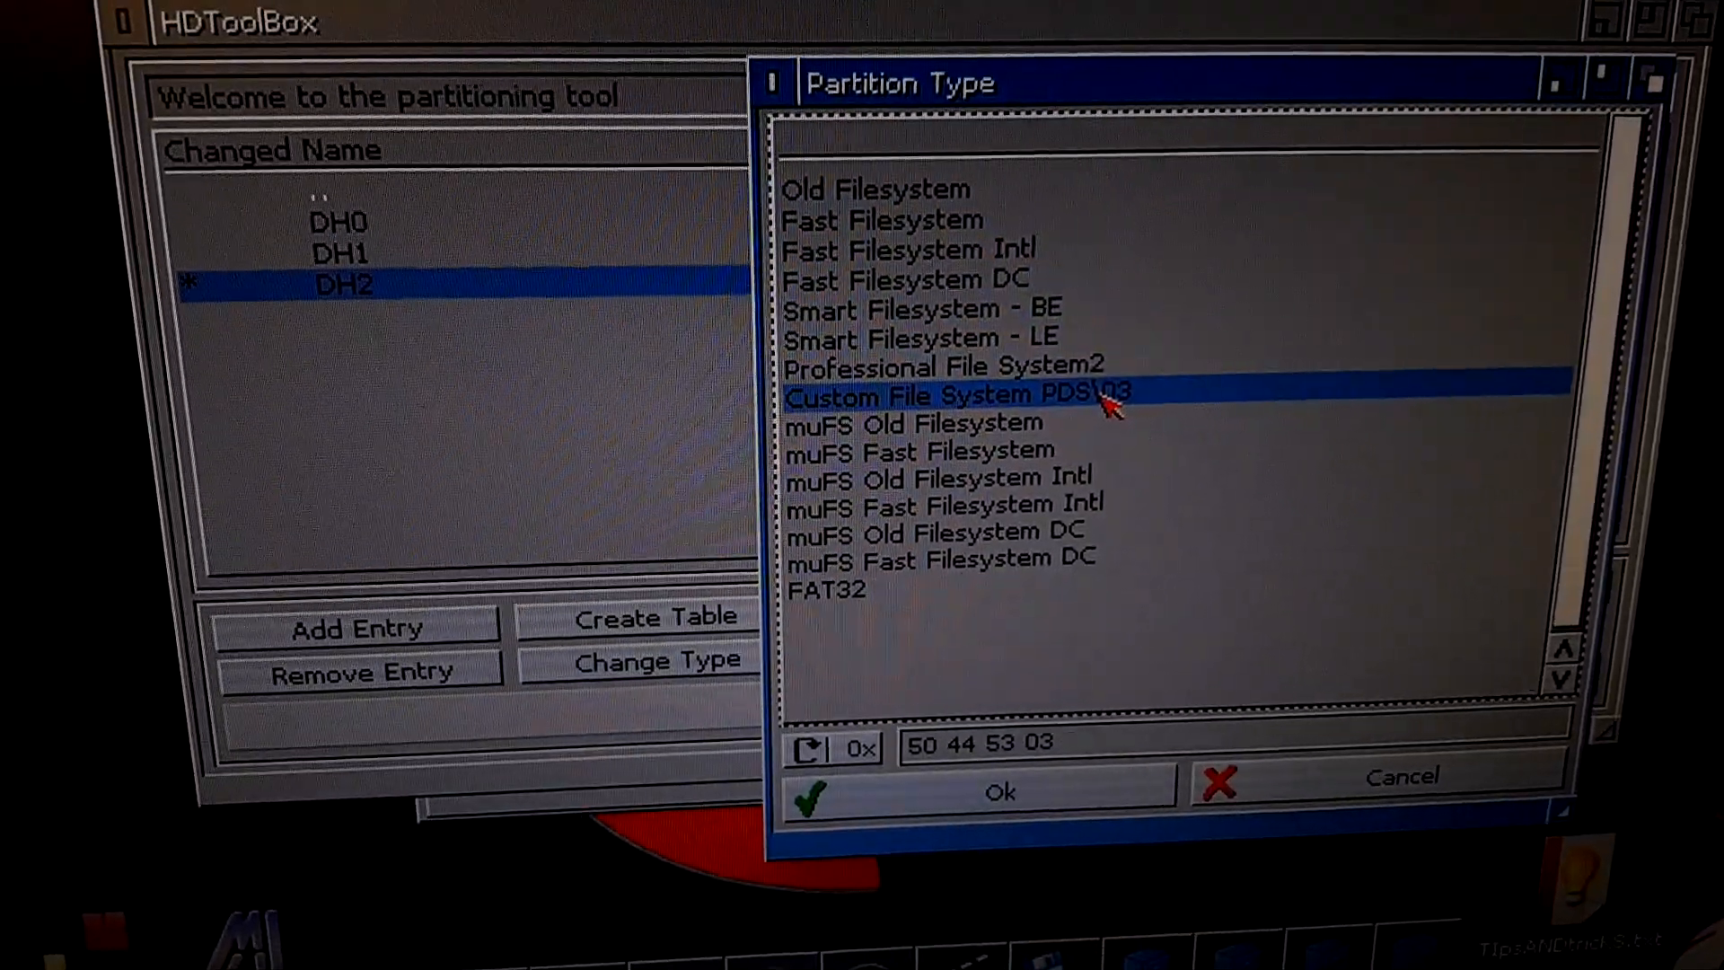
left_click(998, 790)
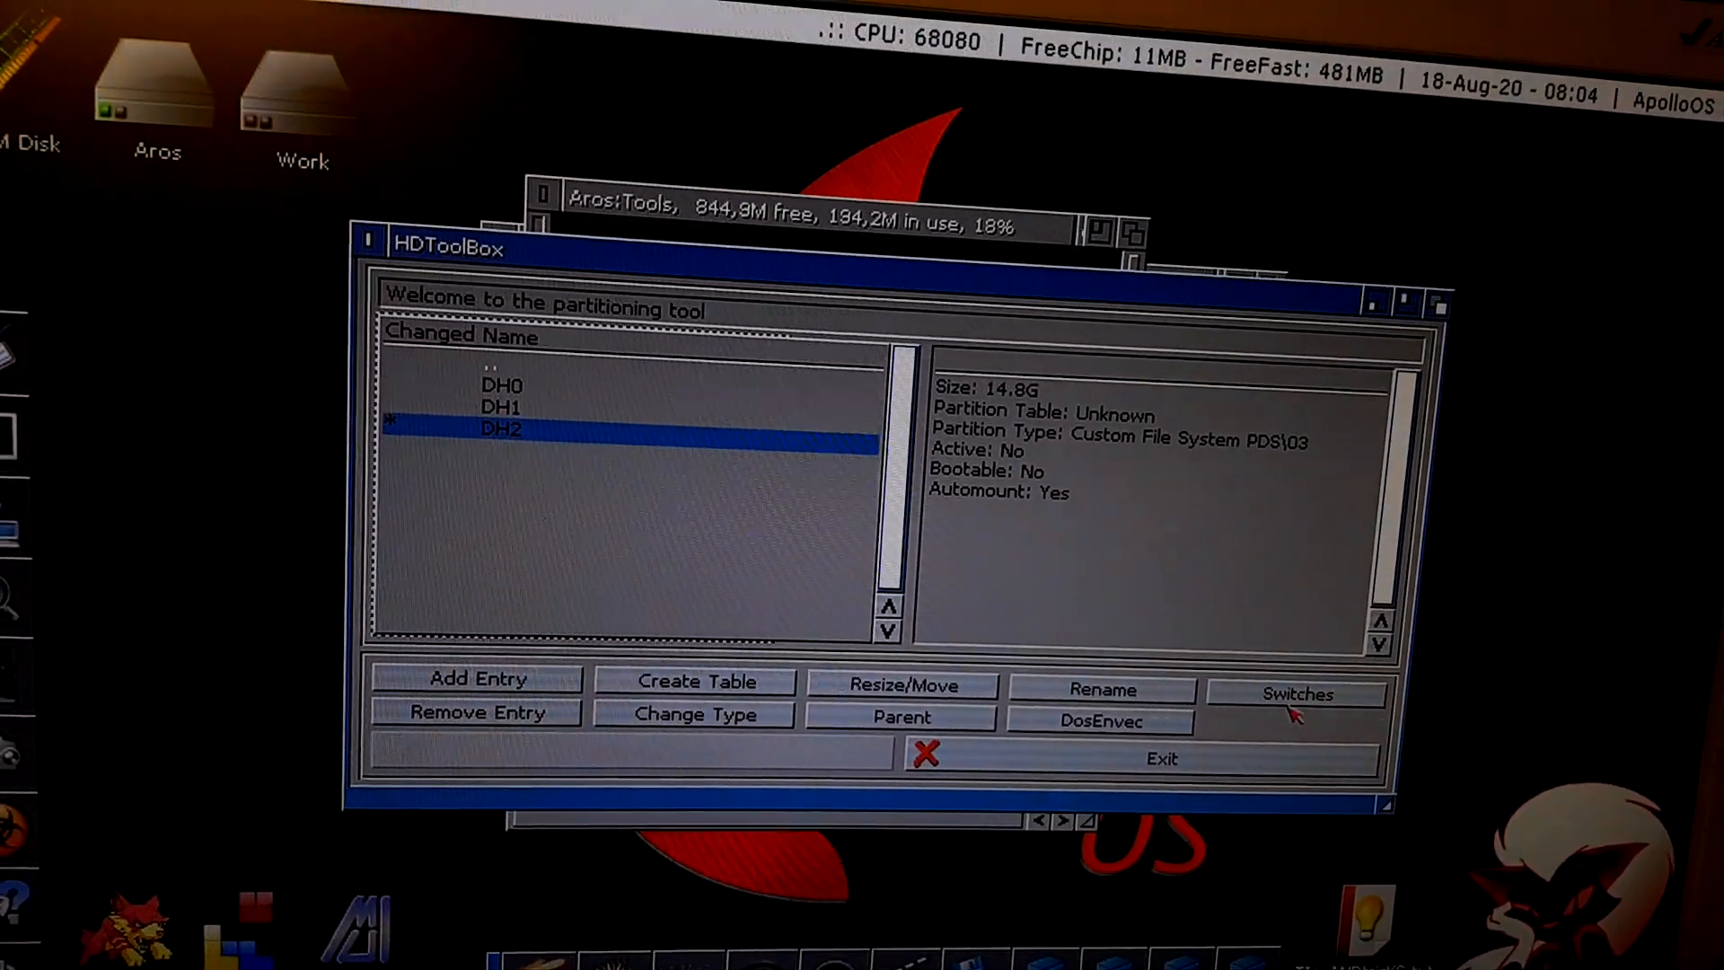
left_click(1296, 694)
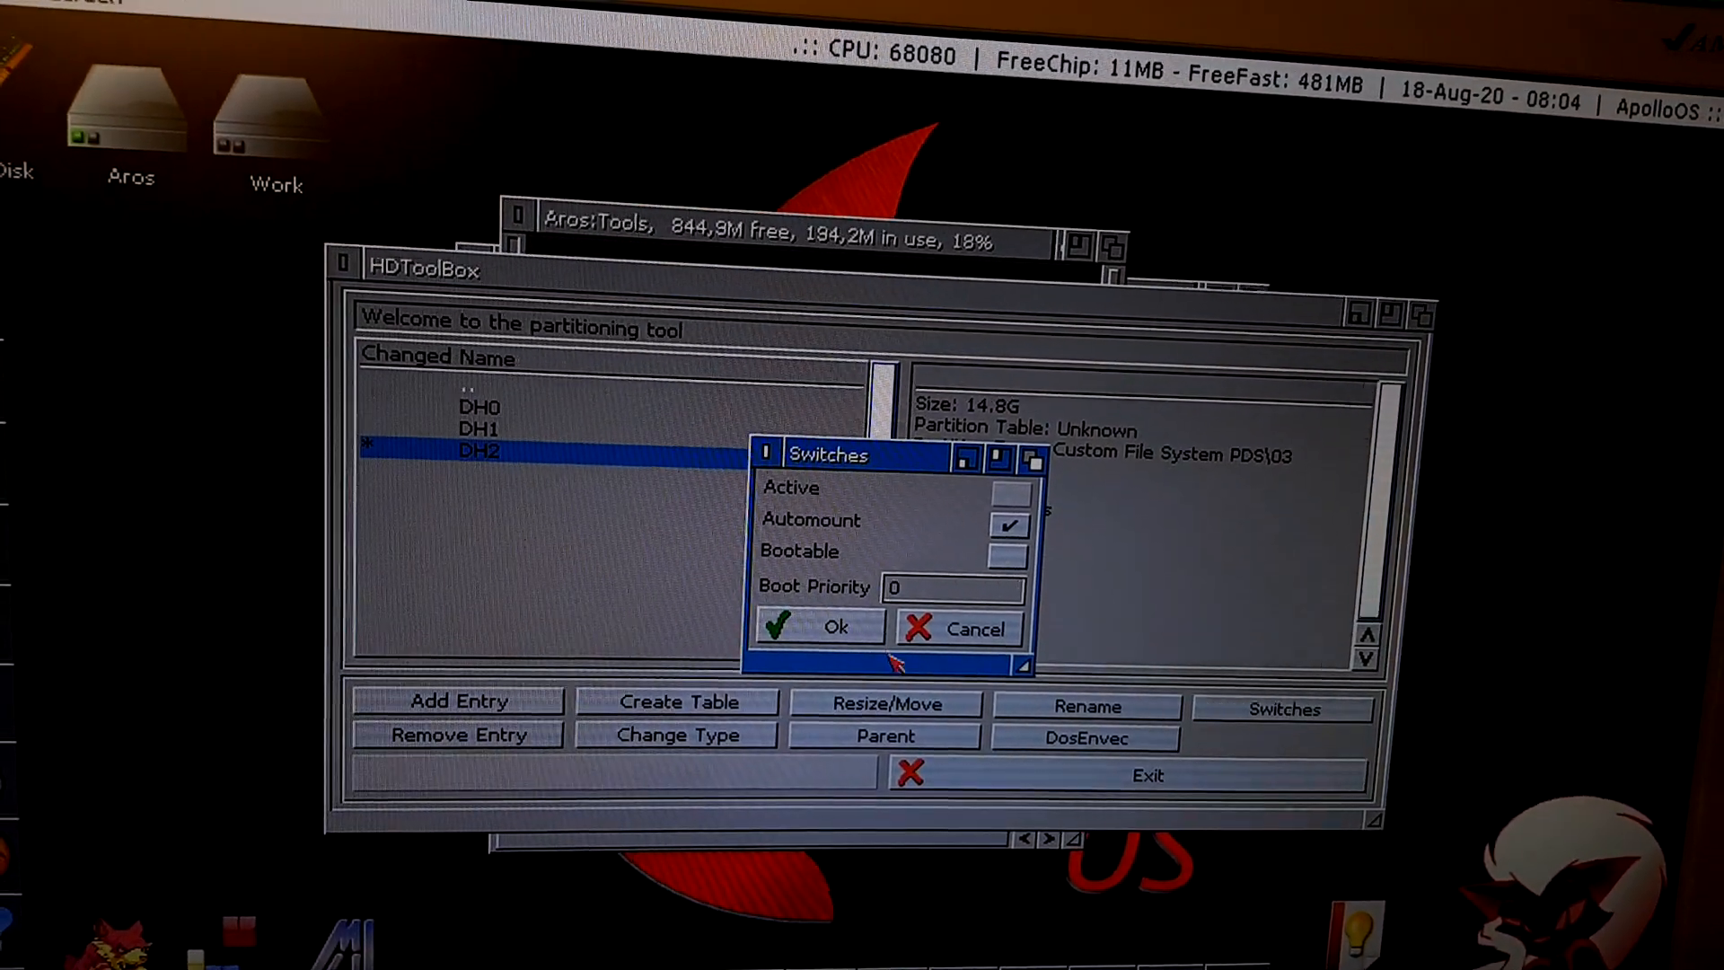
left_click(819, 627)
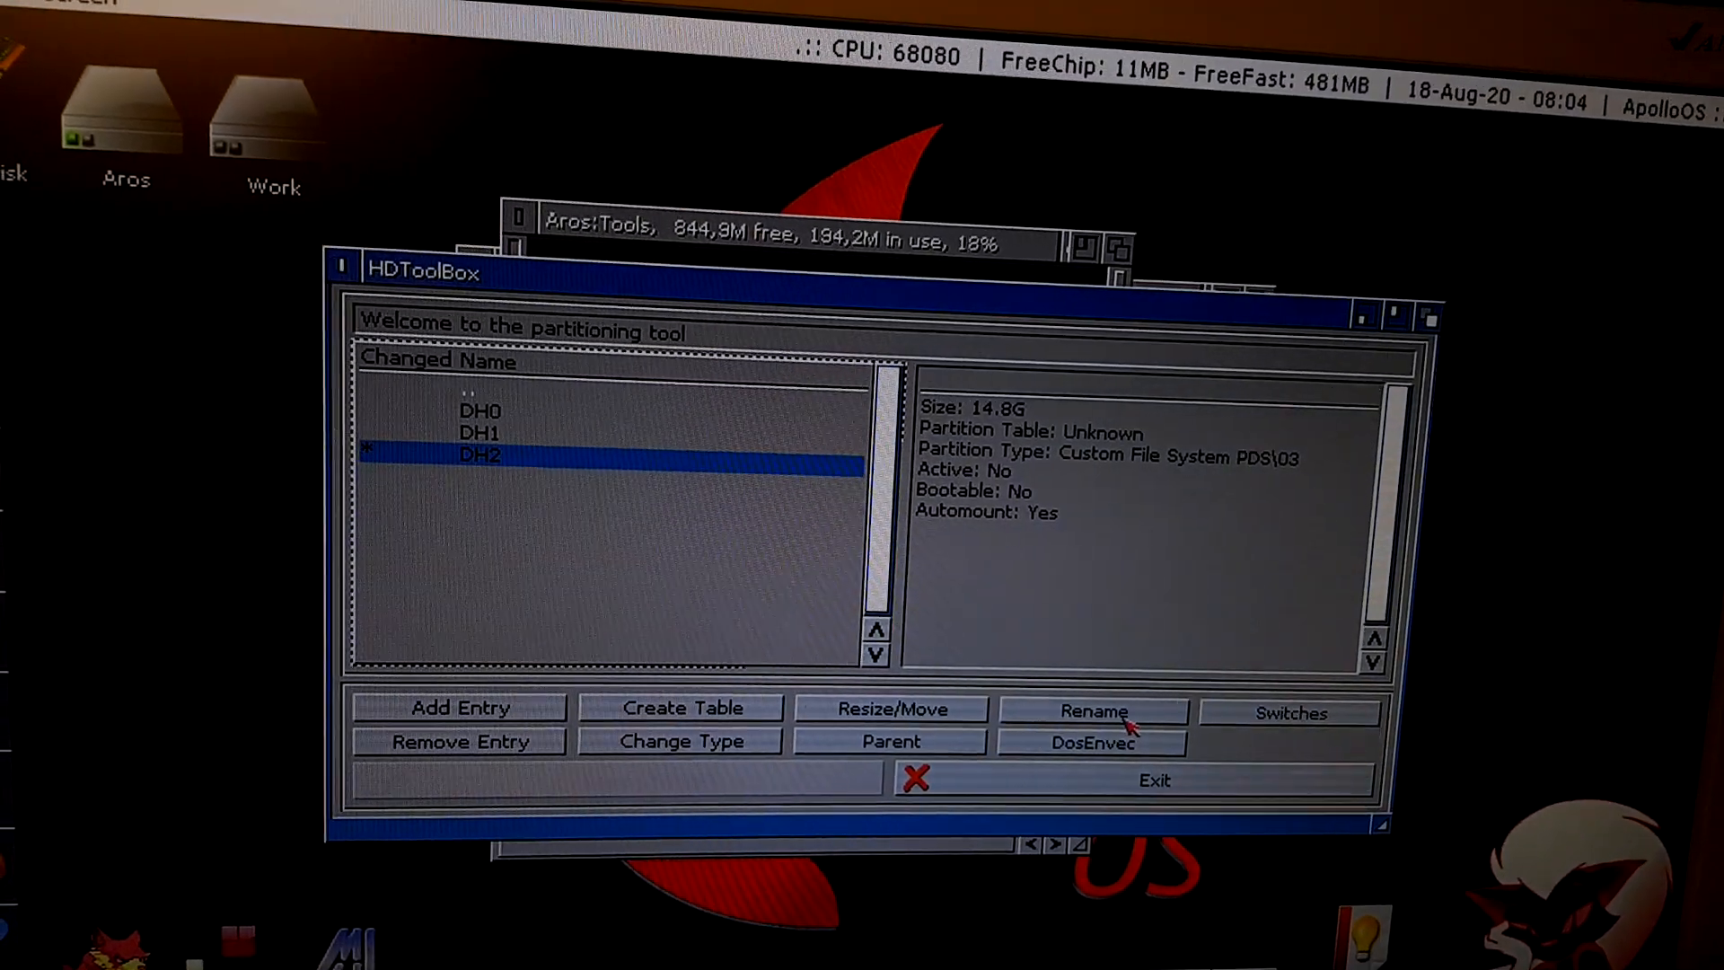
left_click(1090, 744)
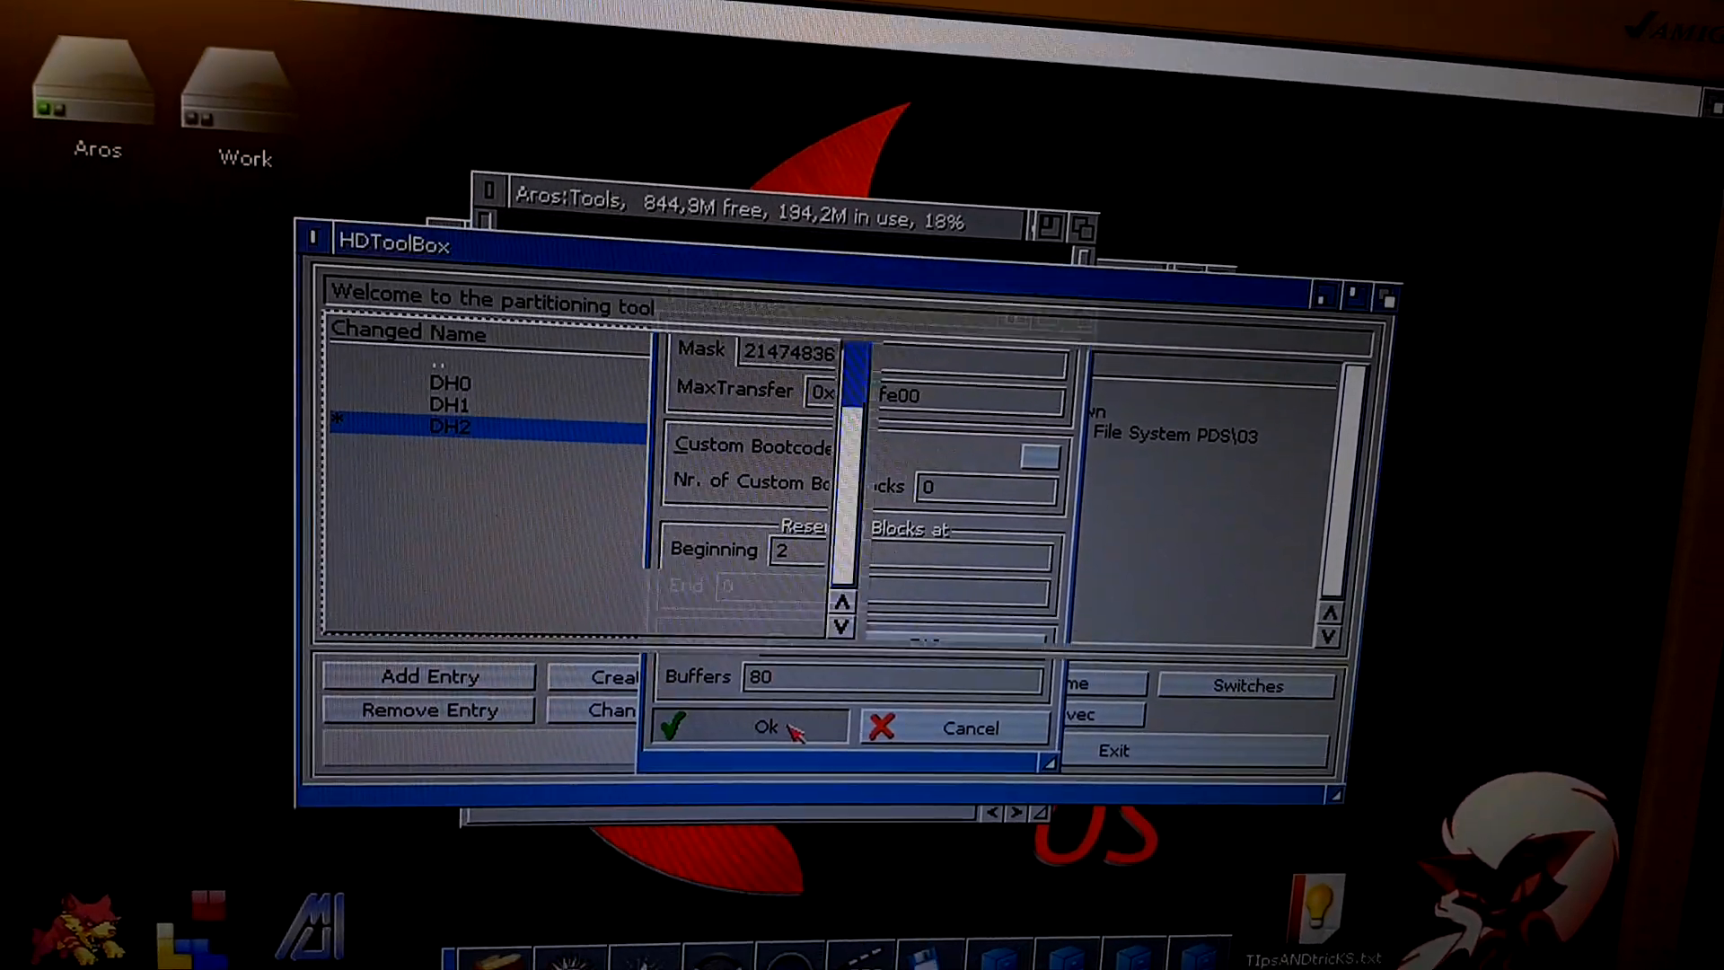
left_click(765, 727)
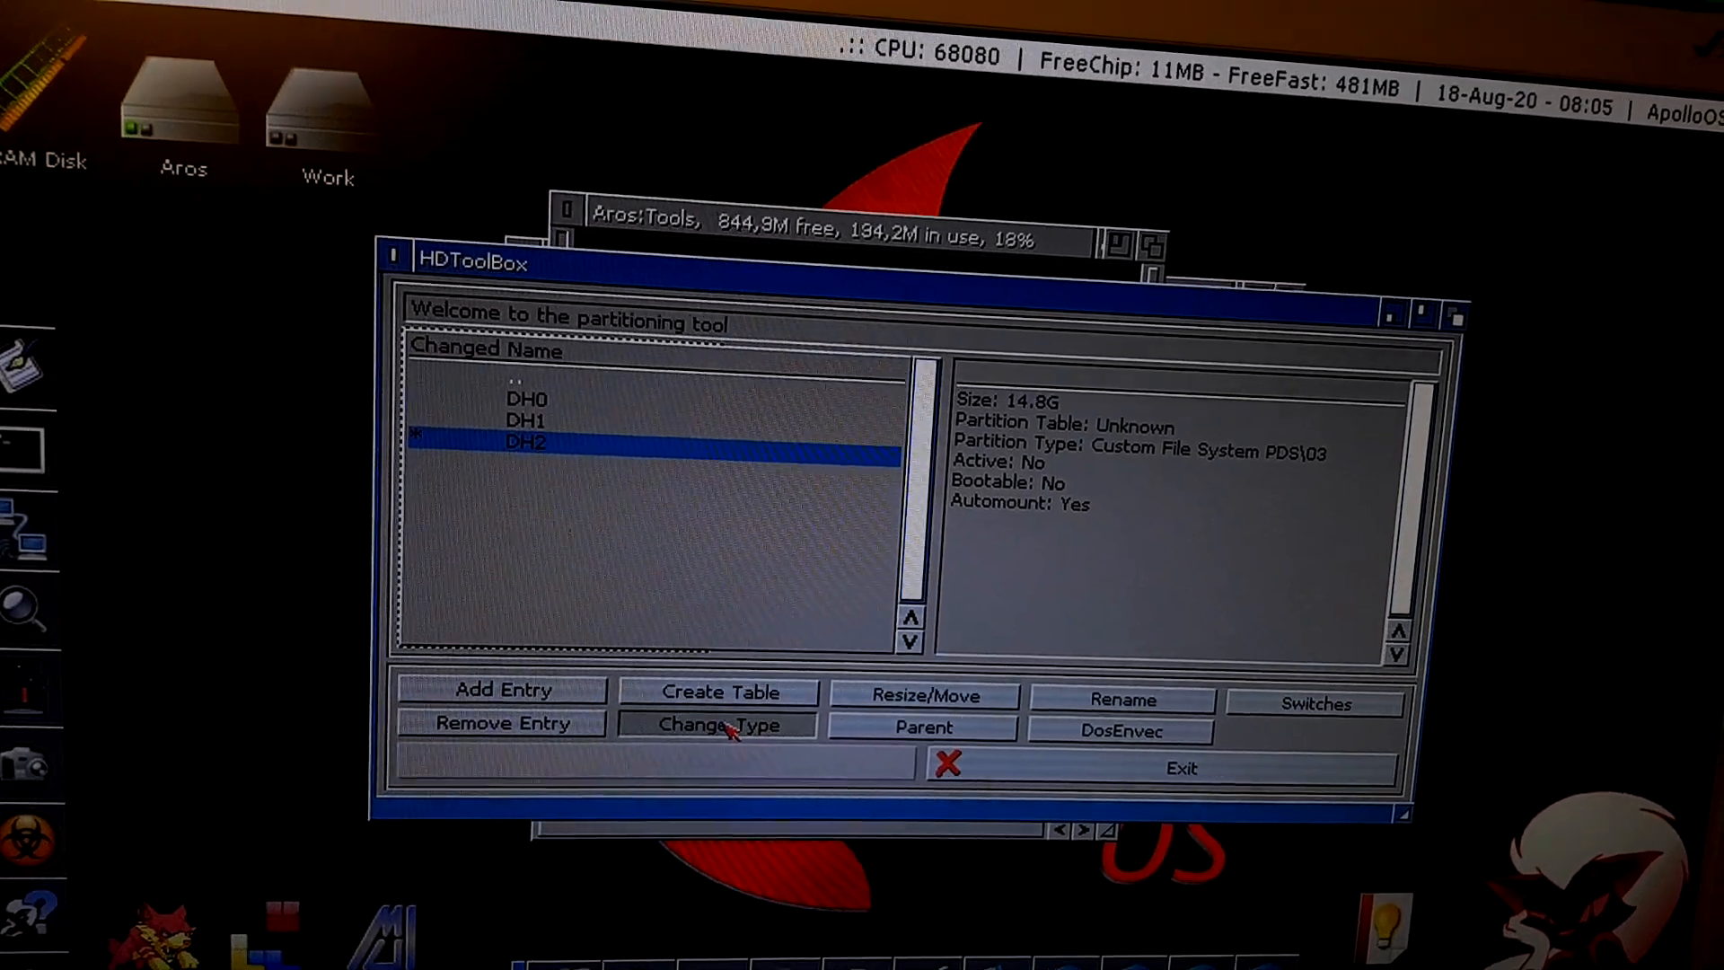
left_click(718, 723)
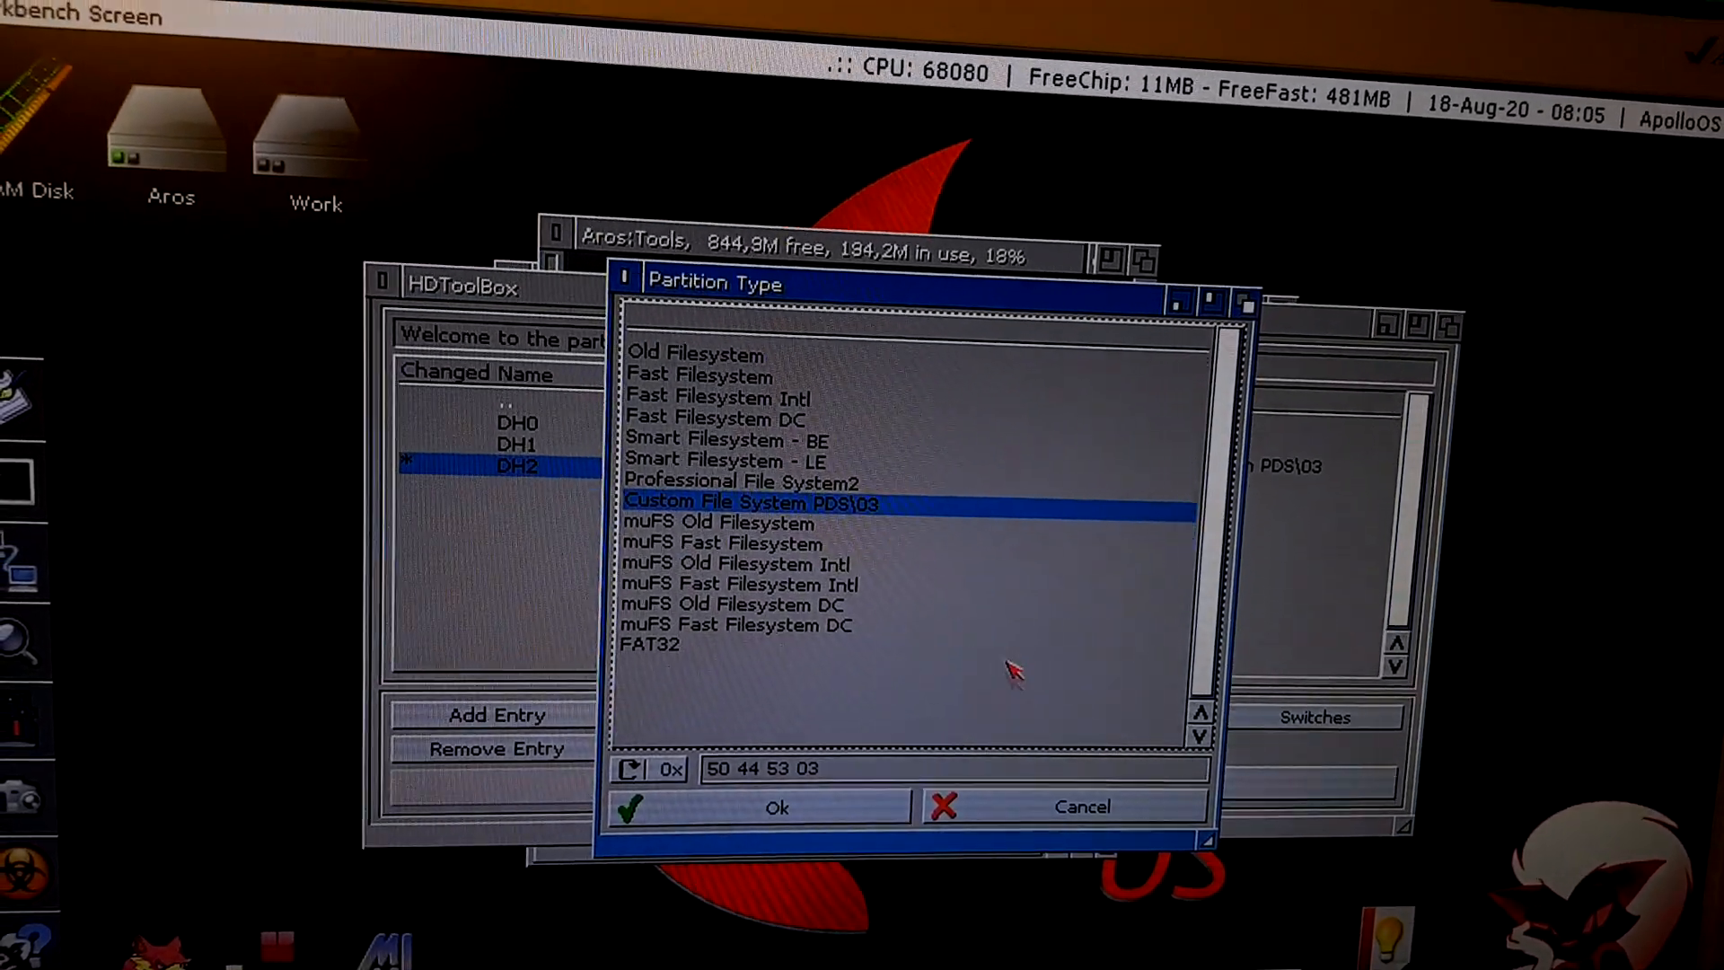
left_click(775, 806)
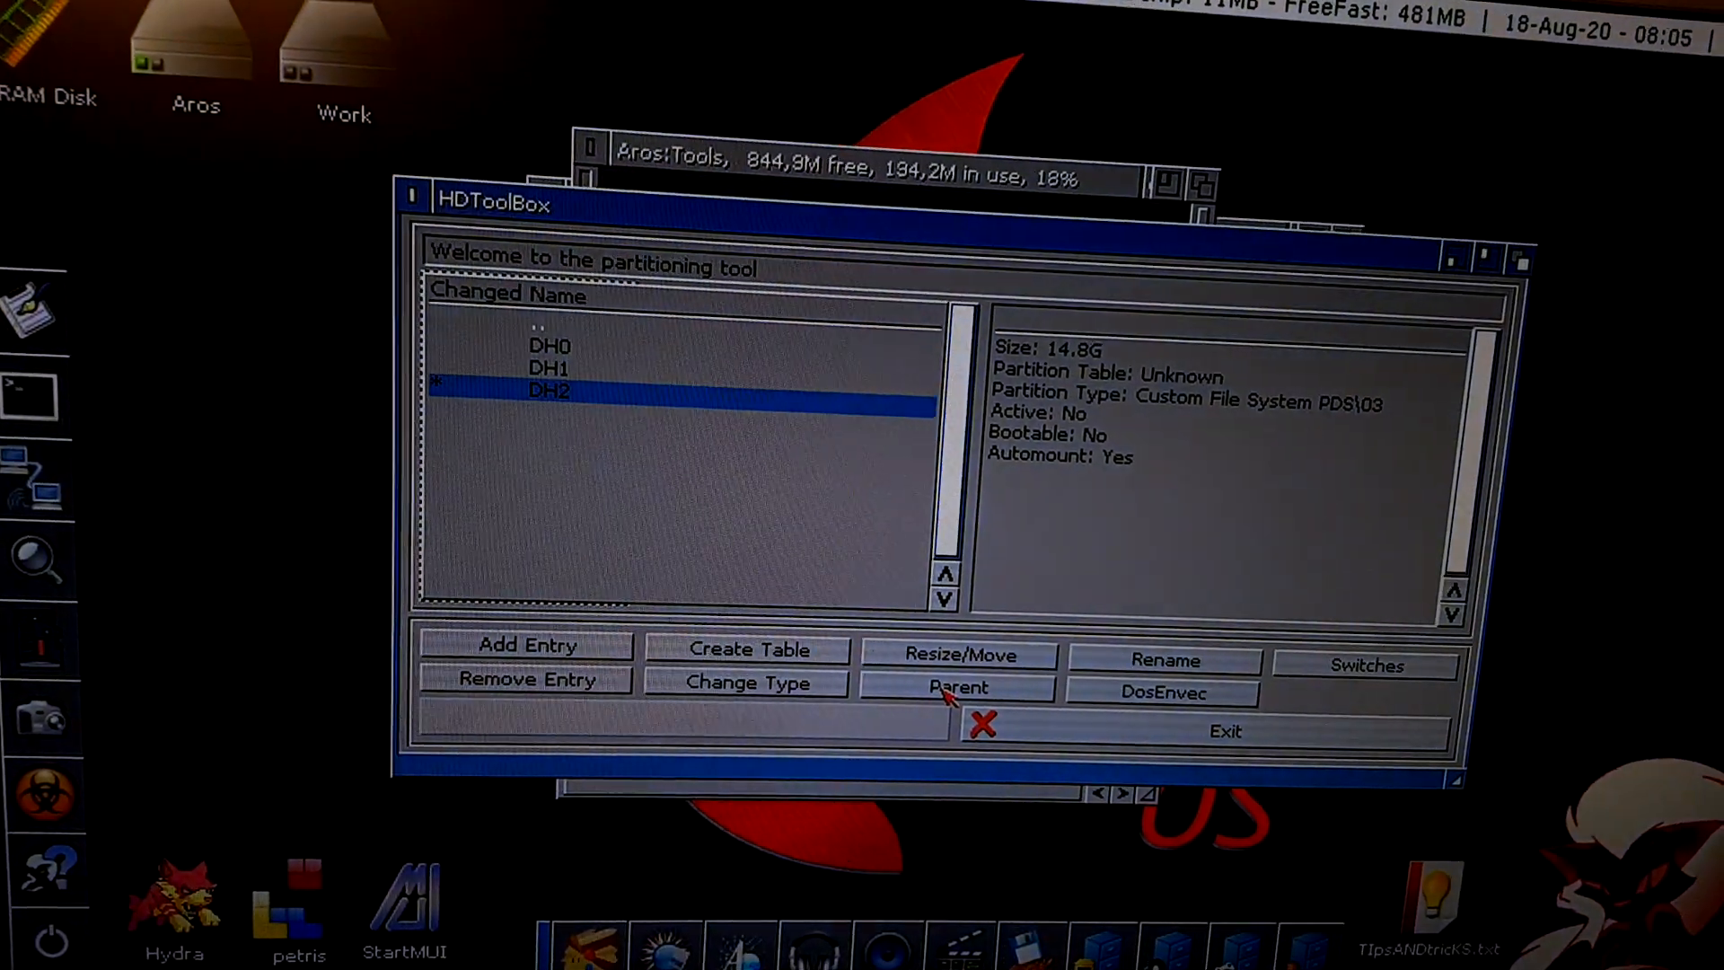
Step: Write the new partition table to the SDCFXS-0 32G card, confirming the overwrite
left_click(957, 686)
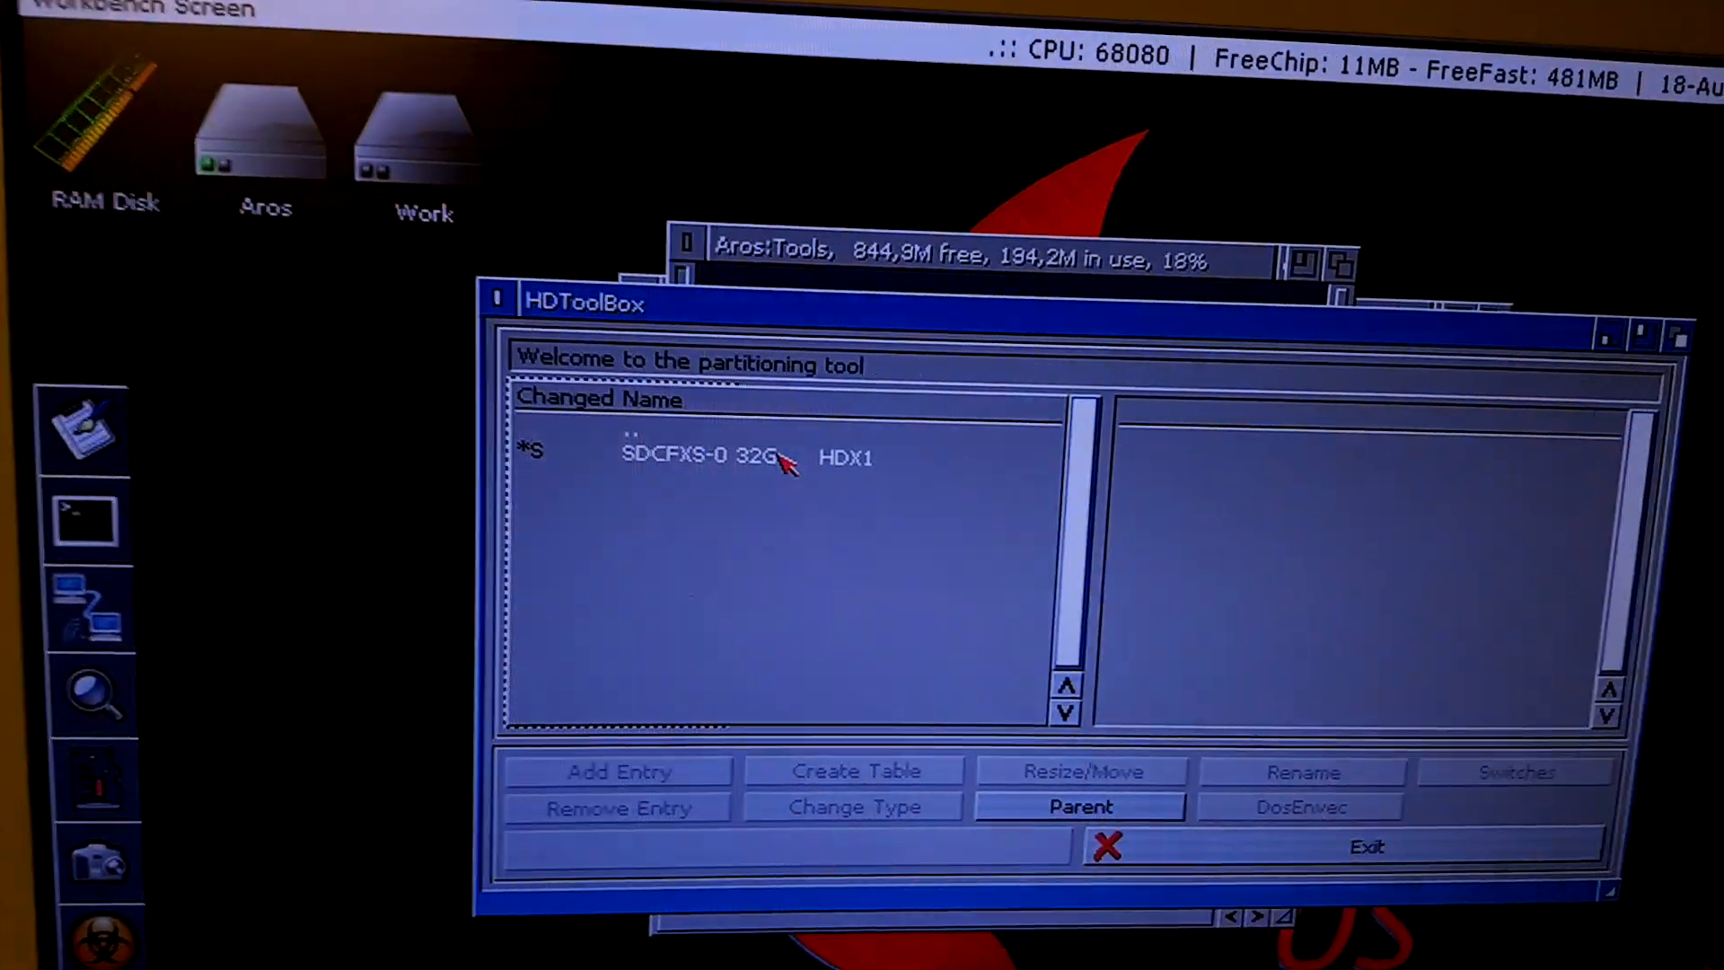
left_click(704, 456)
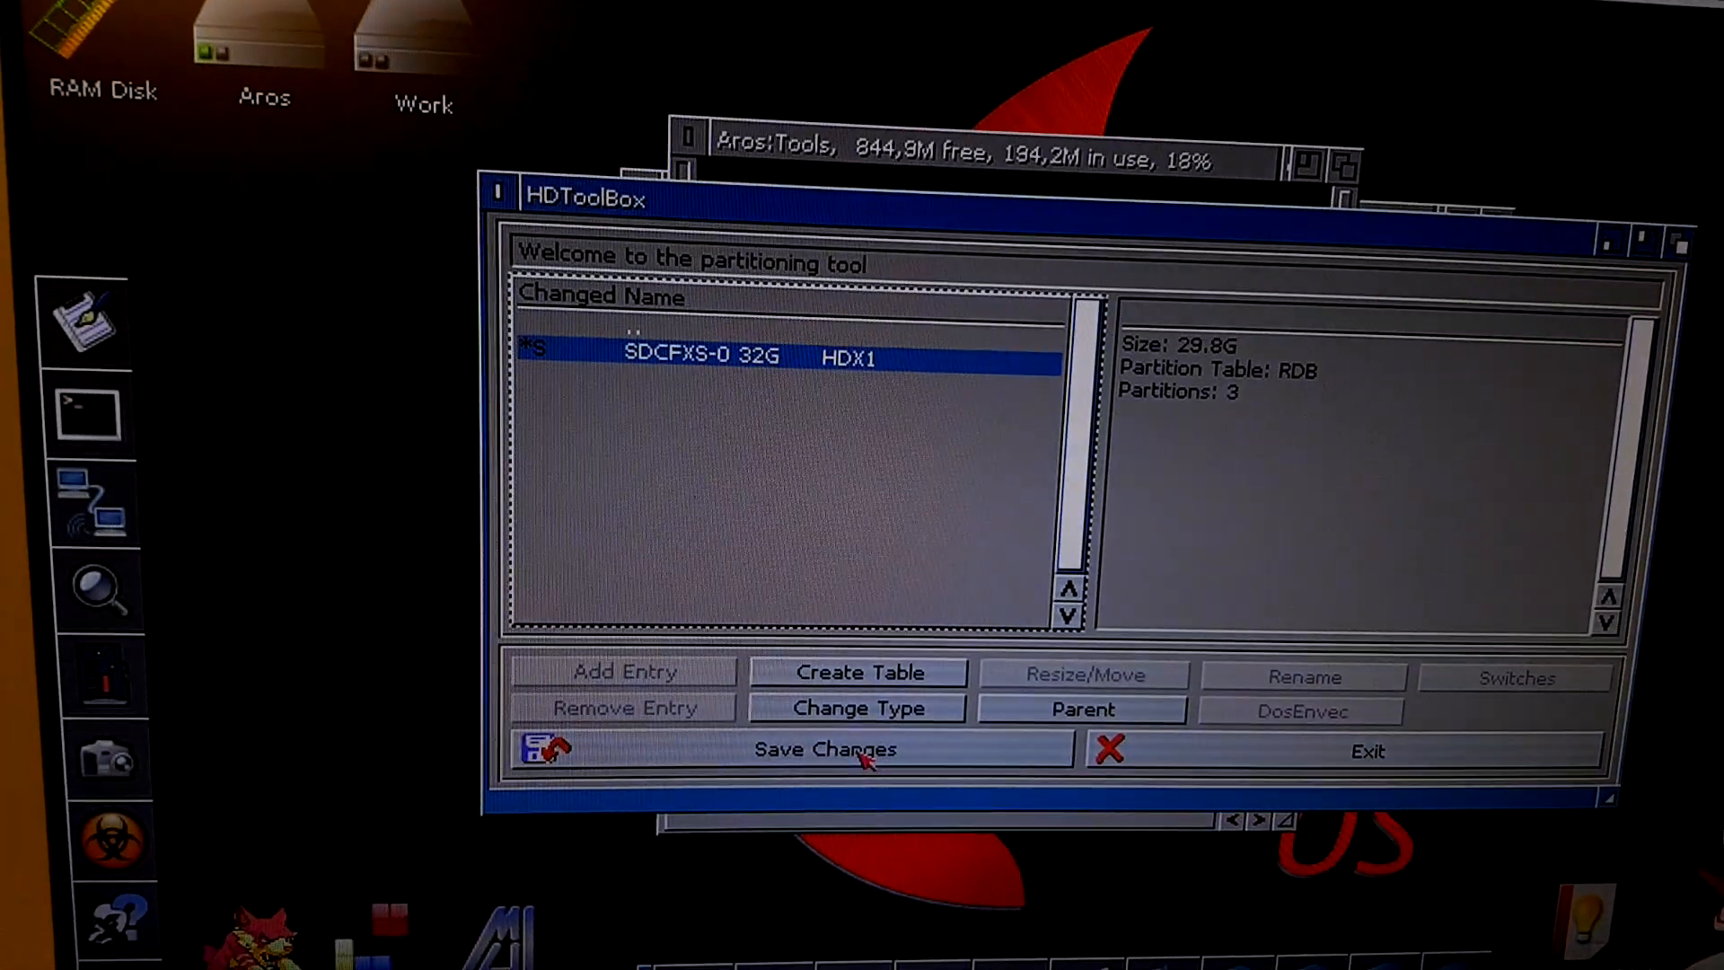
left_click(824, 749)
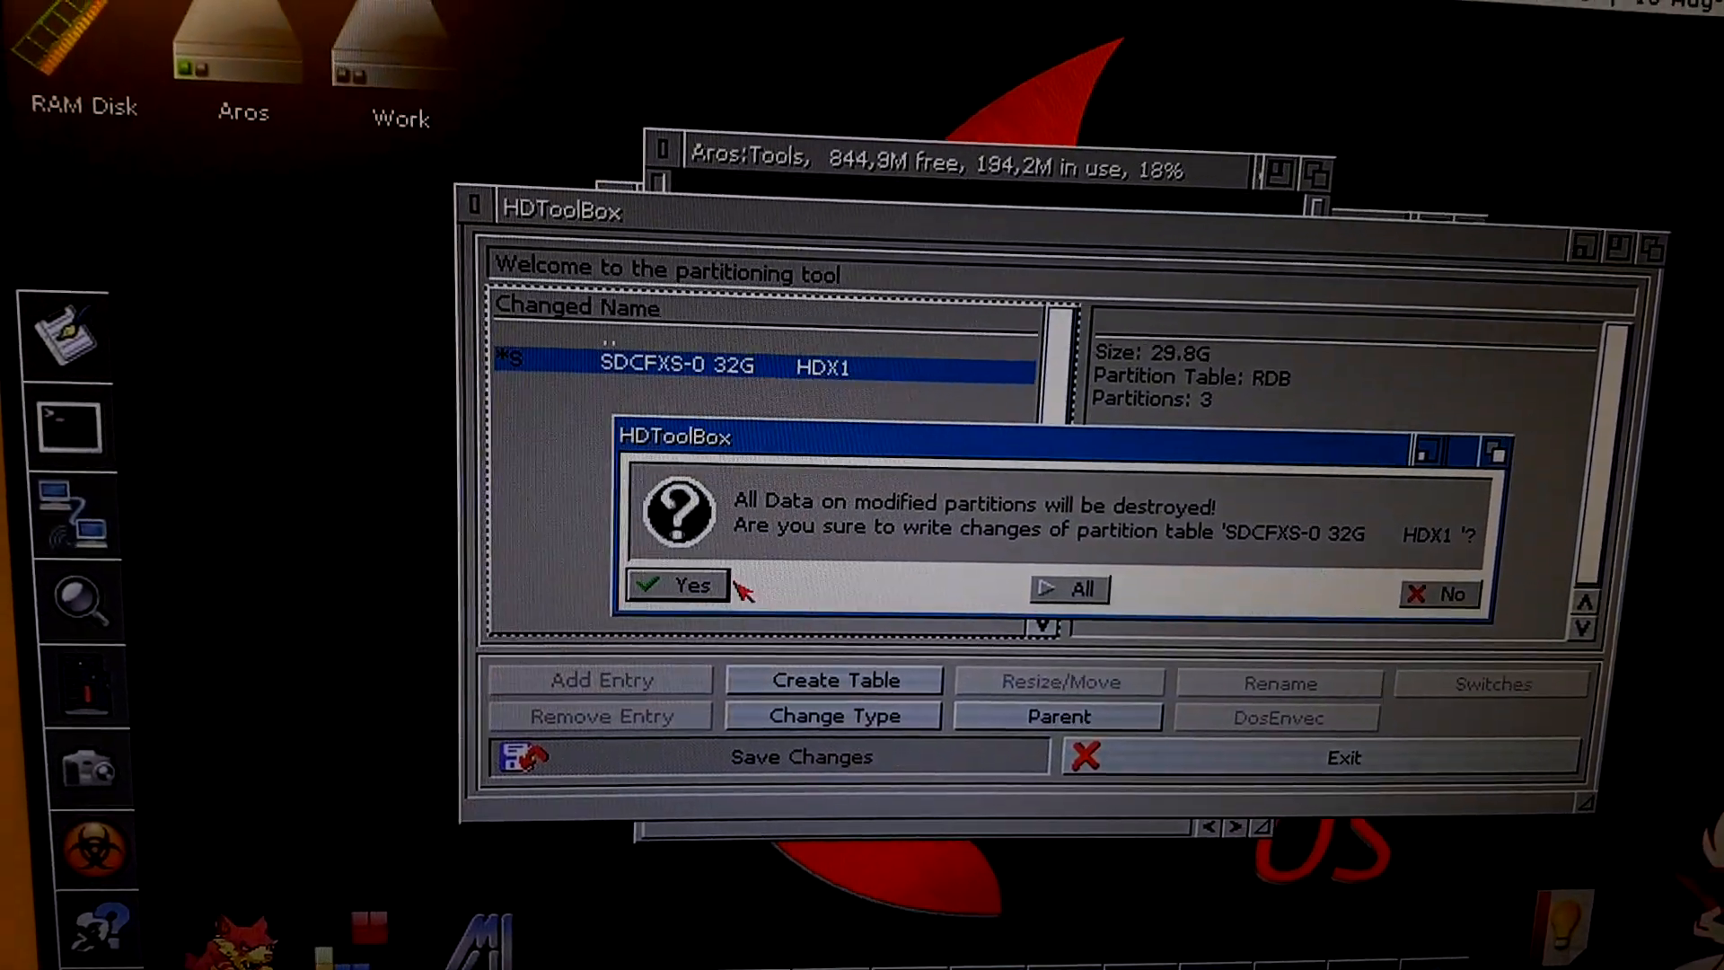
left_click(676, 583)
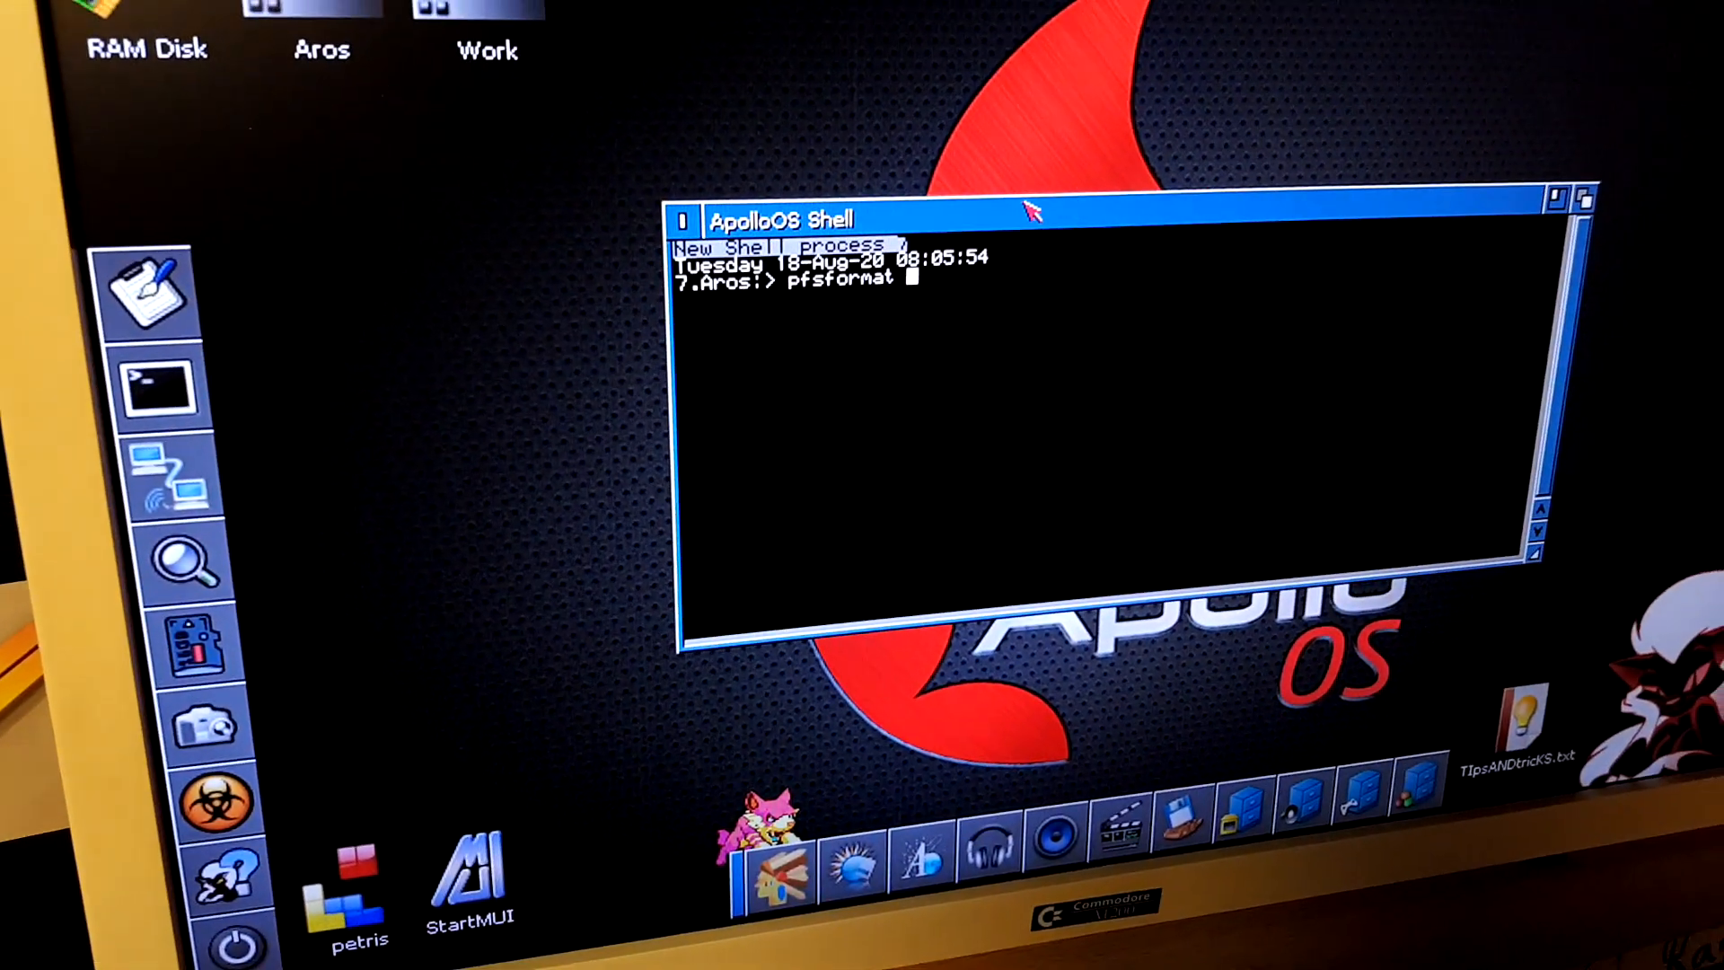
Step: Enter 'pfsformat device dh2: name test quick noicons fnsize 107' at the Shell prompt
type("nma")
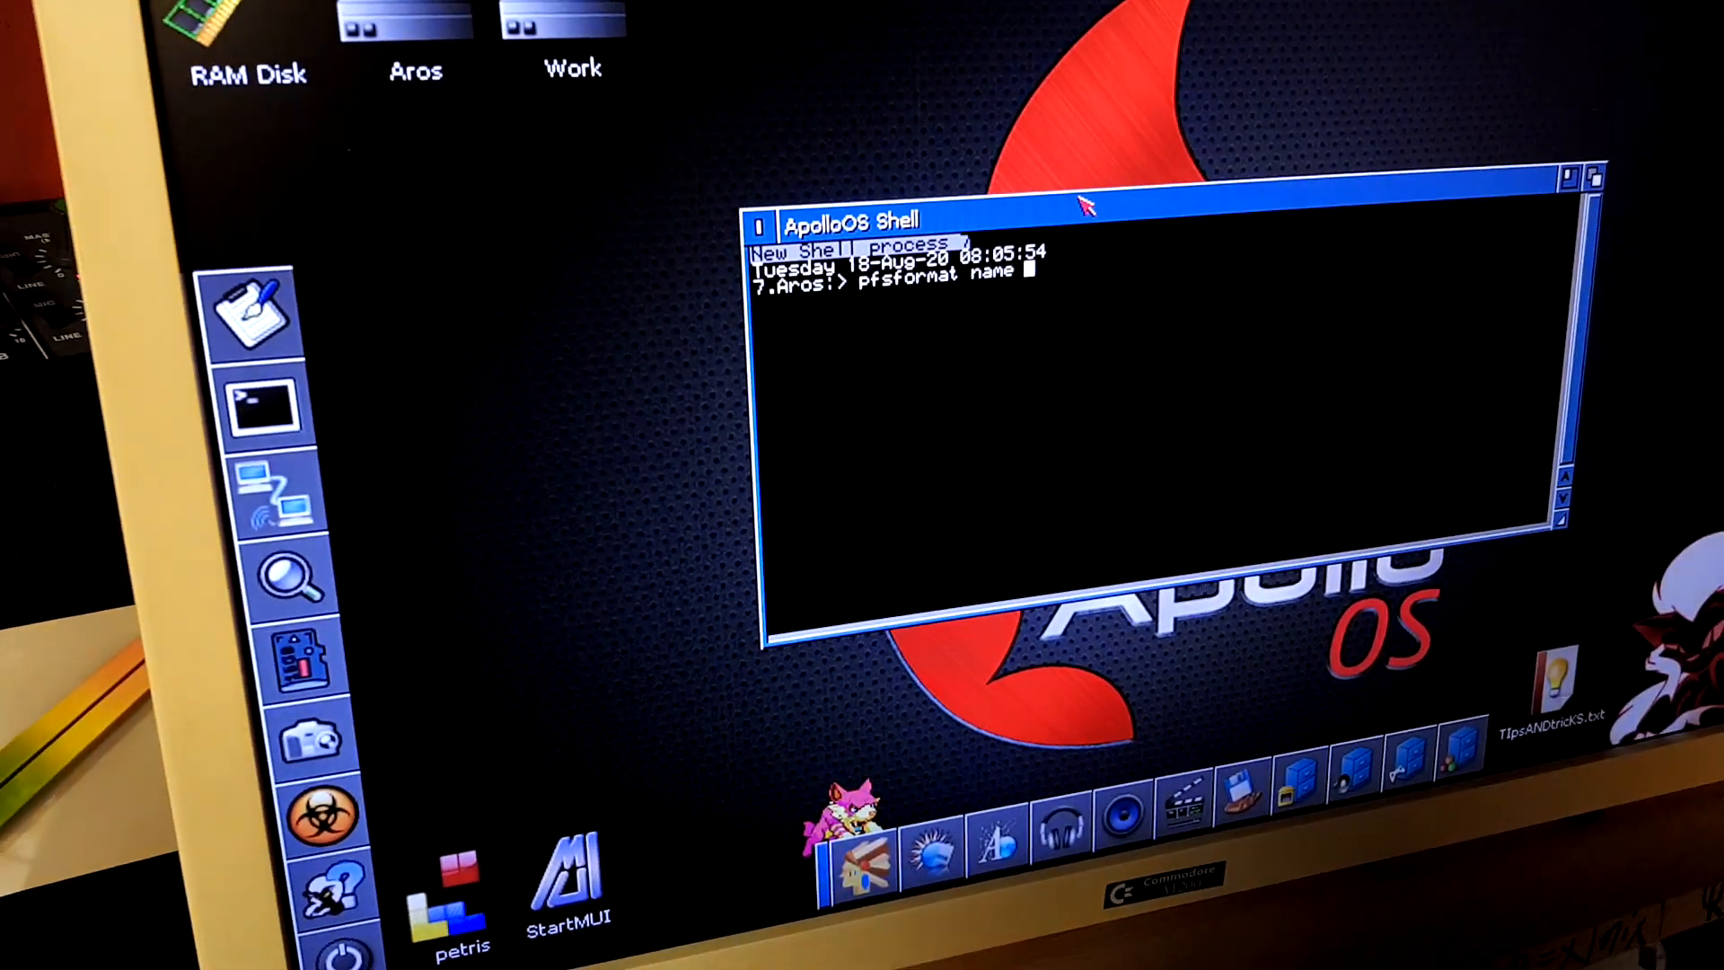
type("Te")
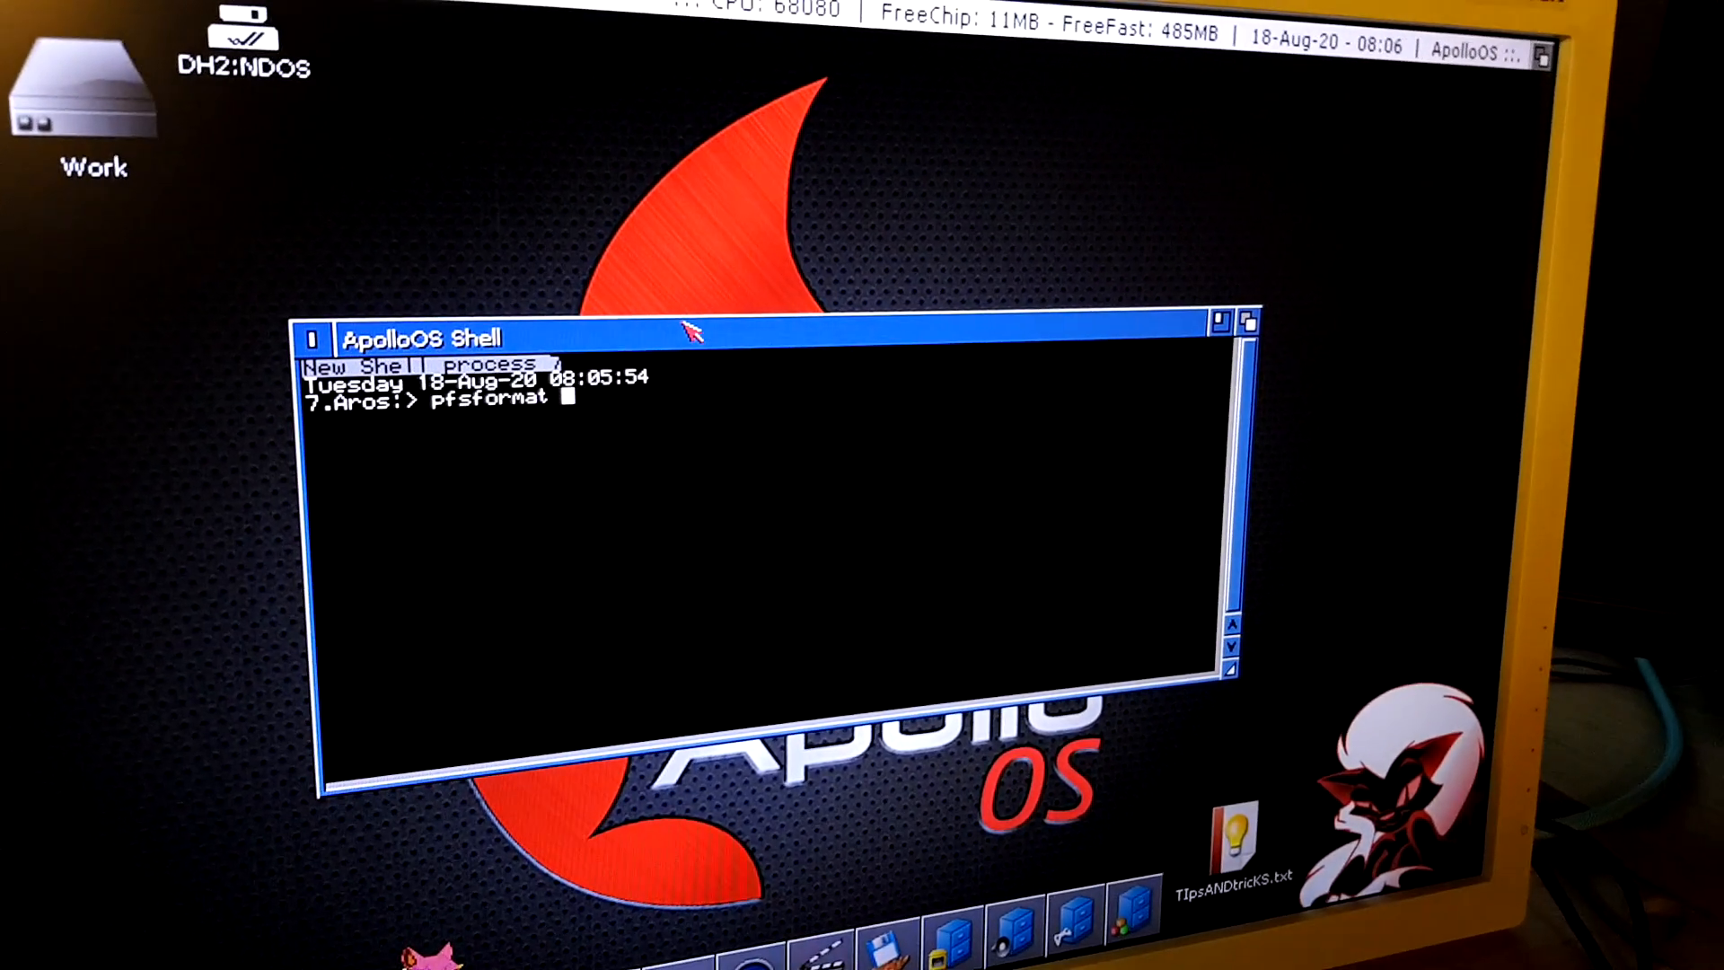
type("de")
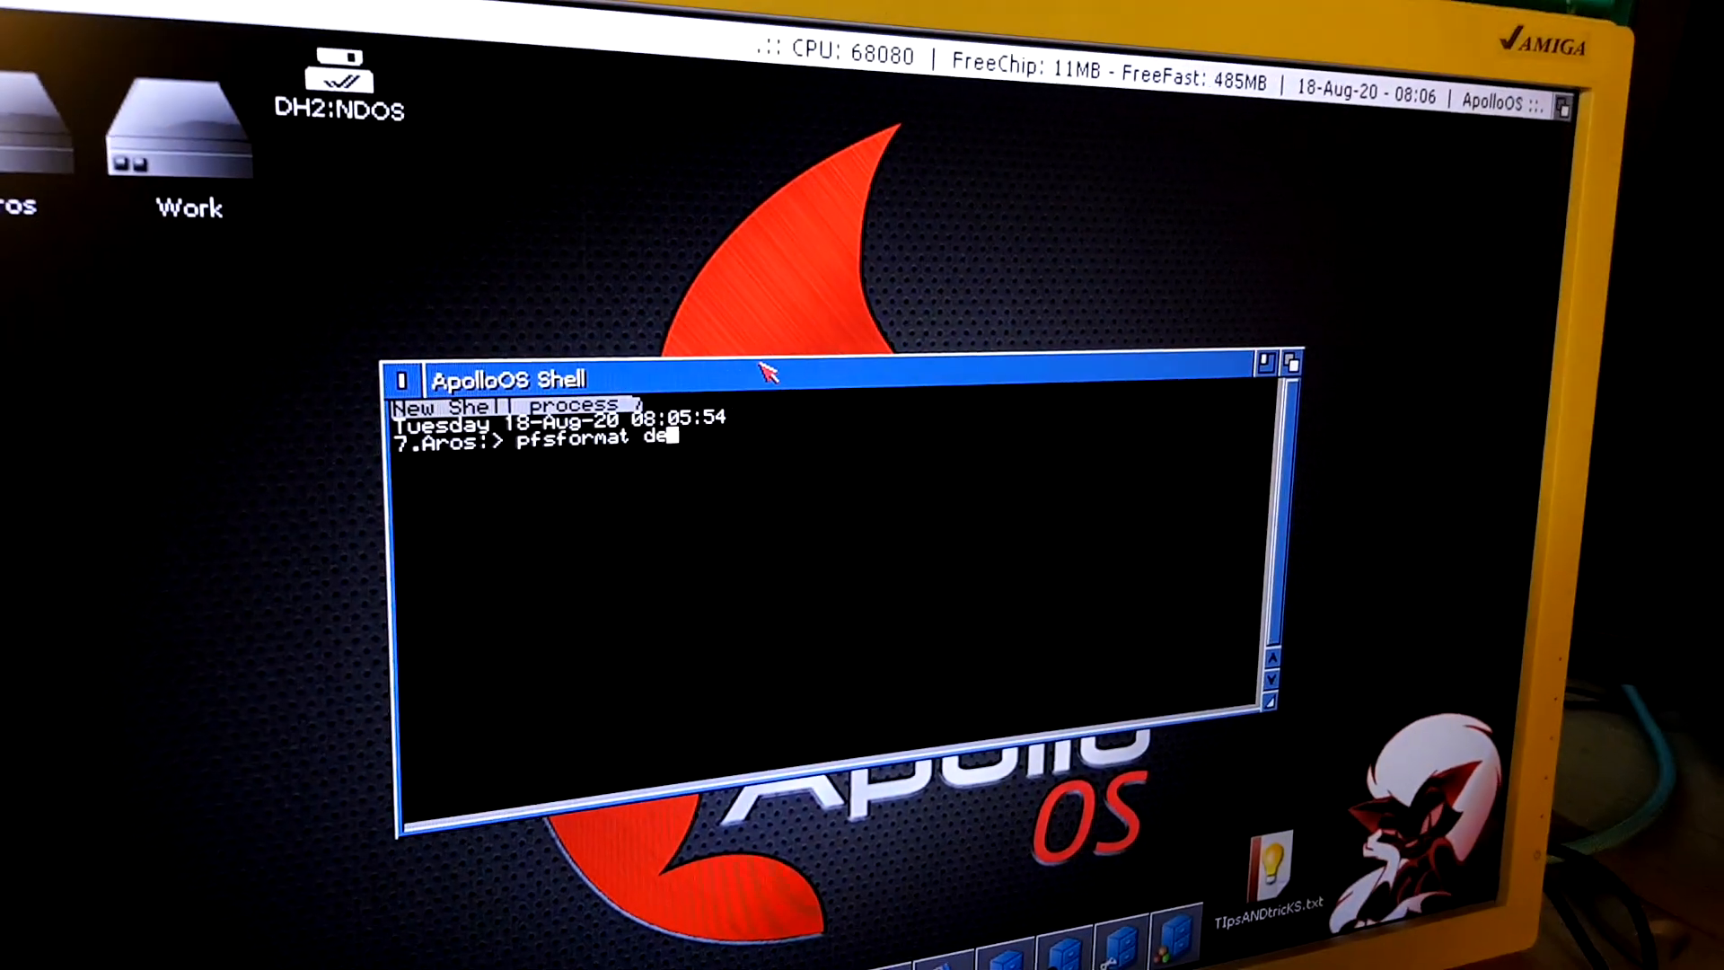
type("vice")
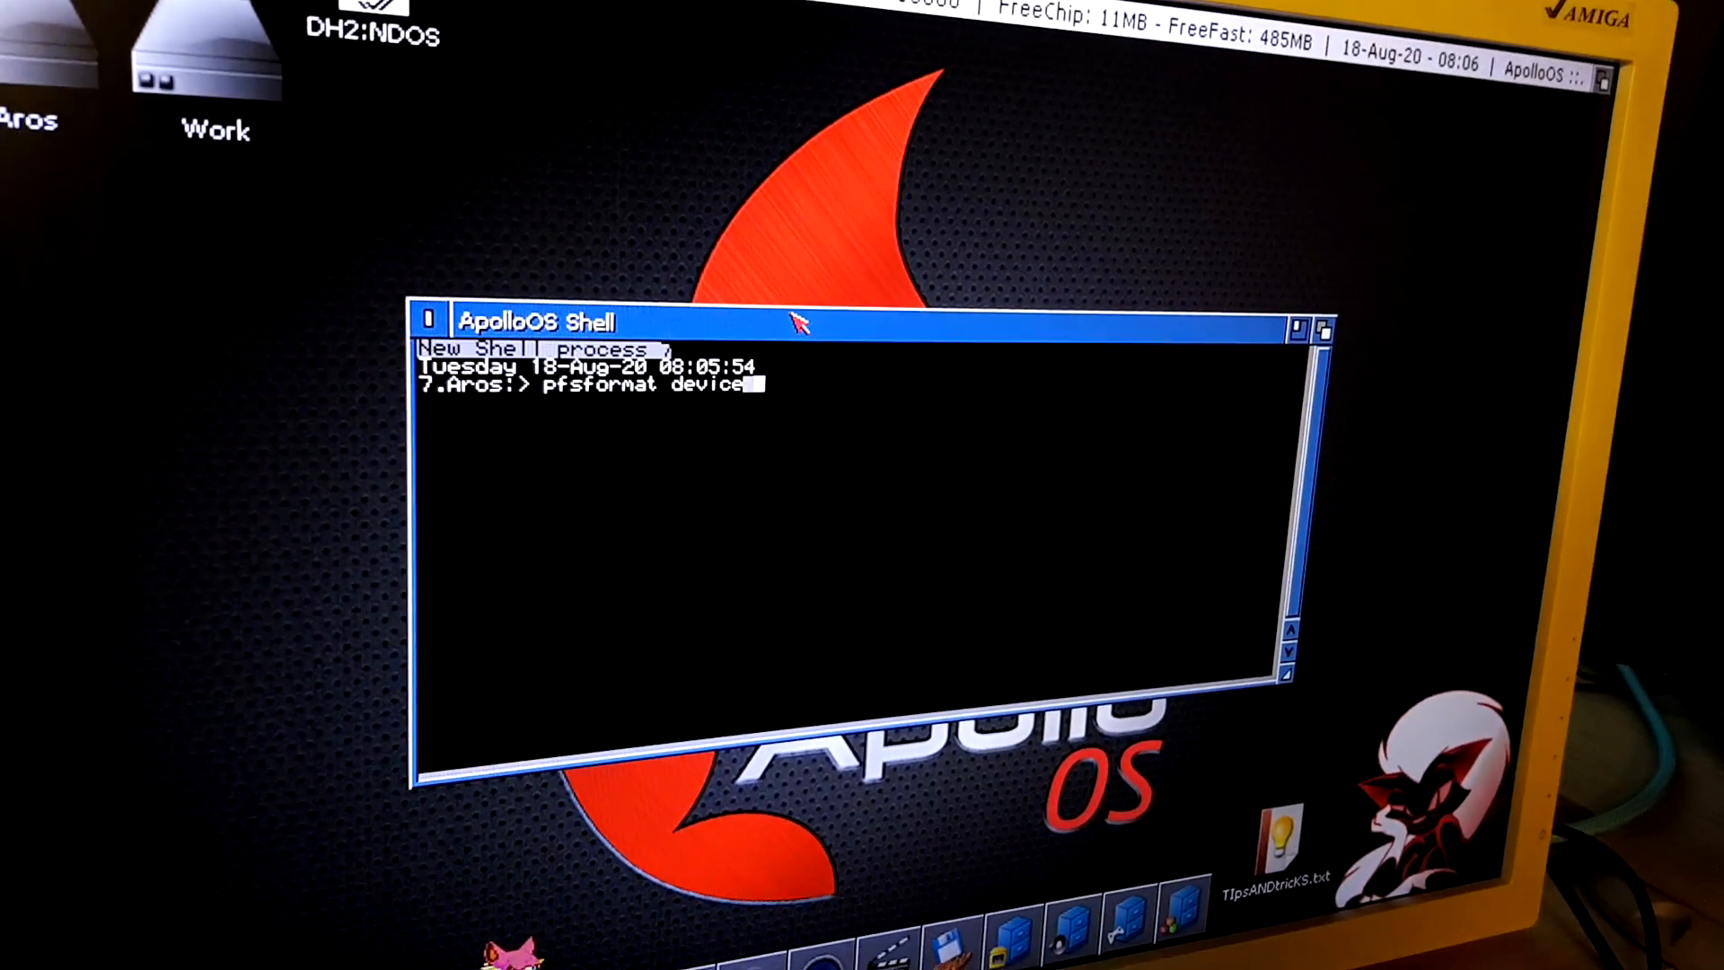
type("dh2:")
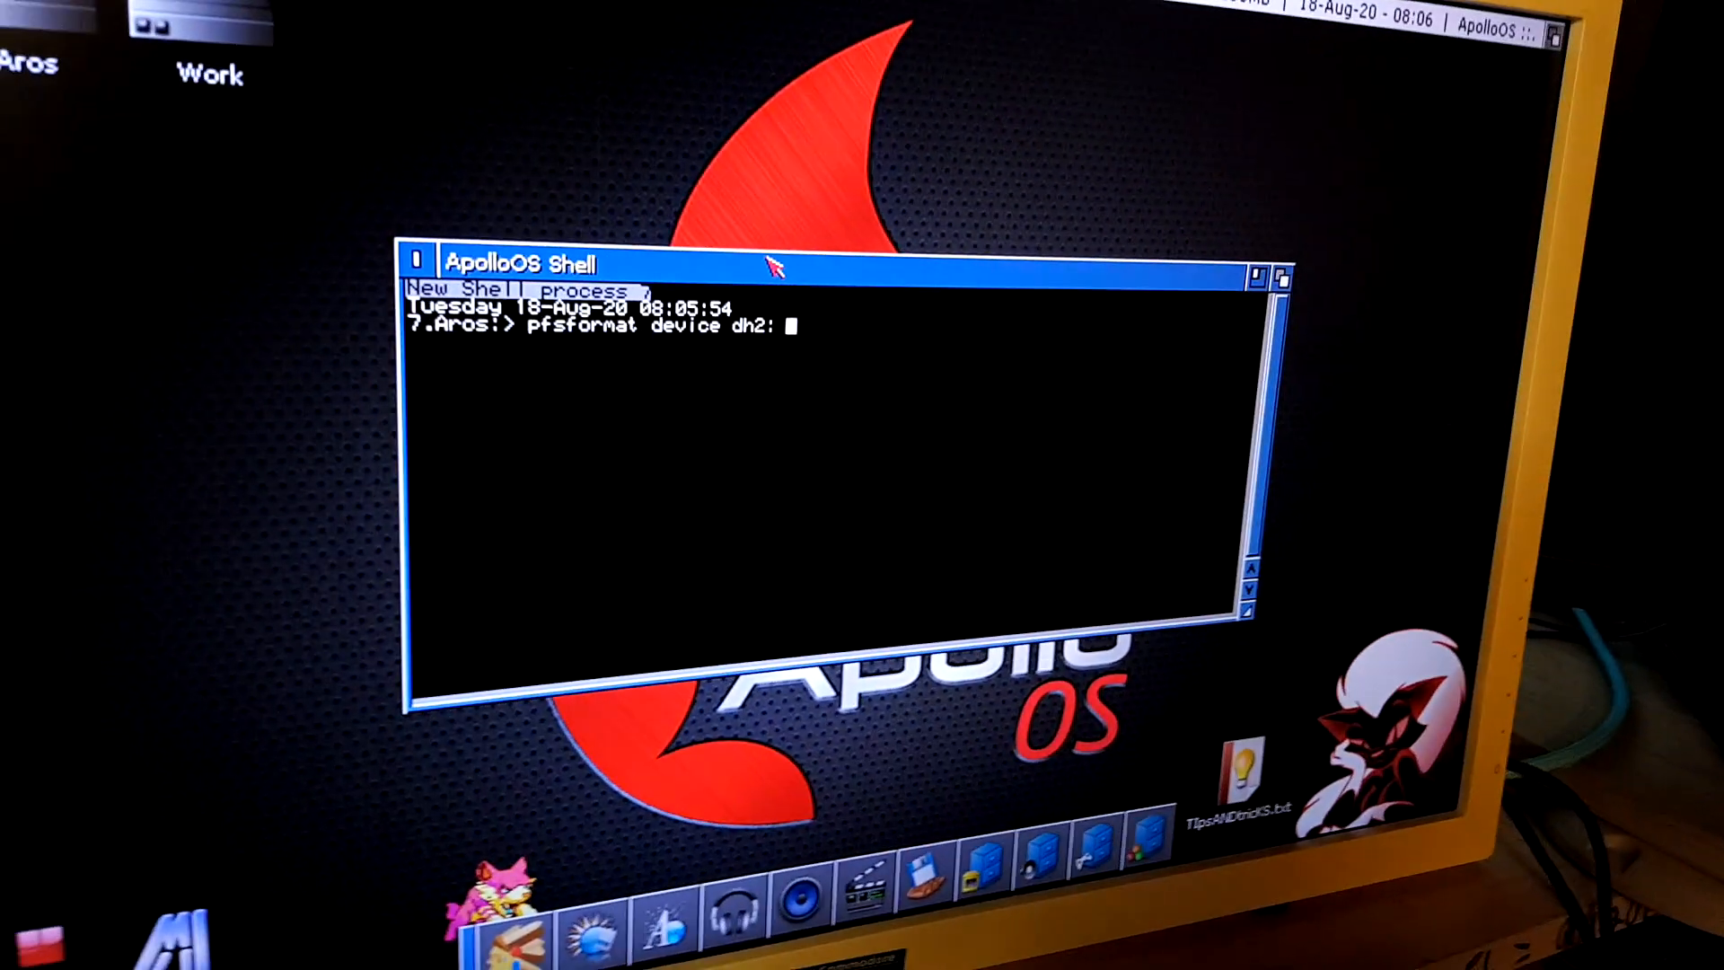
type("name")
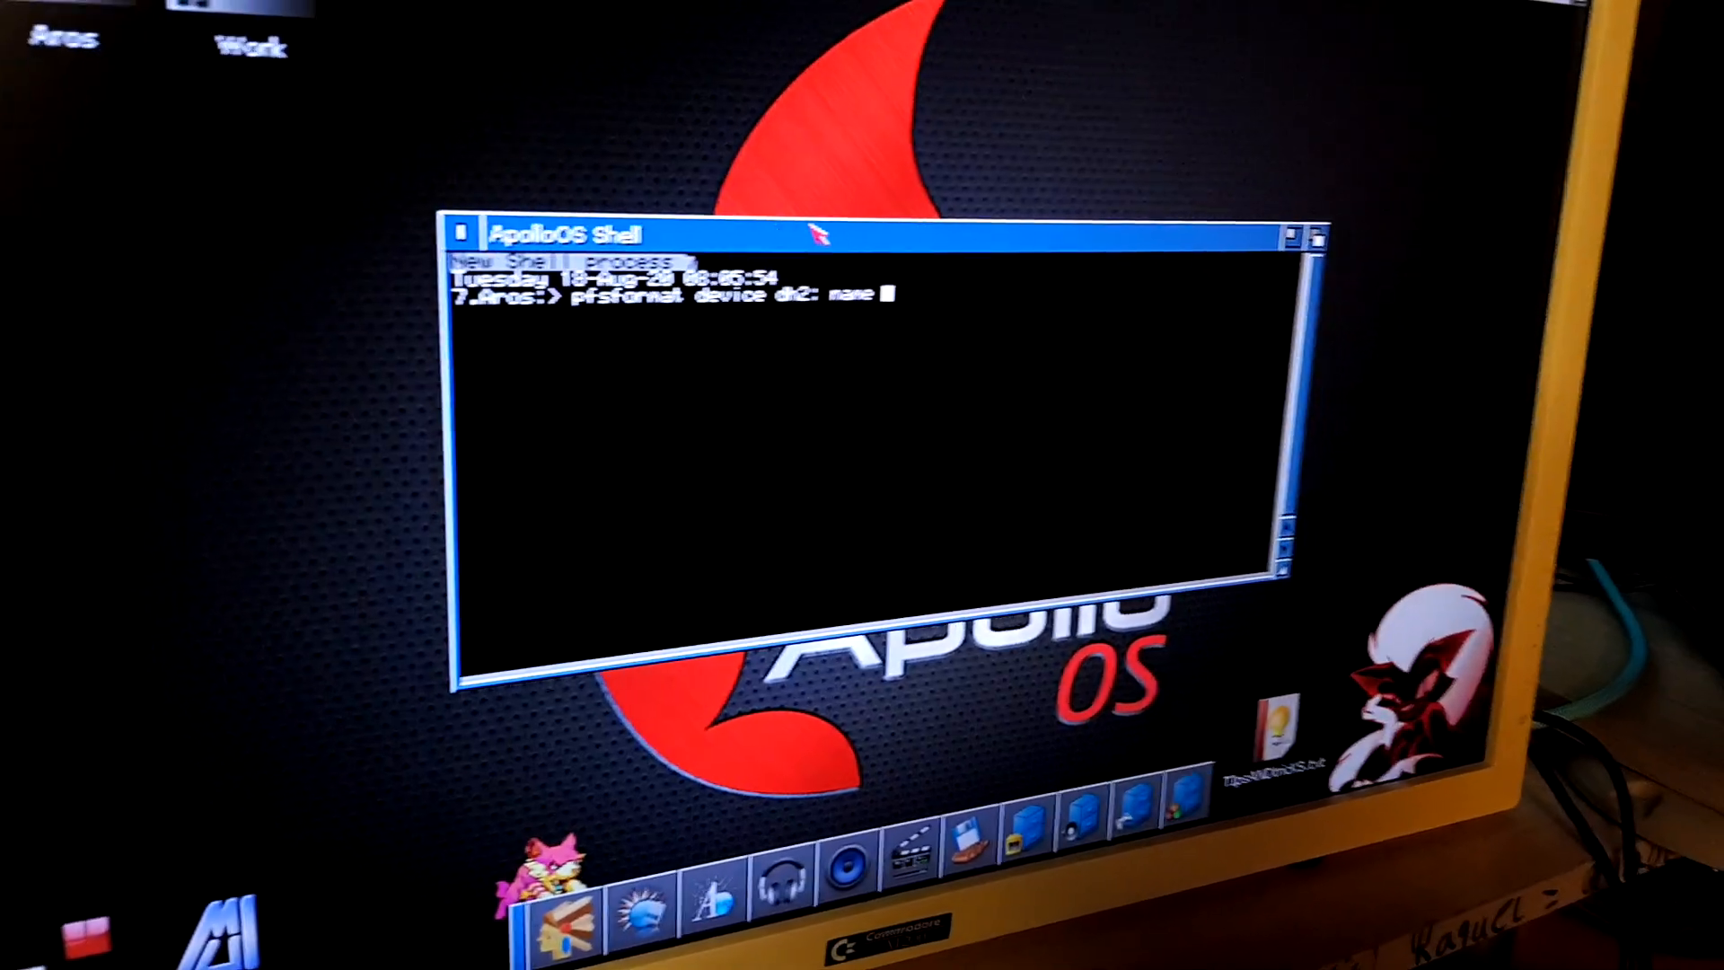
type("test")
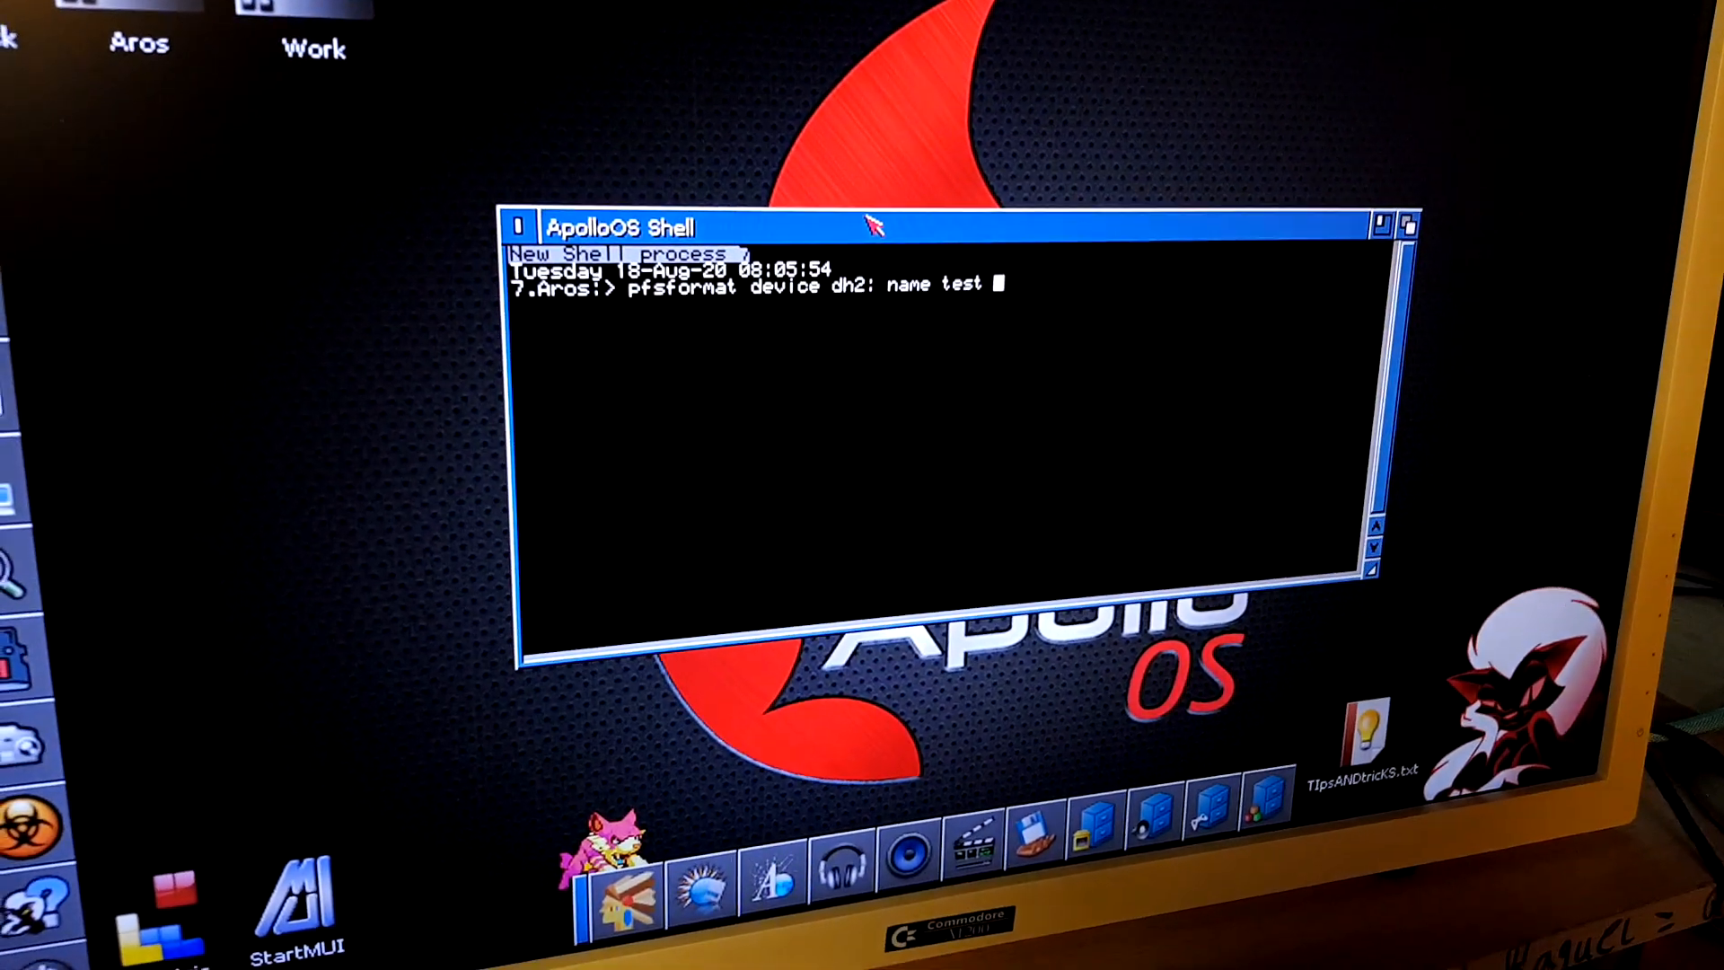
type("quick noicons")
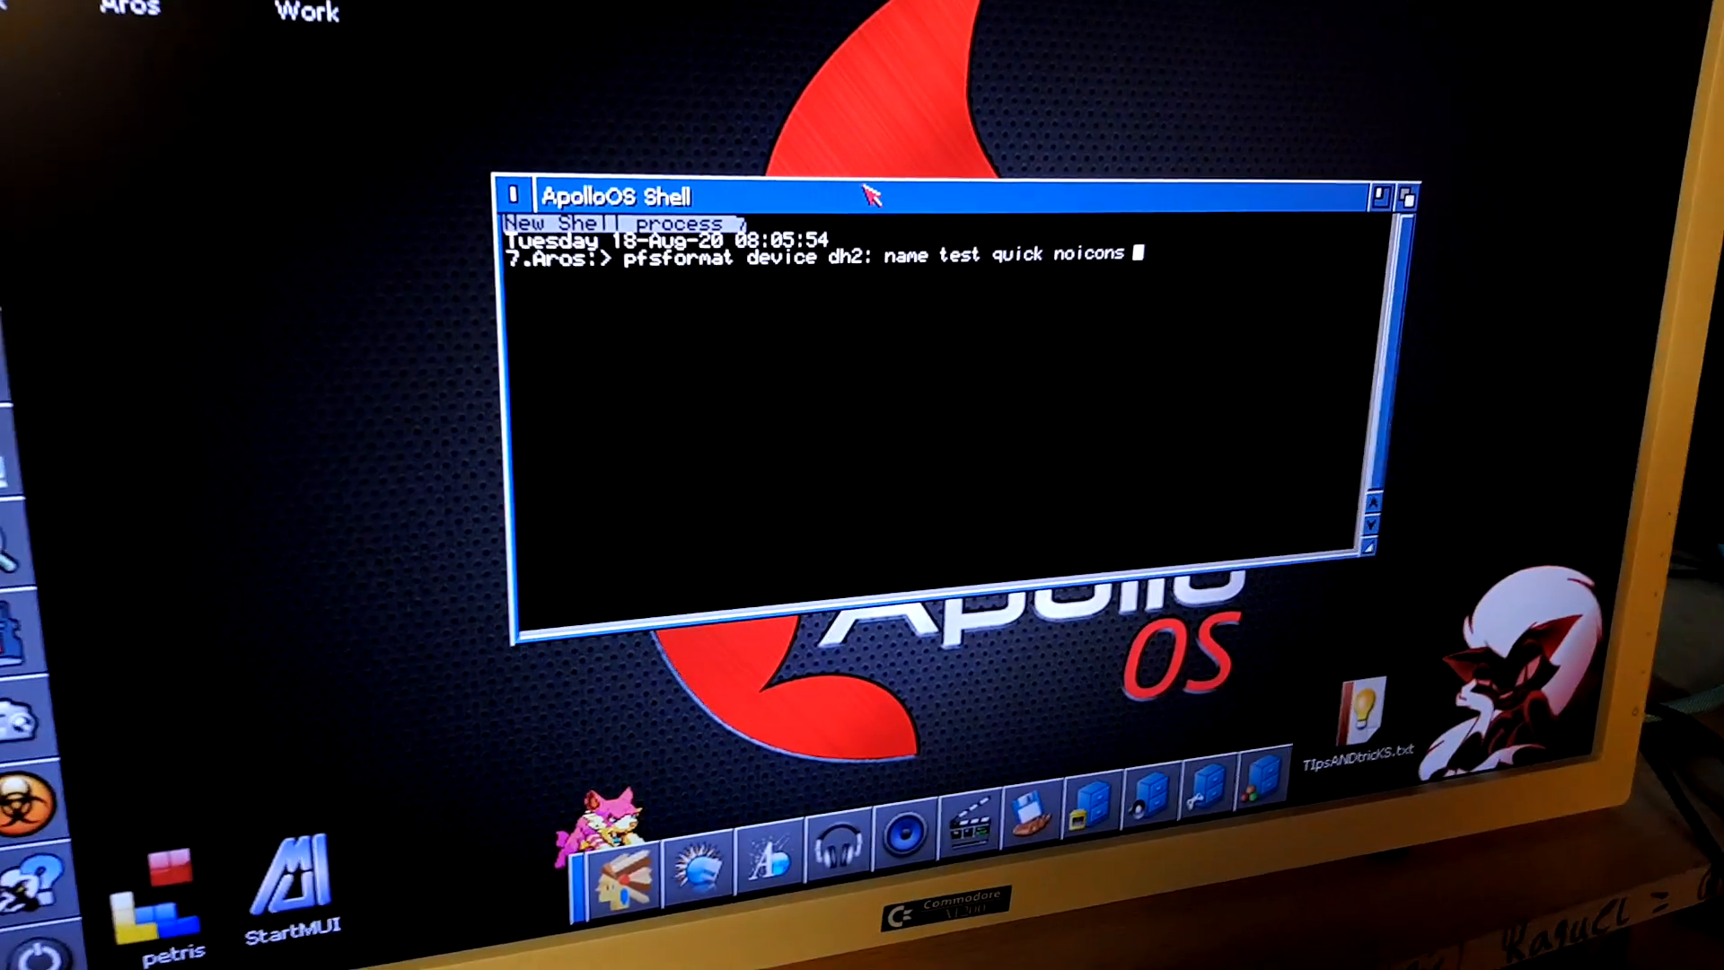
type("f")
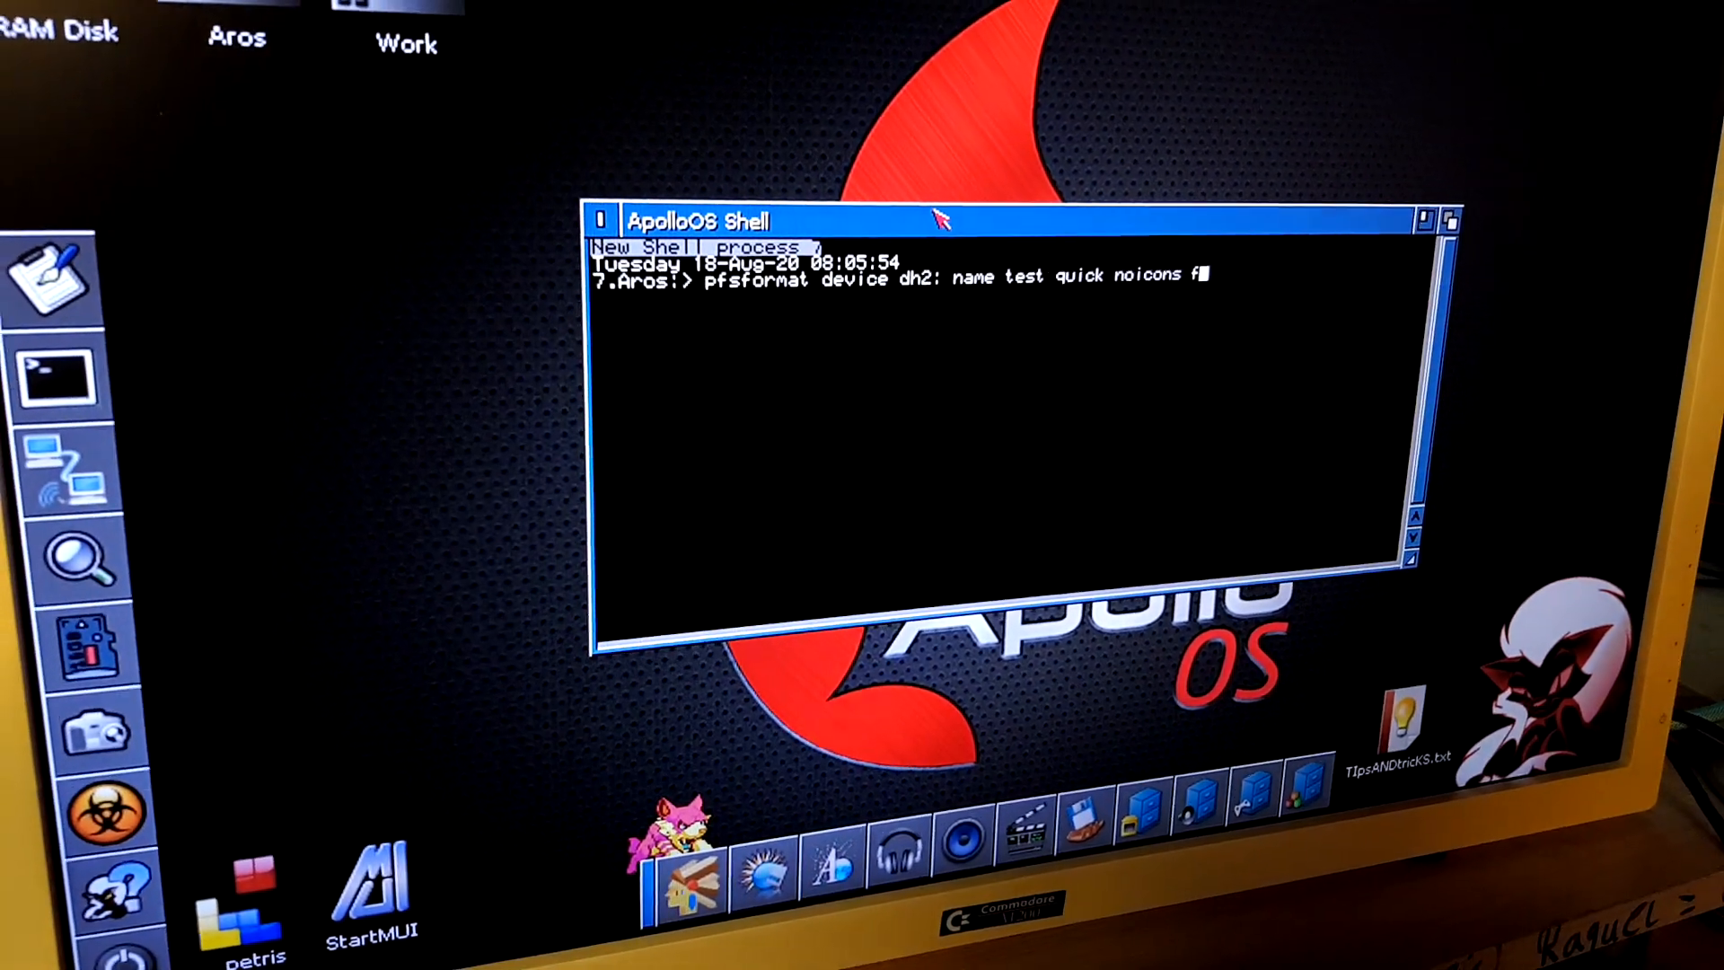
type("nsi")
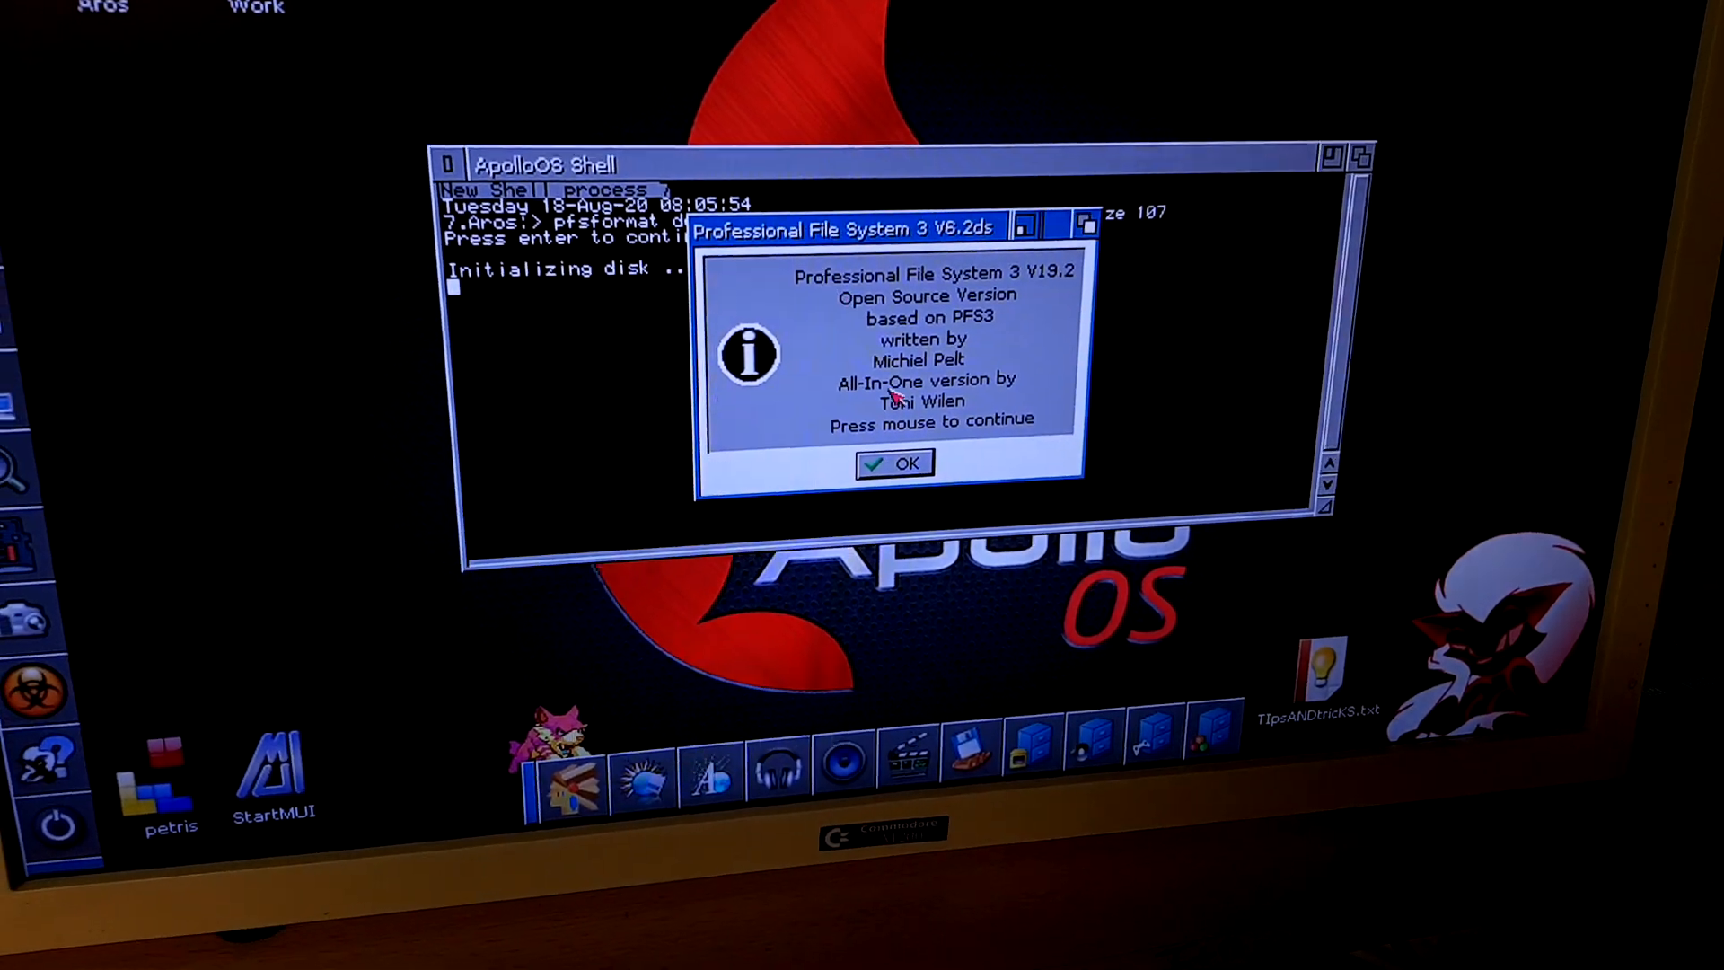
Step: Run pfsformat on DH2 and dismiss the Professional File System 3 notice
left_click(894, 464)
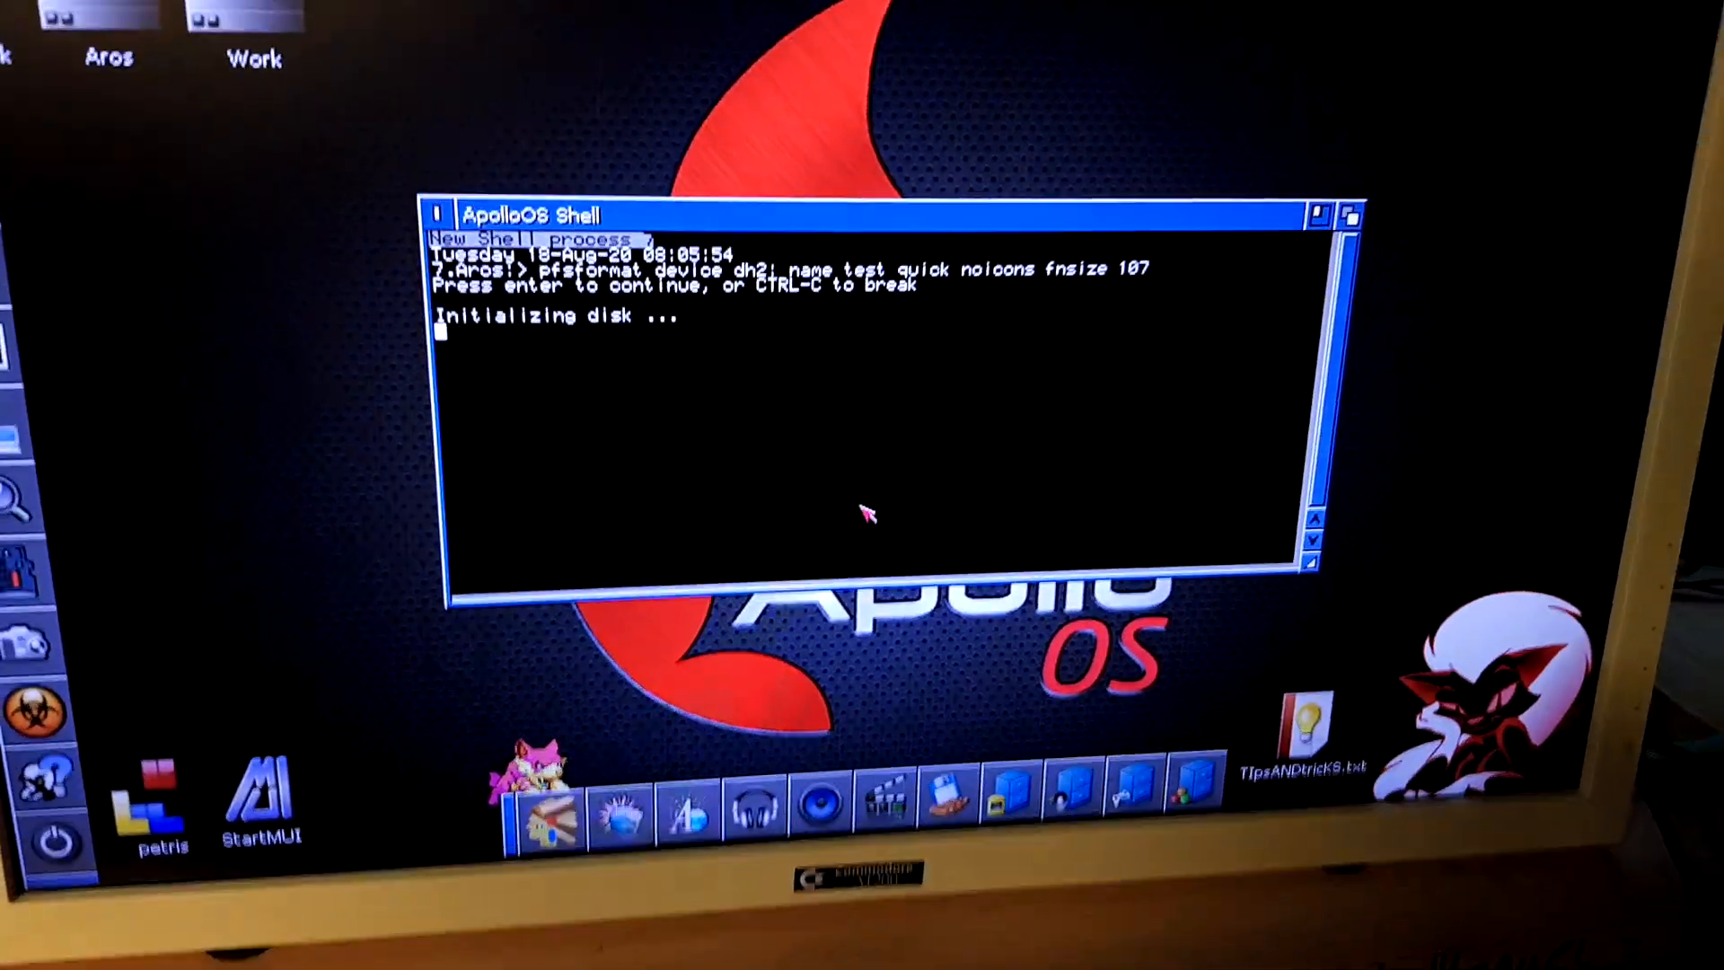